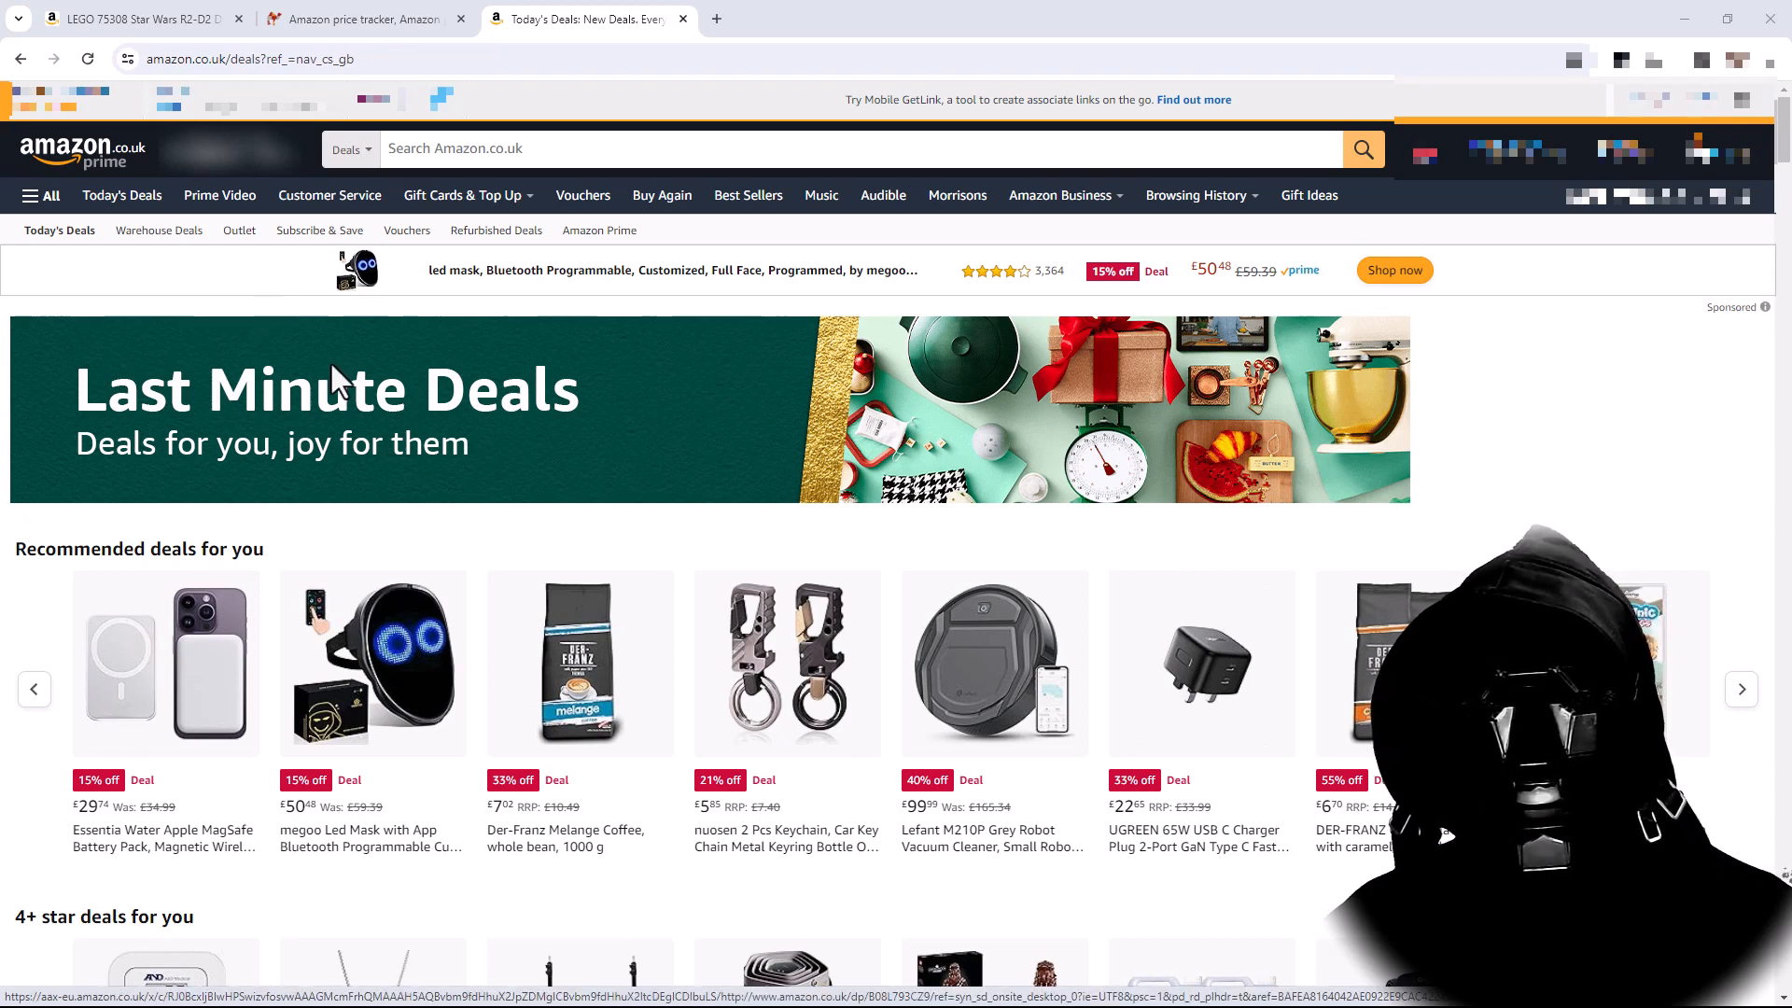
# - Open the Lefant M210P robot vacuum deal page and select its web address for copying
pyautogui.scroll(-3)
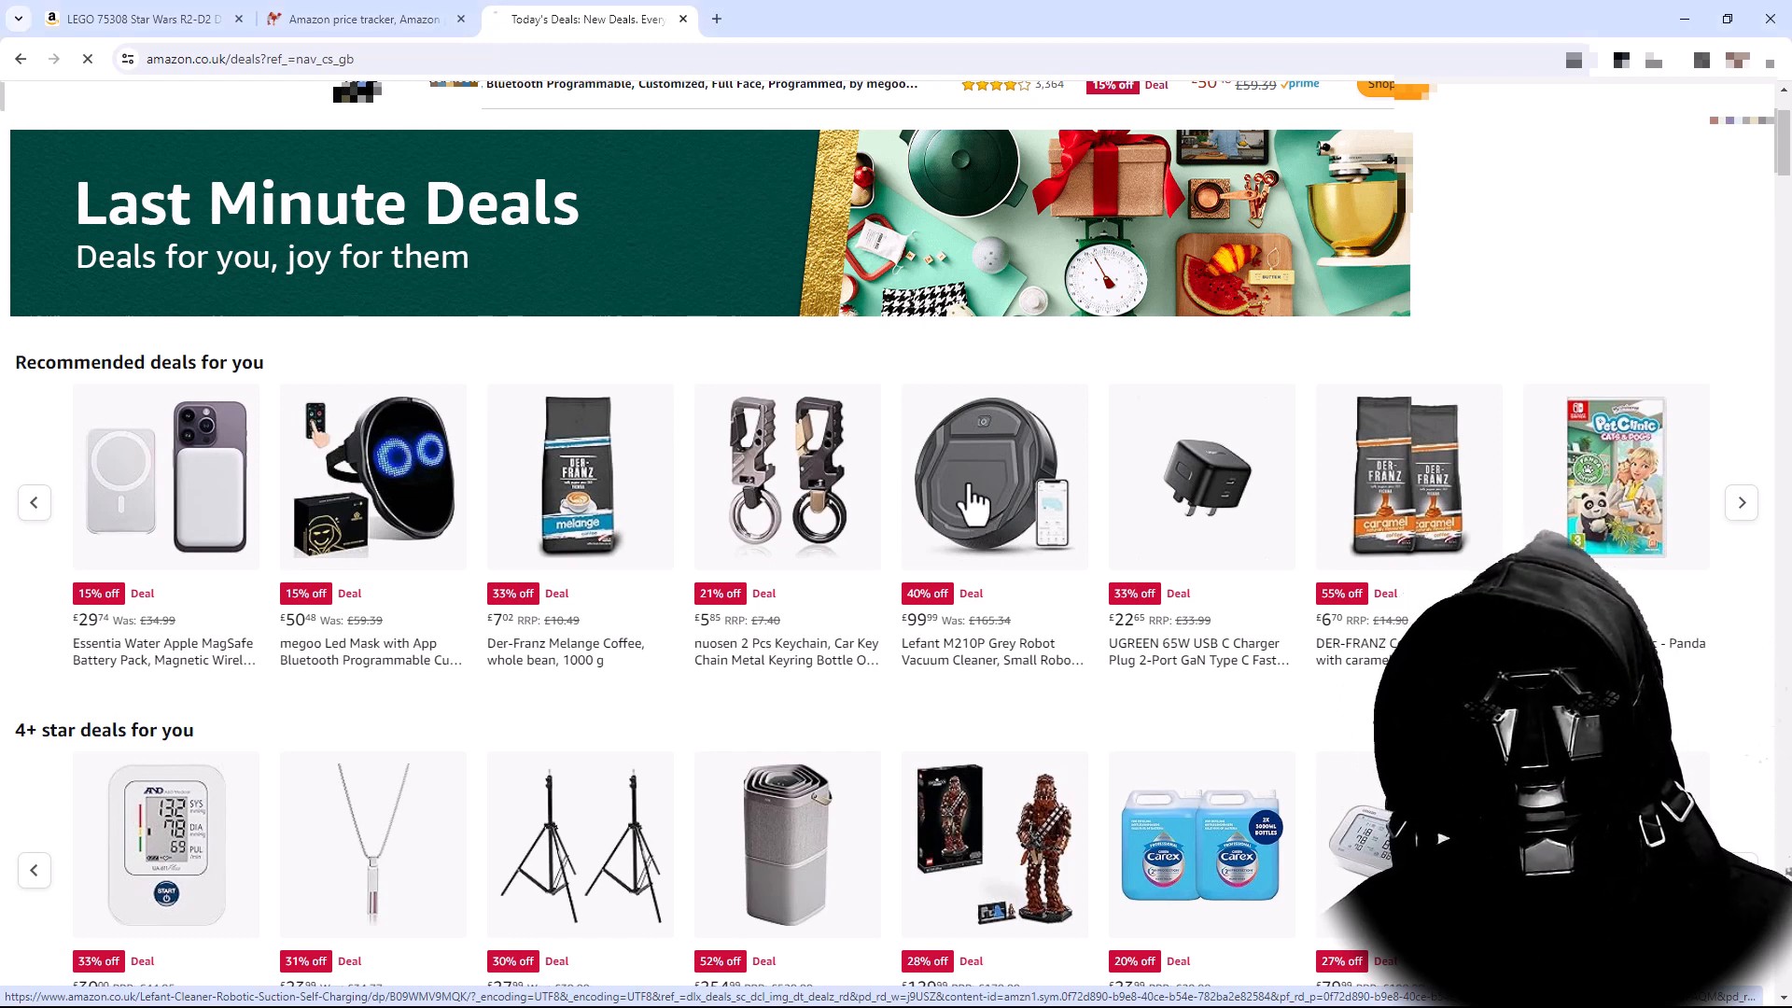
pyautogui.click(993, 476)
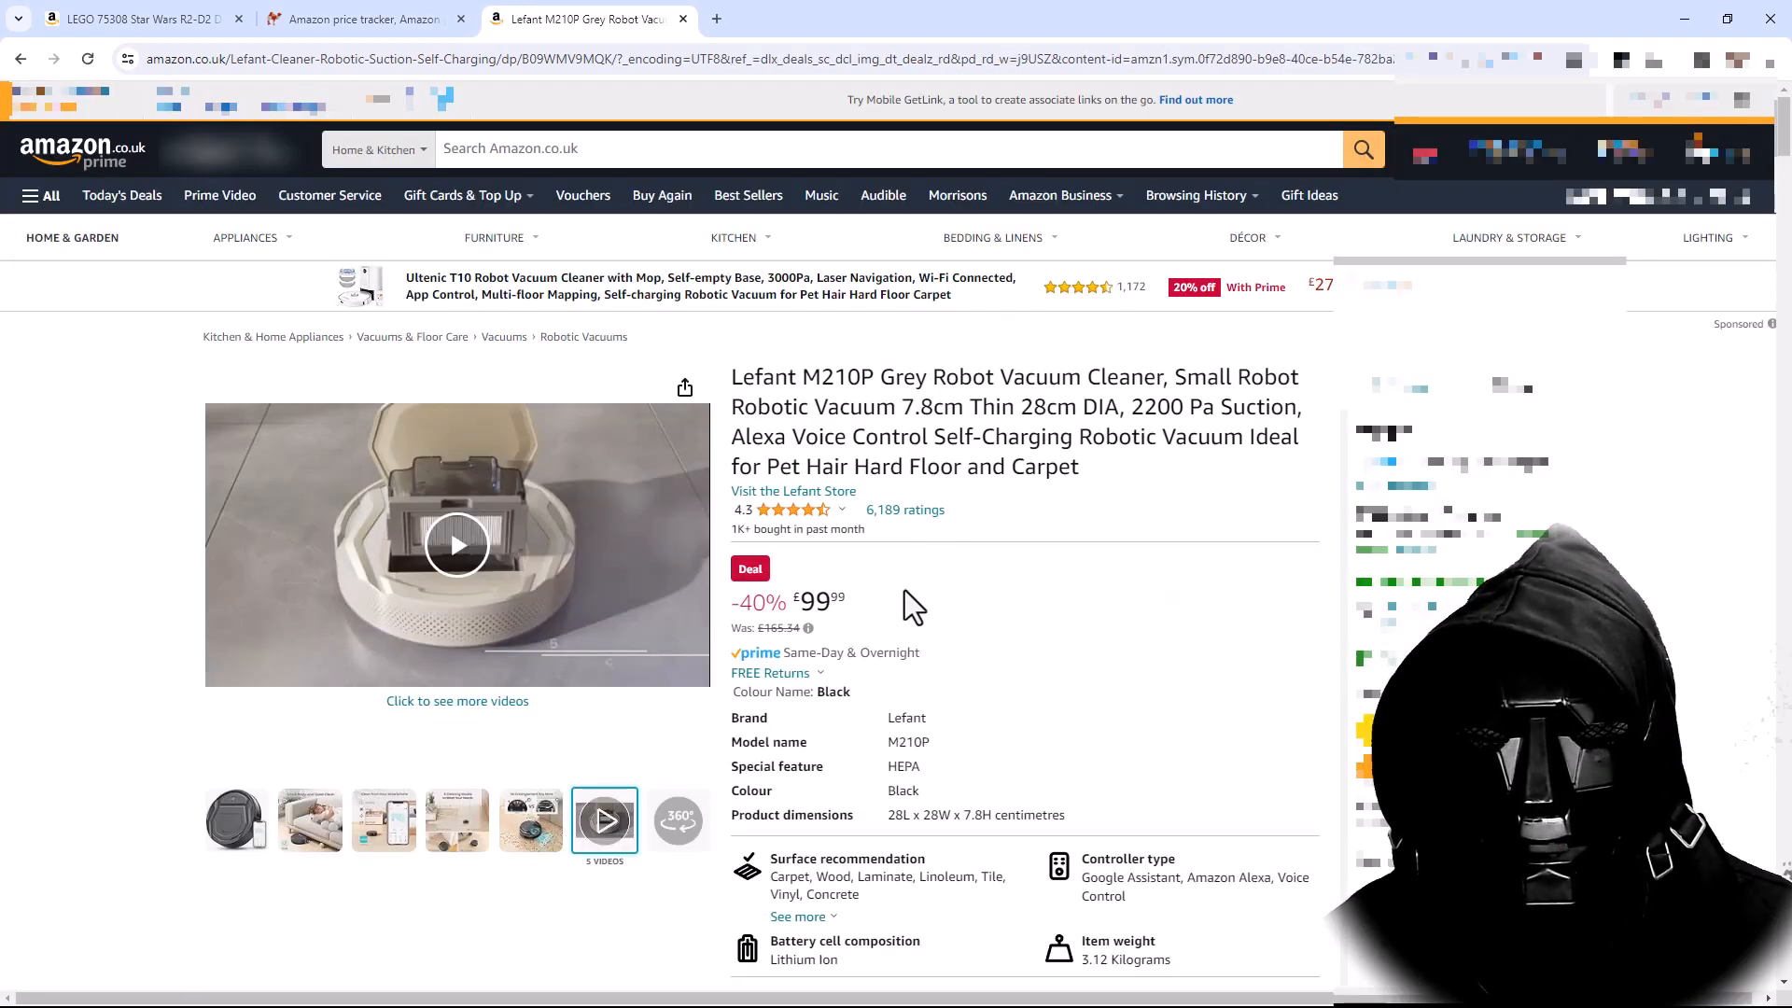
pyautogui.moveTo(888, 609)
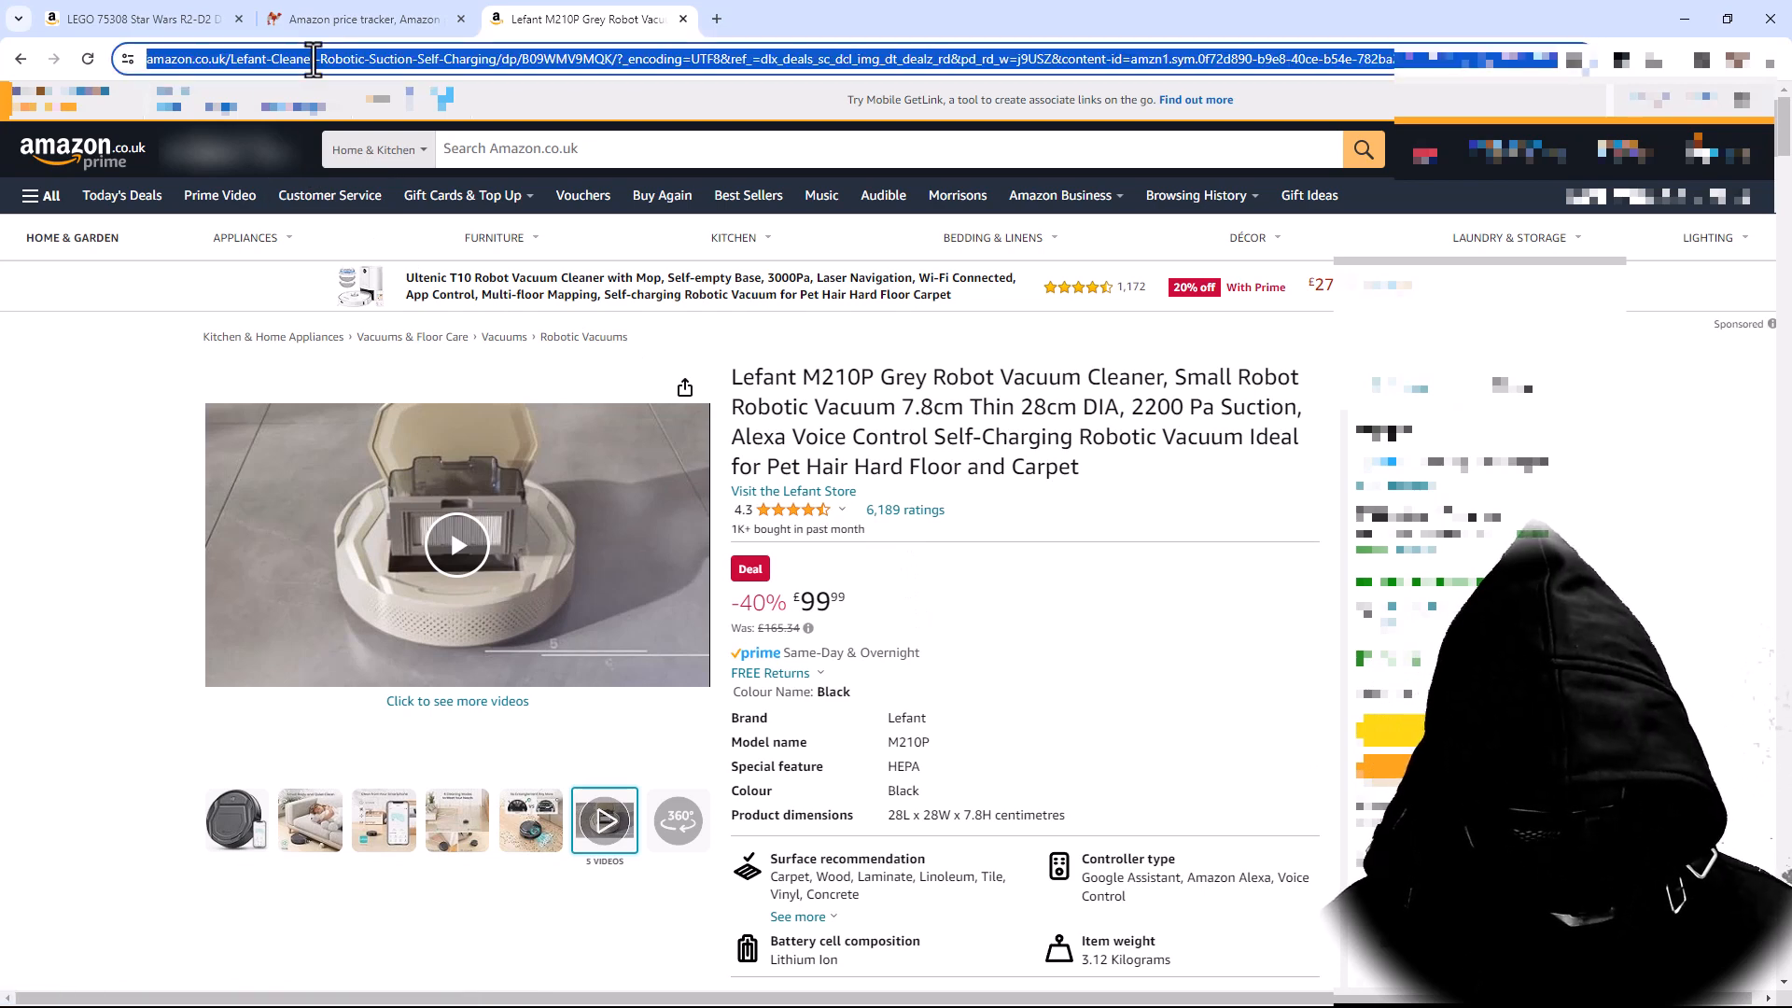
pyautogui.click(361, 19)
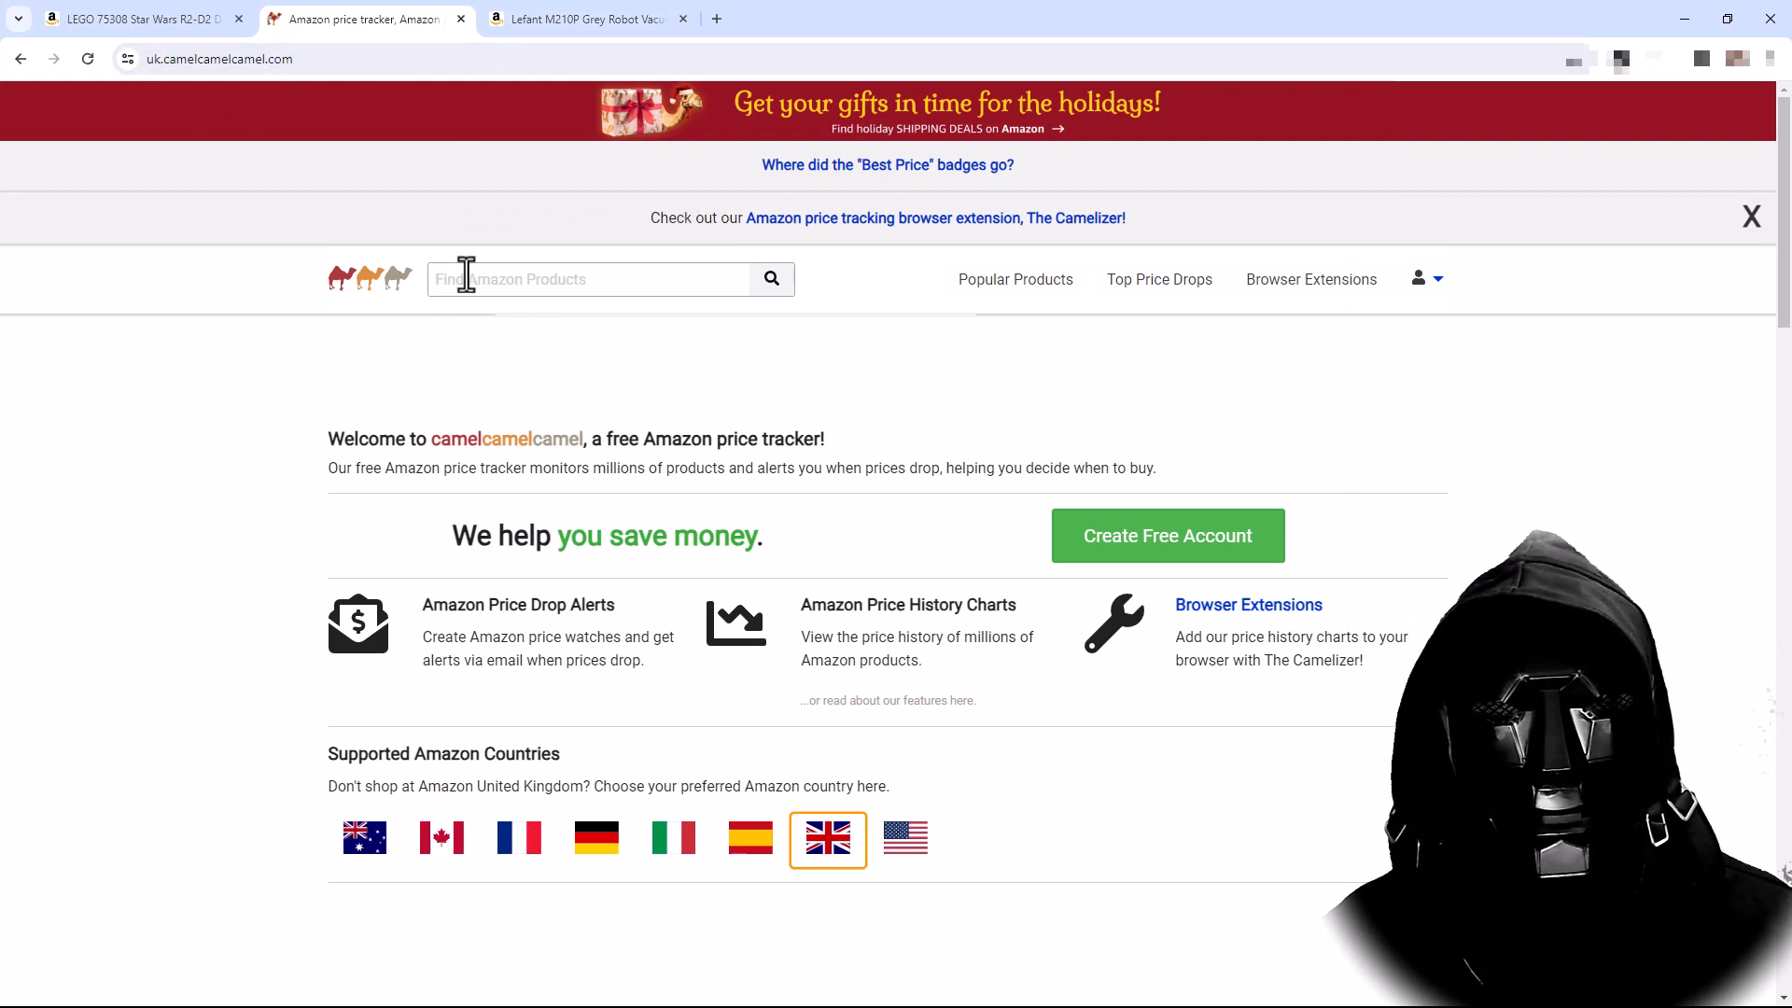
# - Paste the vacuum's Amazon URL into Find Amazon Products and review its price-history chart and table
pyautogui.write('a53b460-89d2-4868-bfe1-5ff674fb27be&th=1')
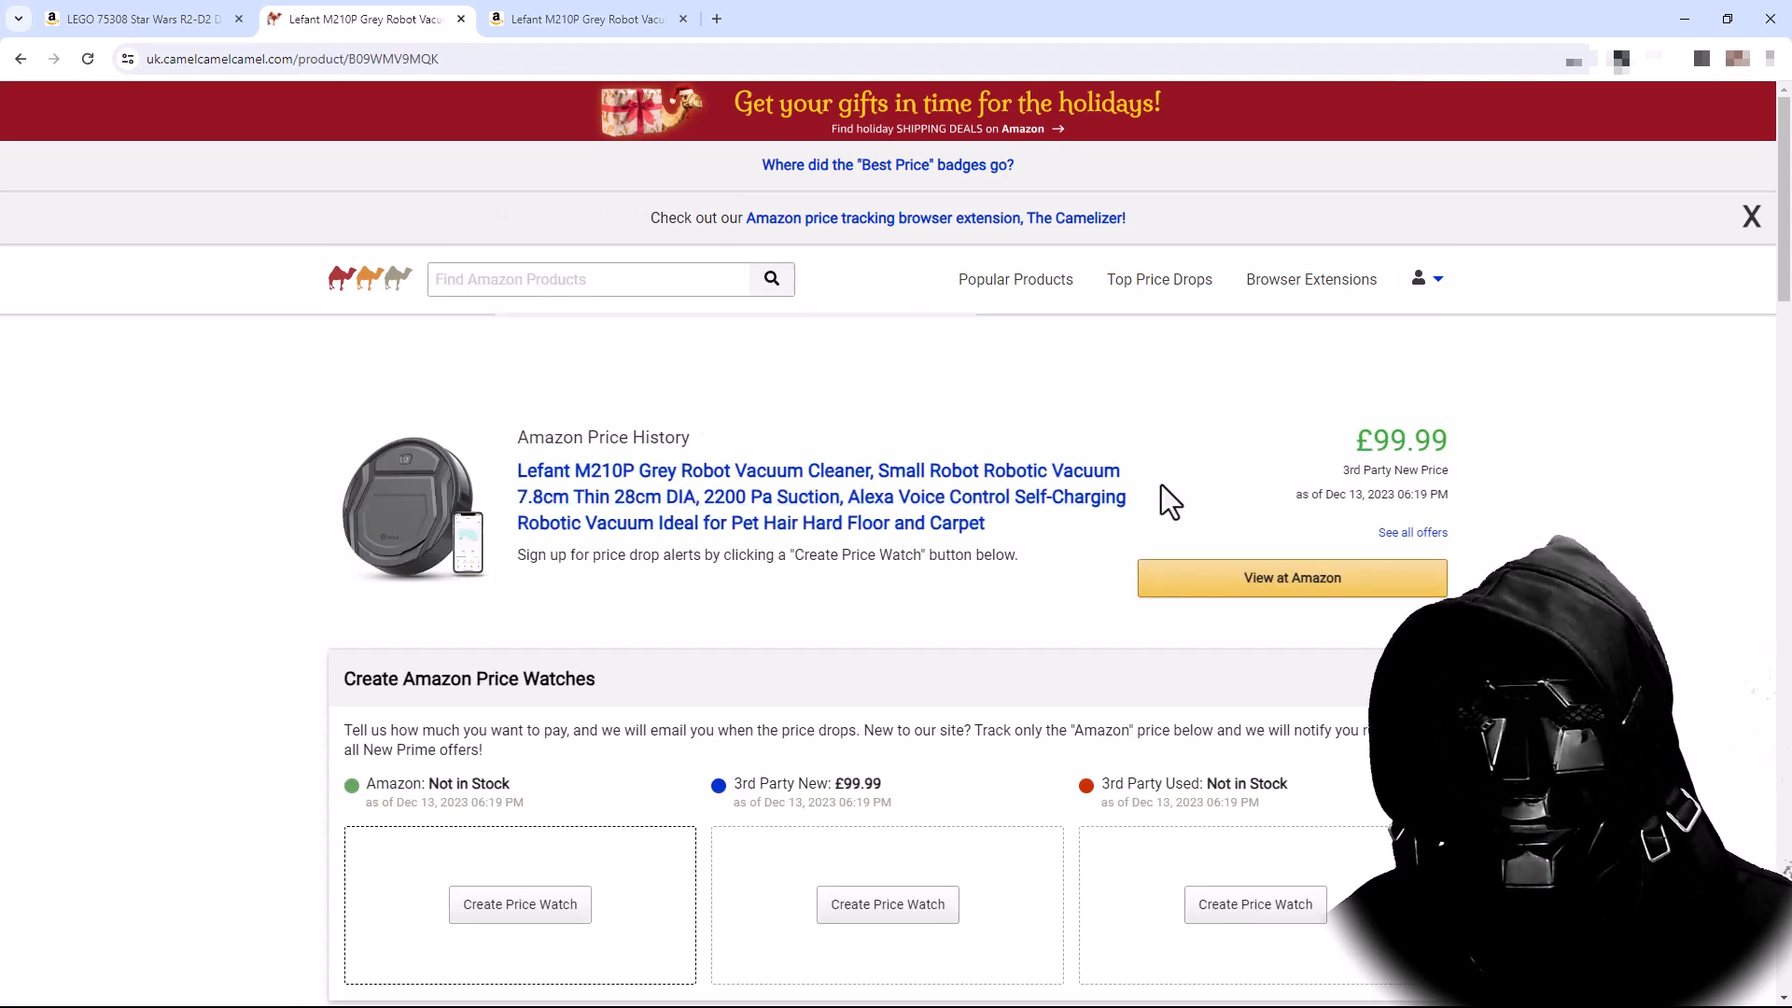
pyautogui.scroll(-3)
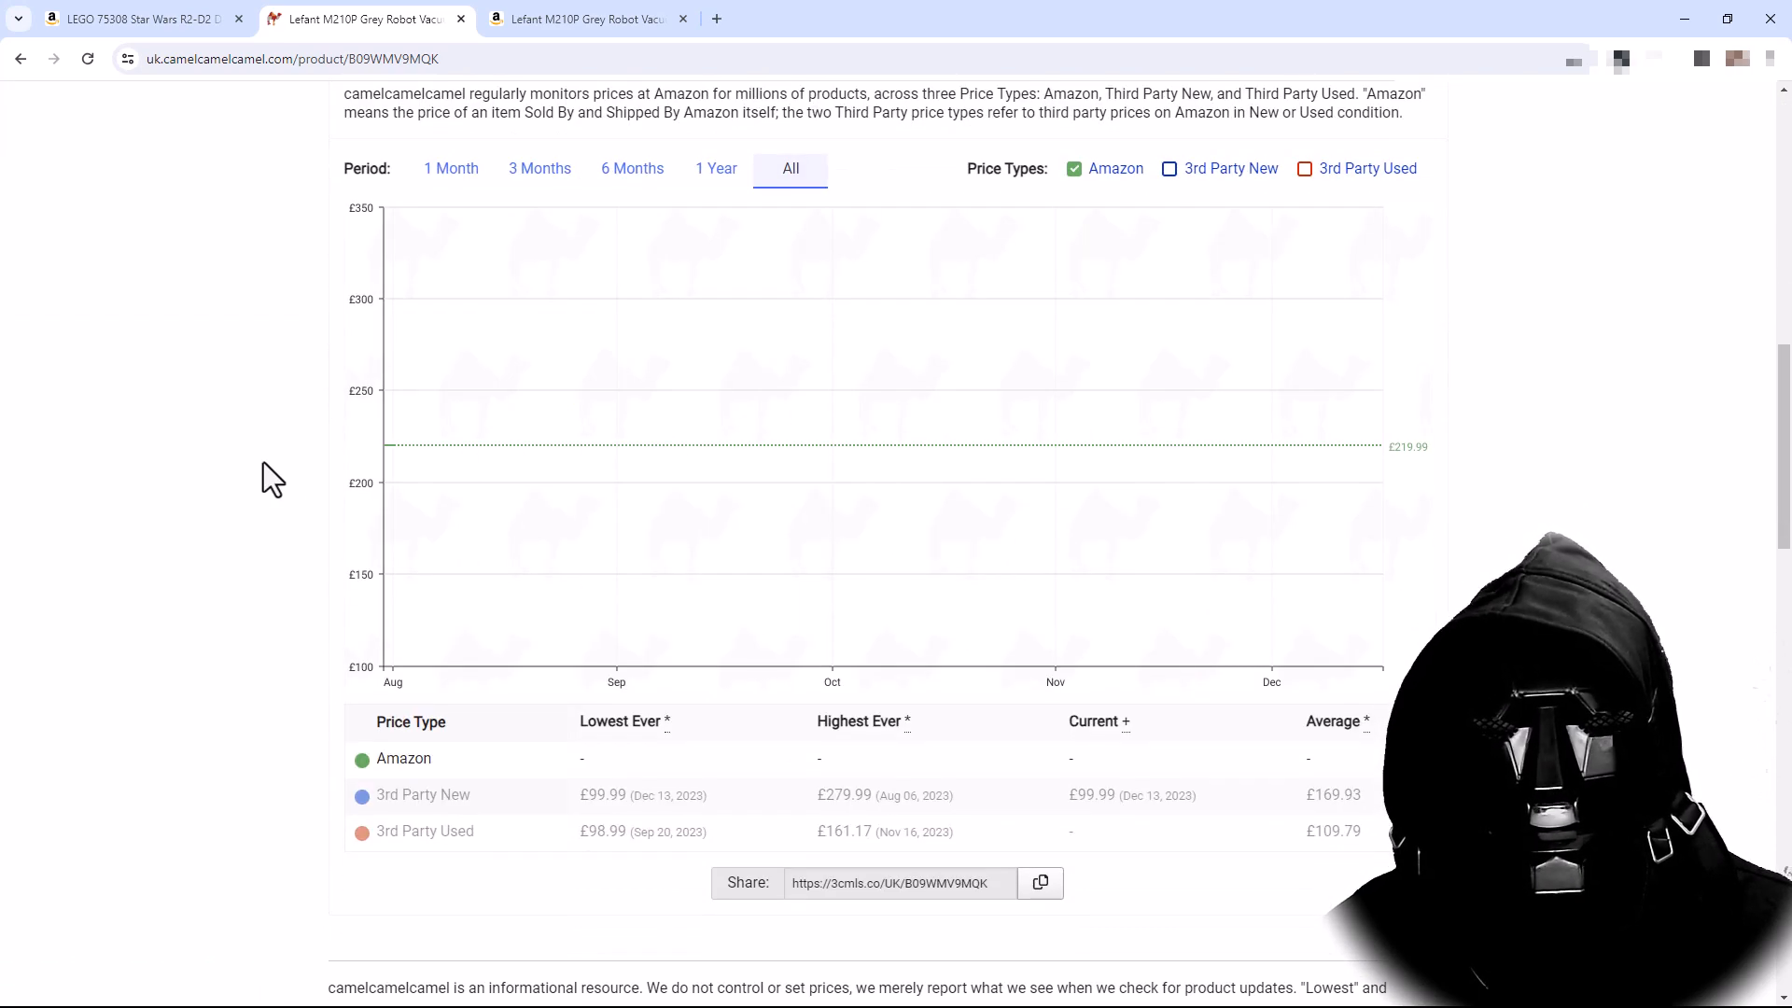
pyautogui.moveTo(444, 466)
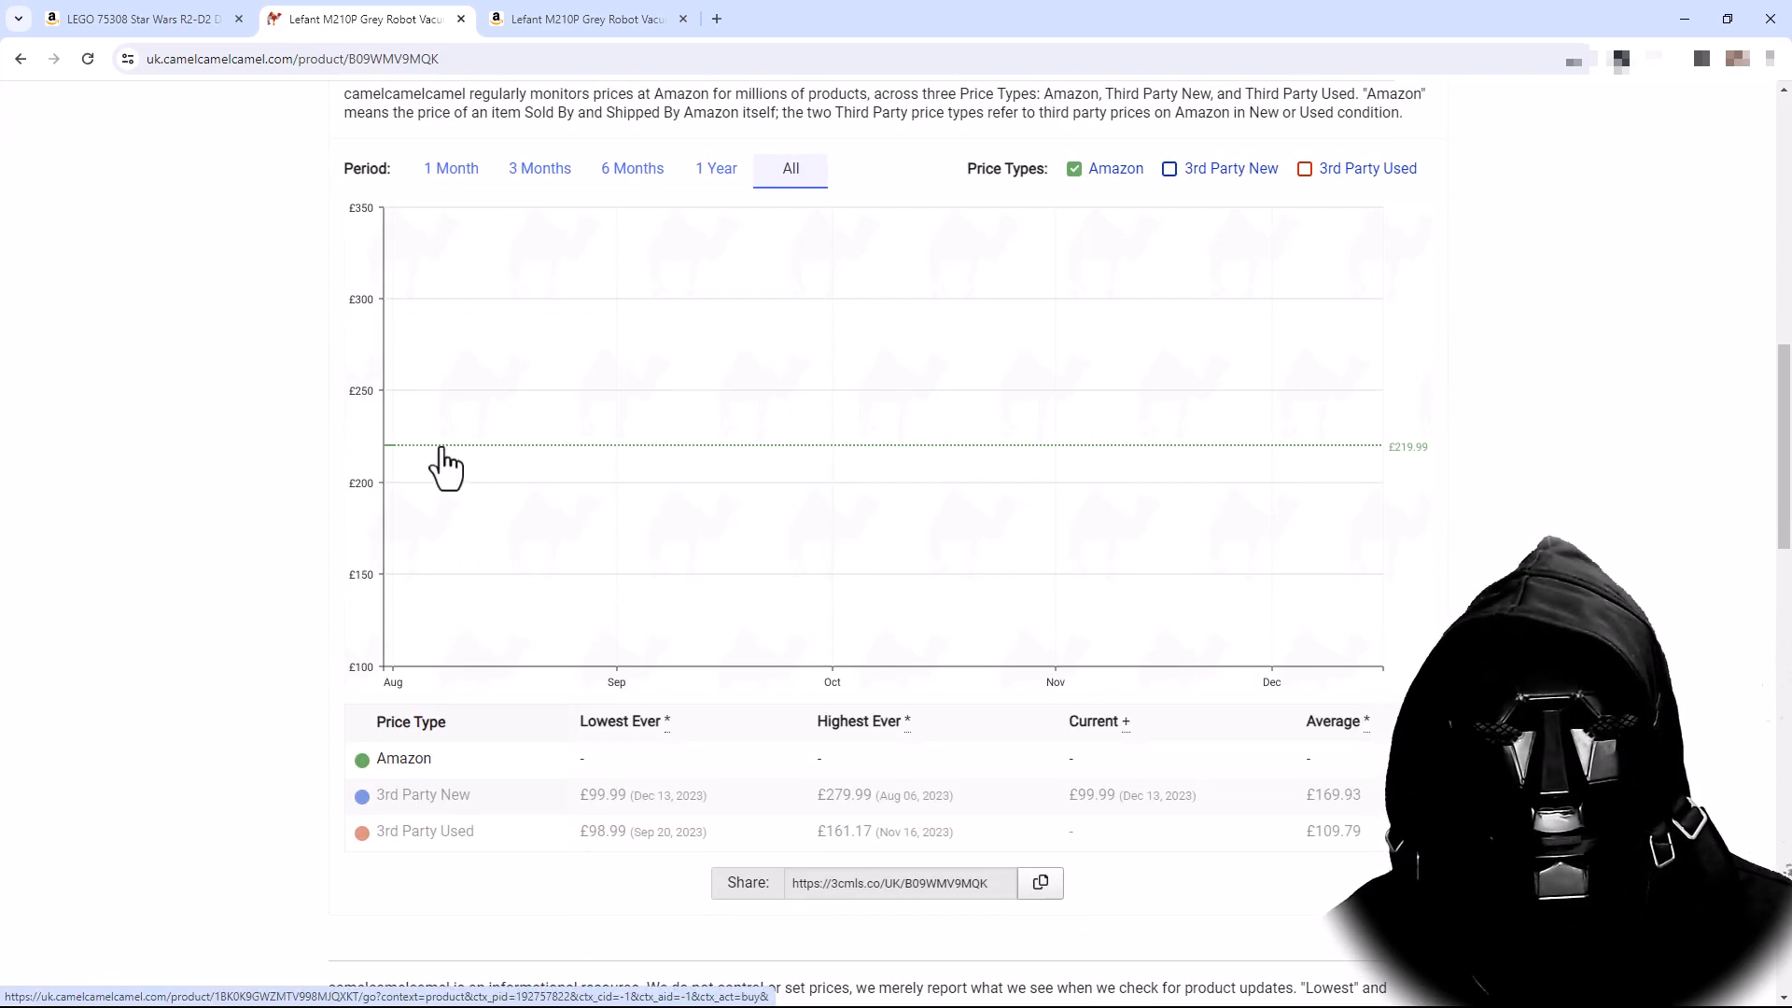
pyautogui.moveTo(1421, 474)
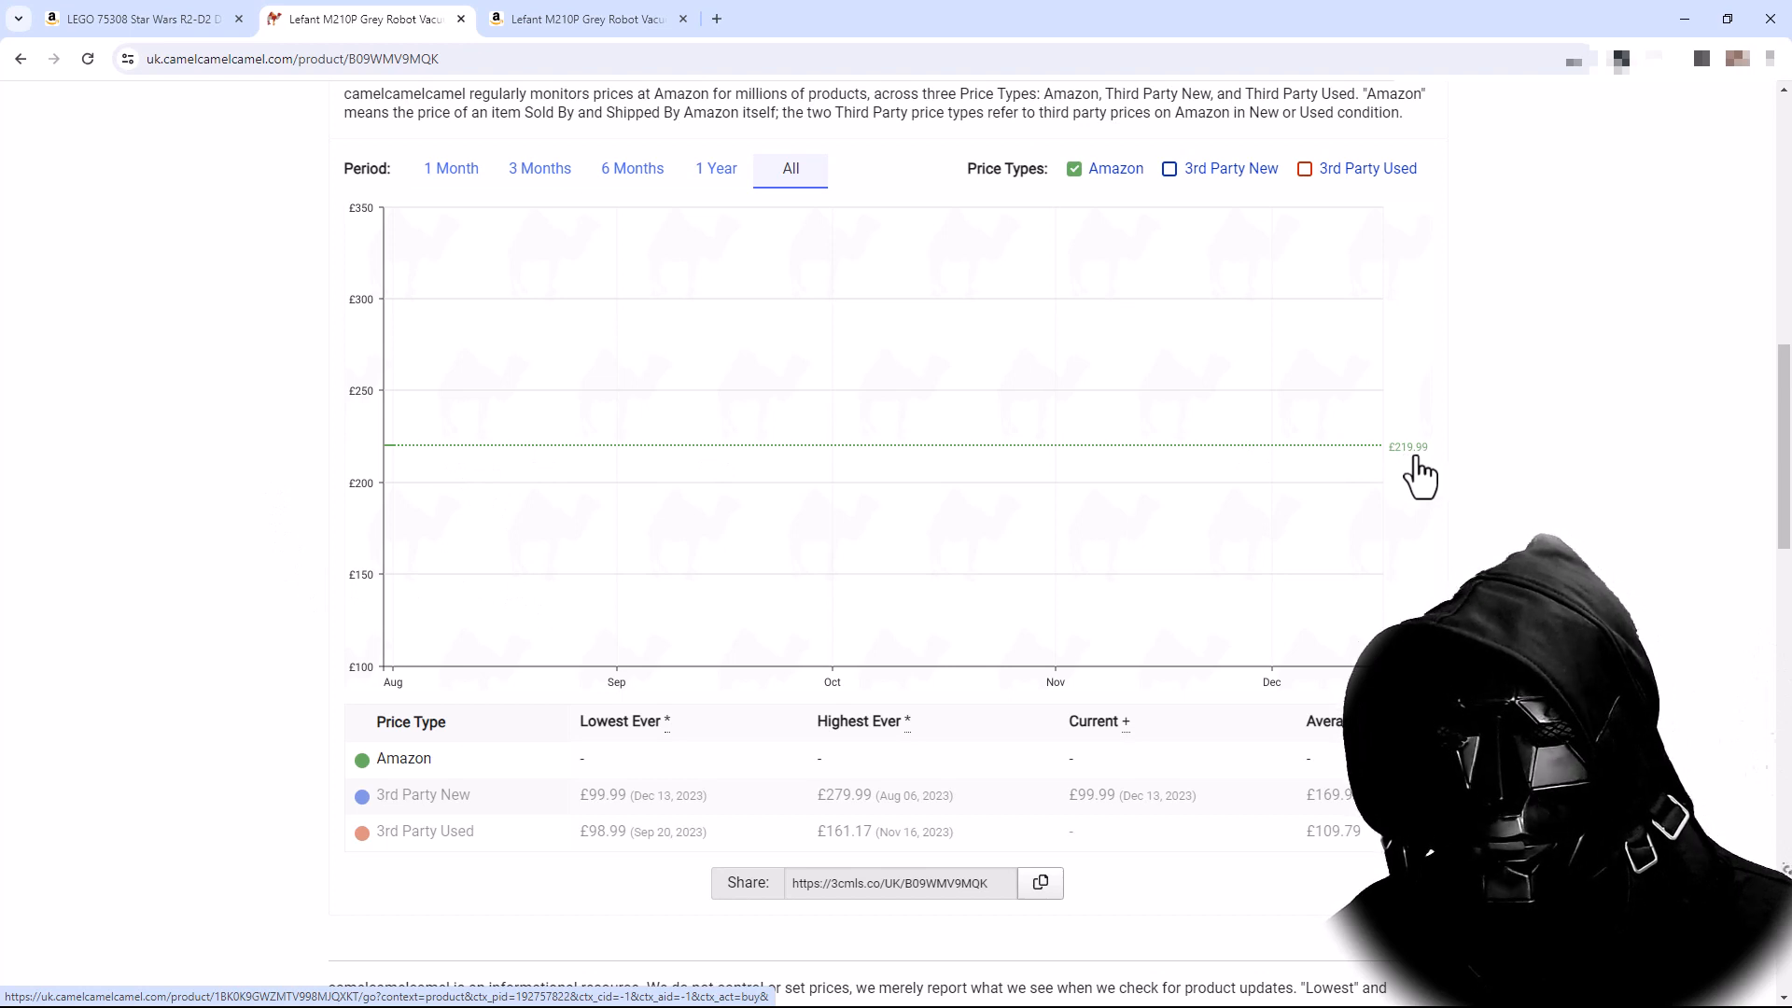
pyautogui.scroll(-3)
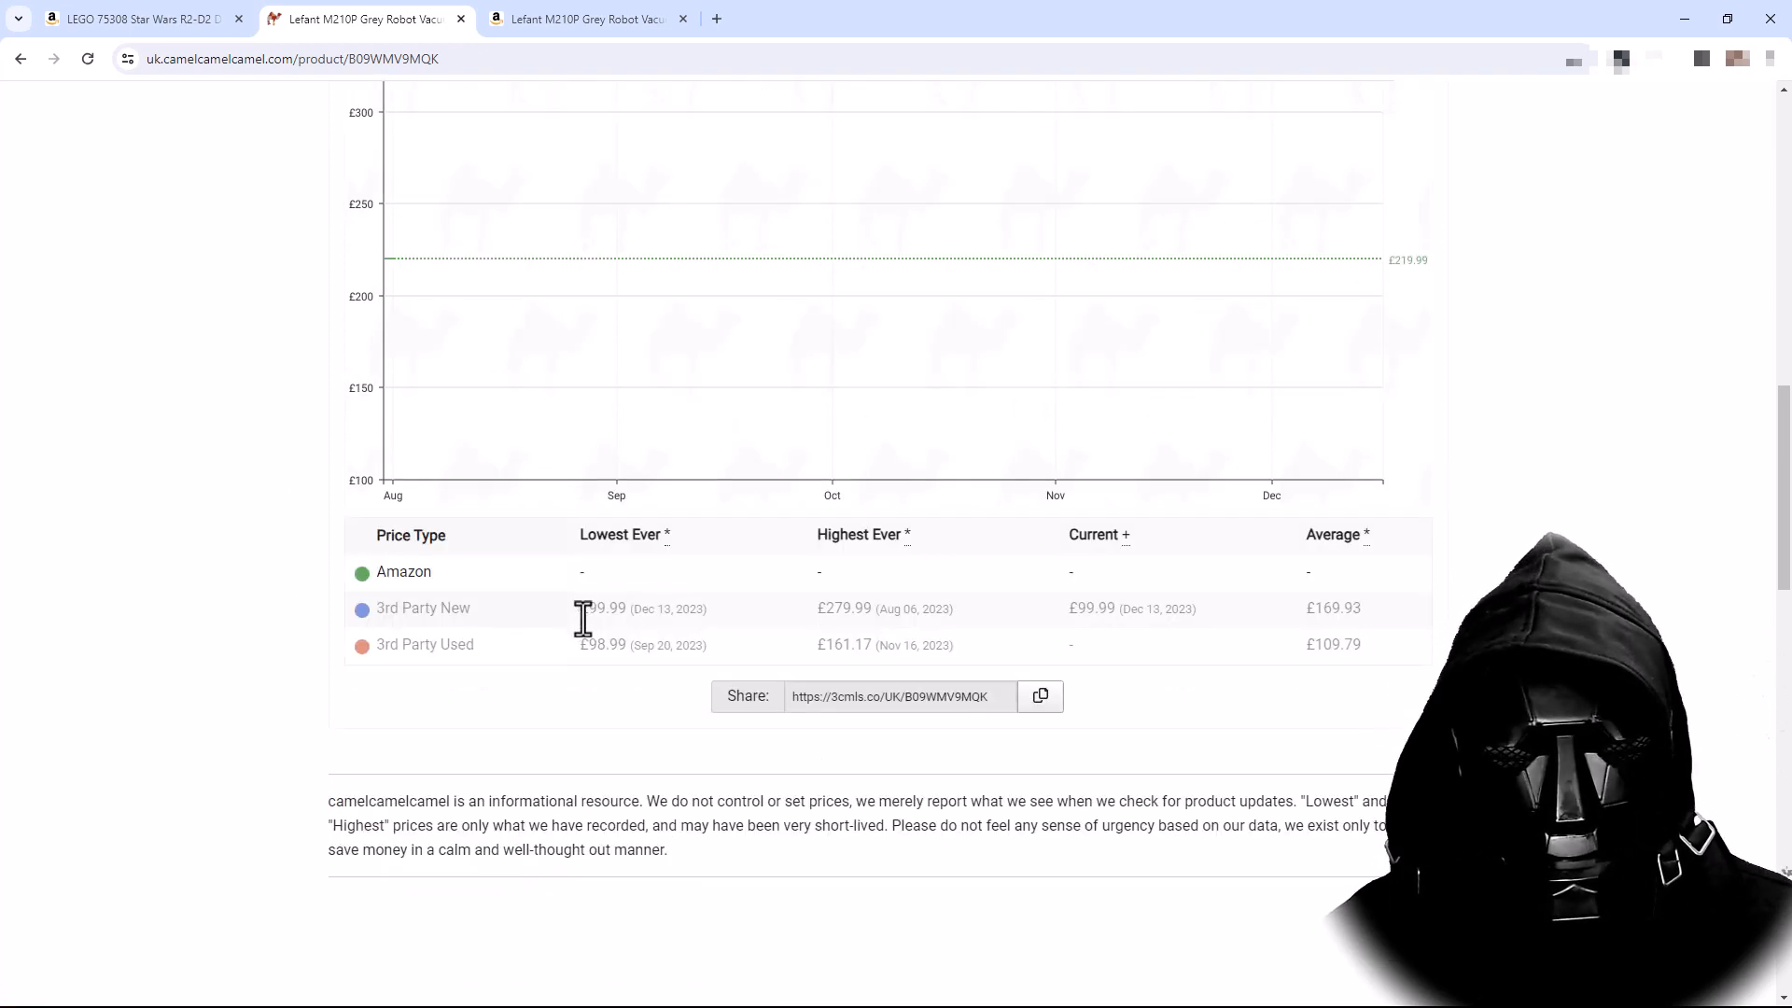
pyautogui.moveTo(603, 636)
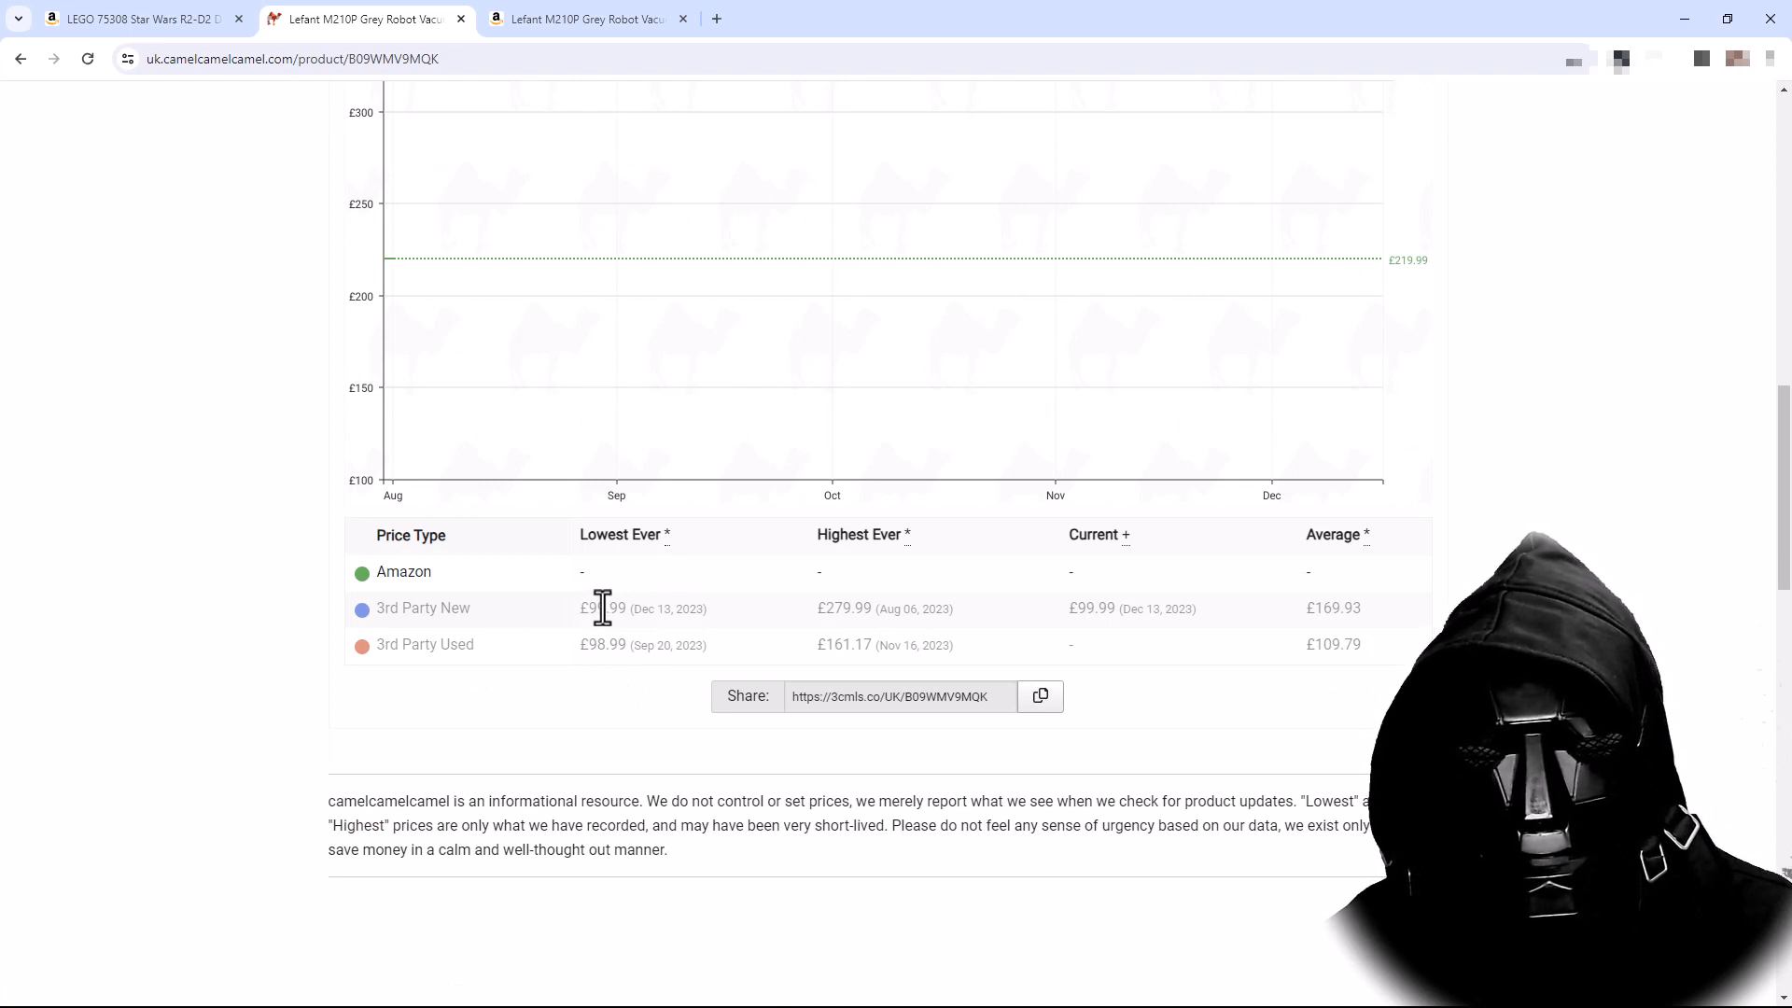
pyautogui.moveTo(582, 649)
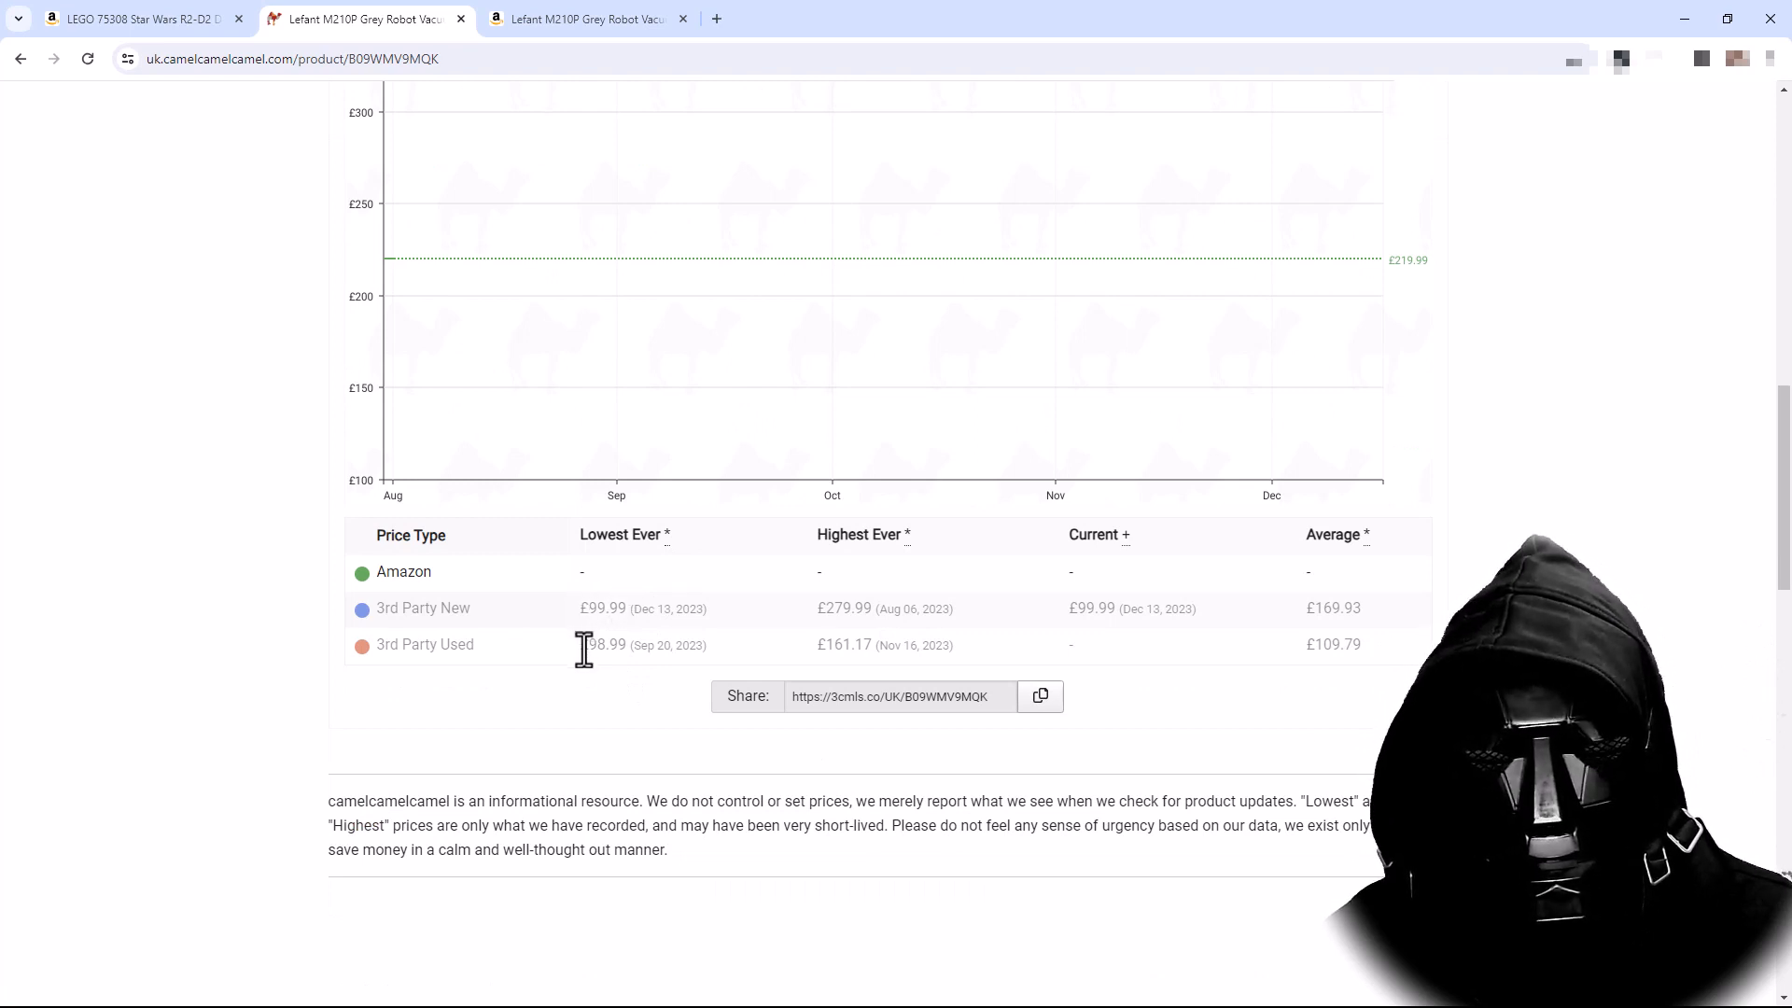
pyautogui.moveTo(661, 644)
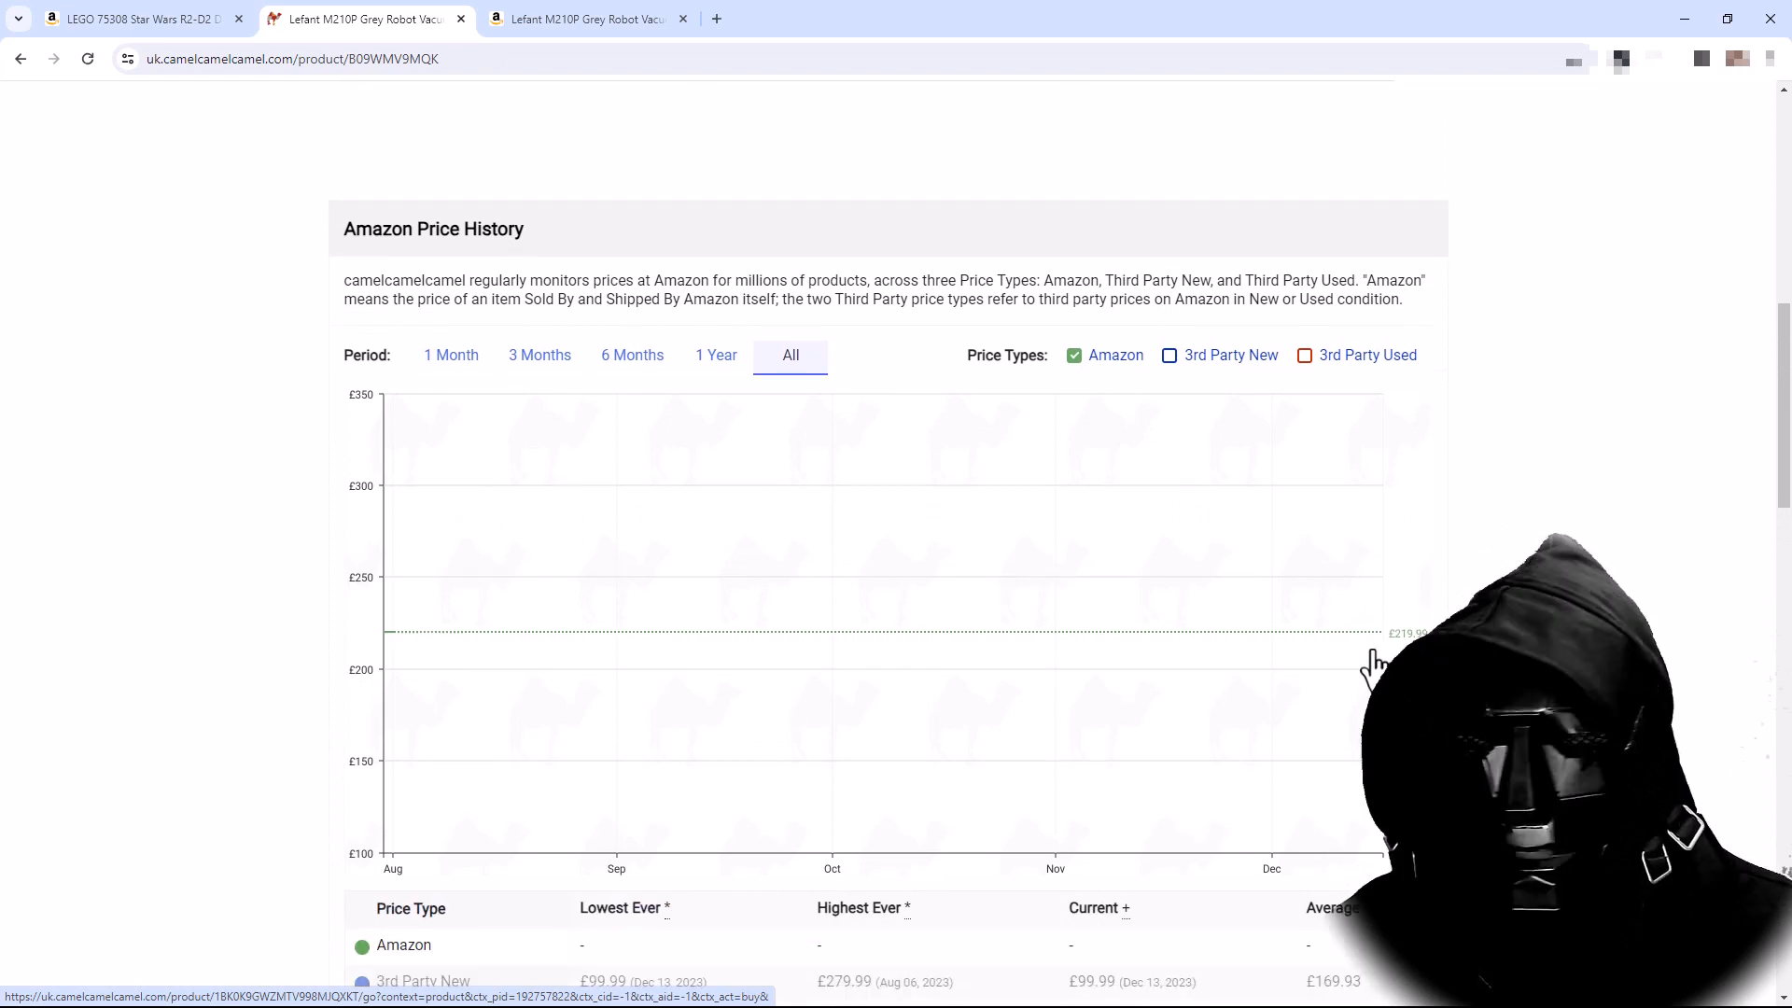
pyautogui.scroll(-3)
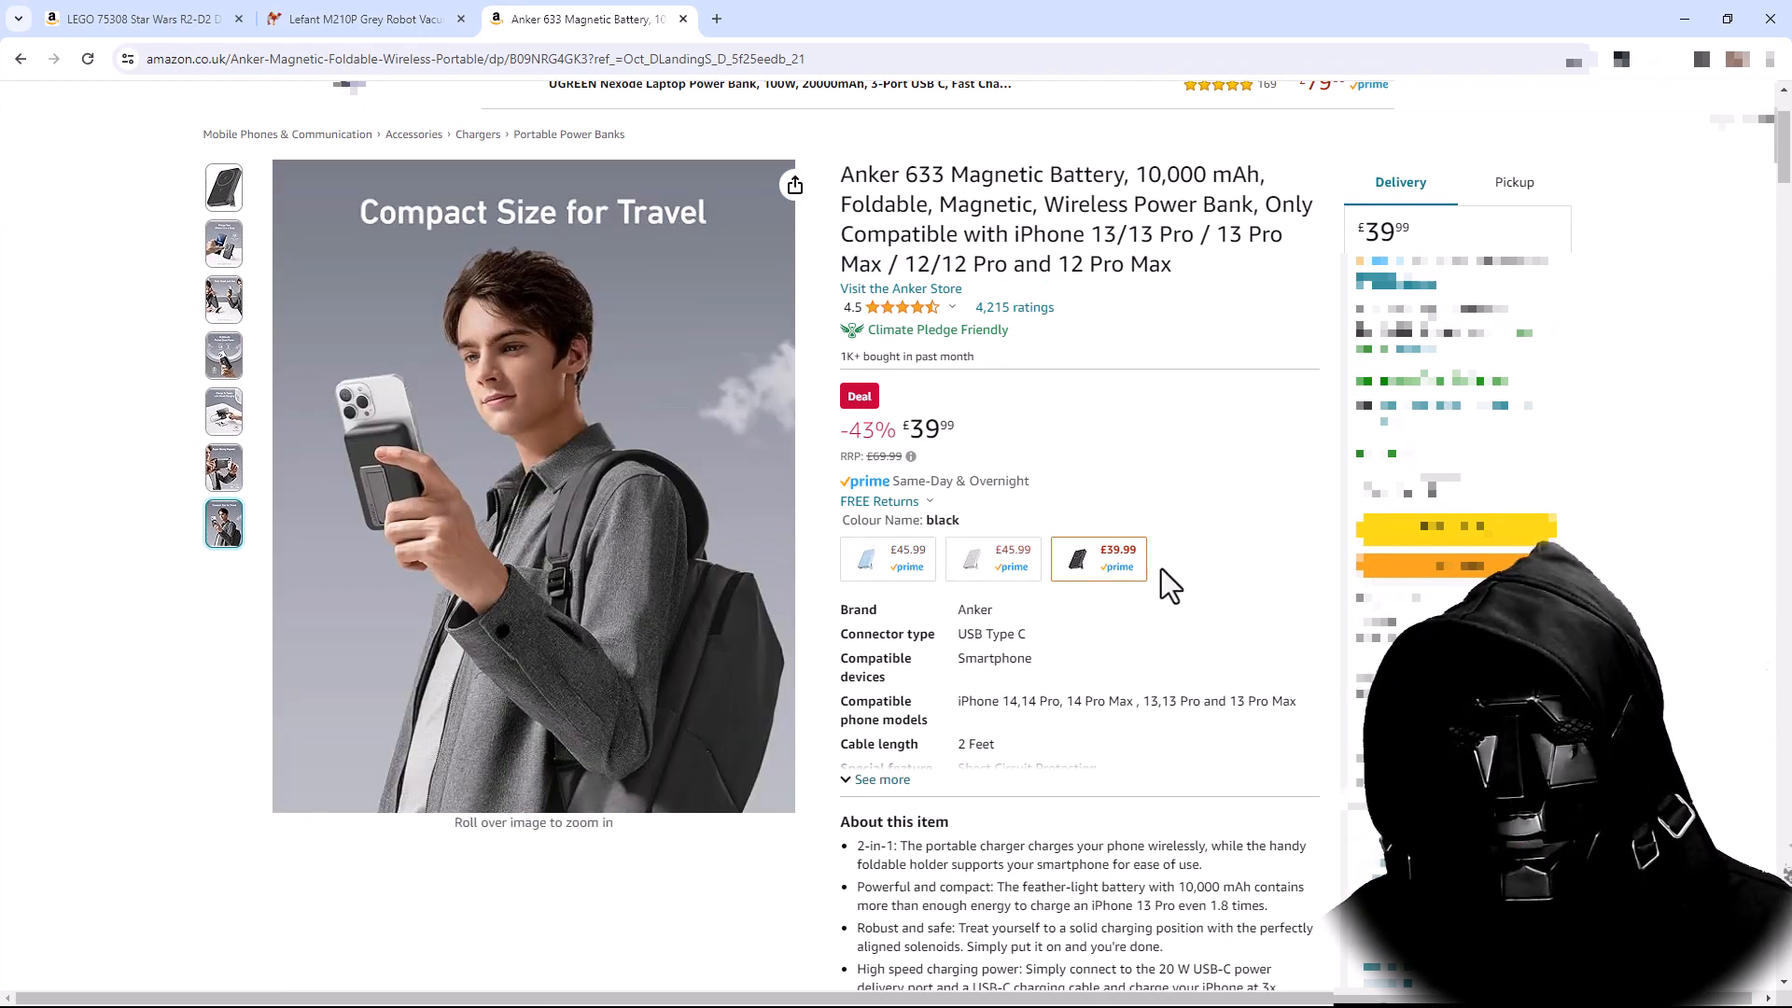
# - Compare the Anker 633 battery's white and black versions, settle on black £39.99, and select its address
pyautogui.click(991, 558)
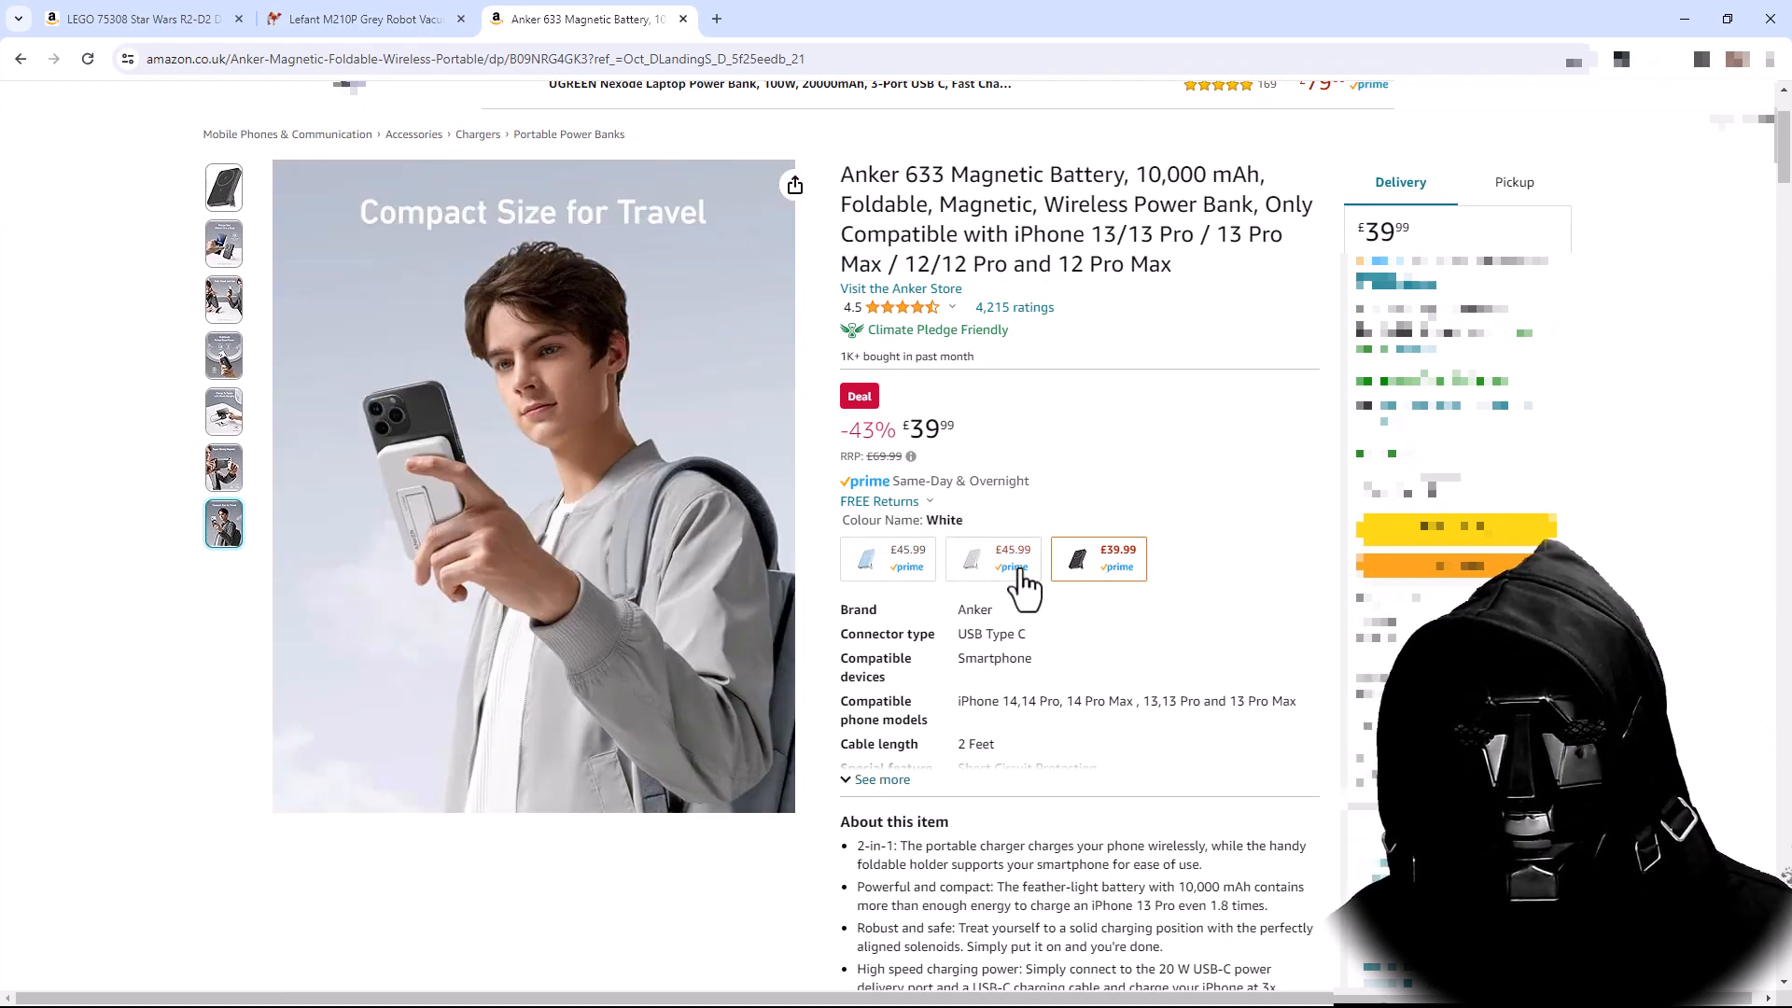
pyautogui.click(1098, 558)
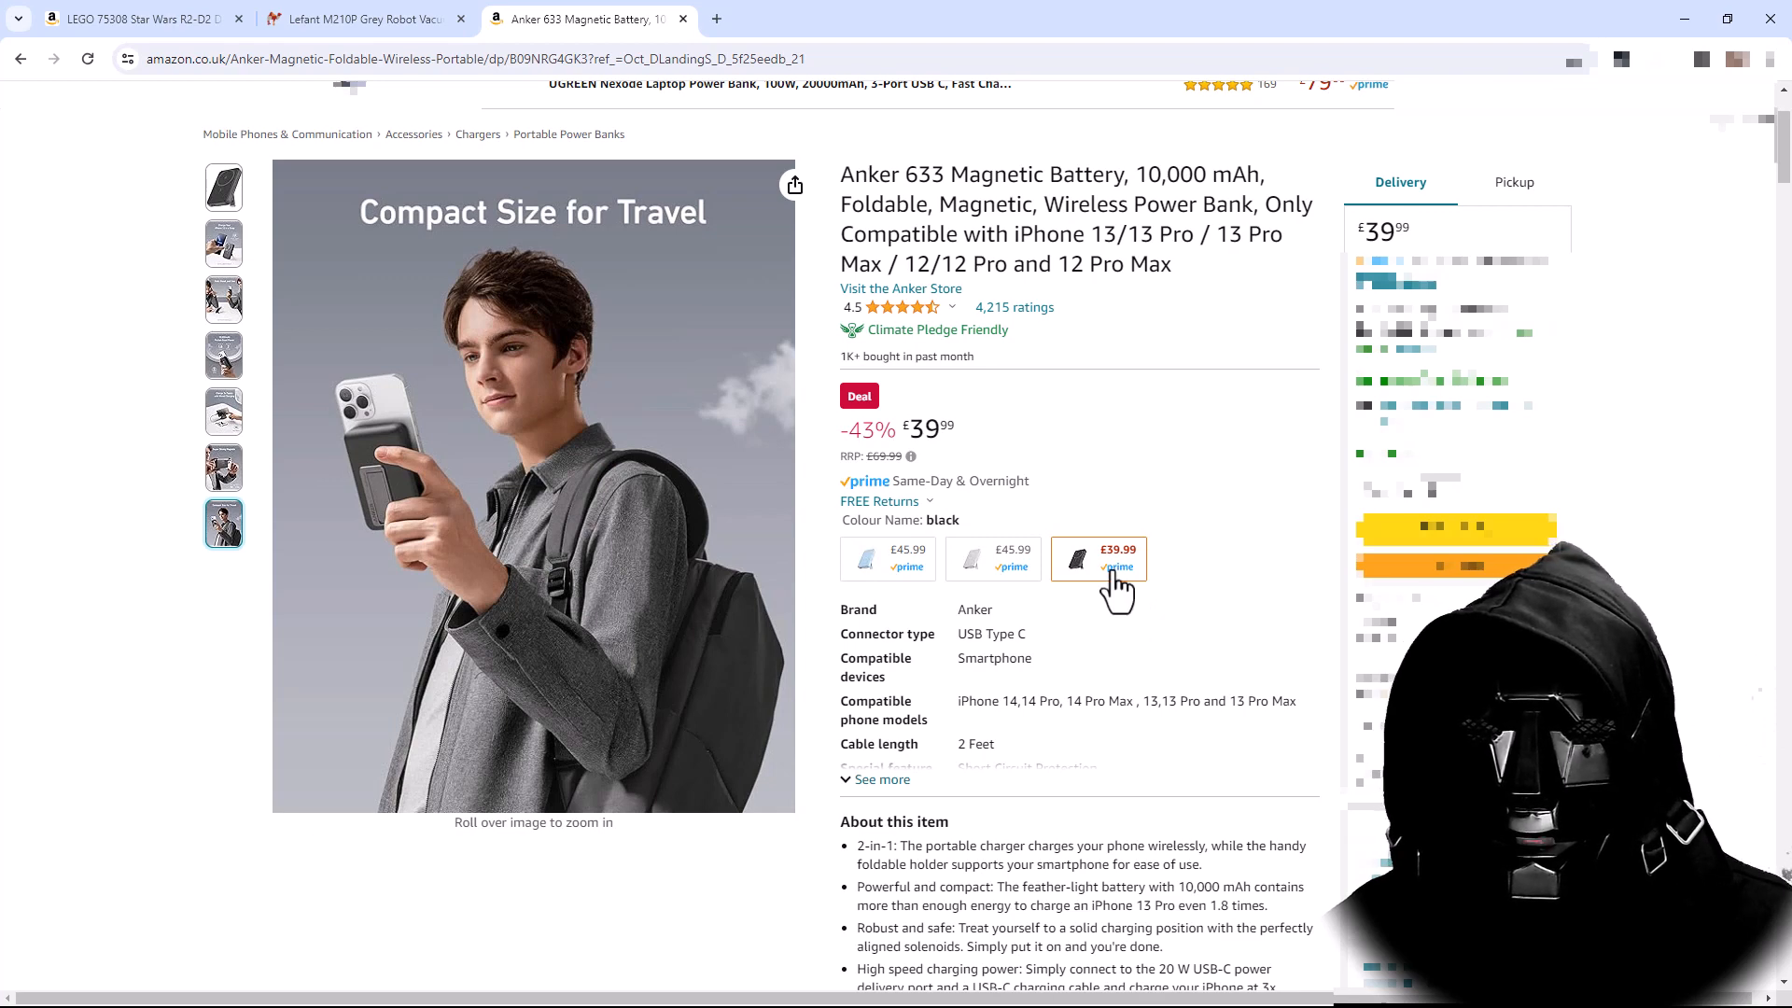
pyautogui.click(992, 559)
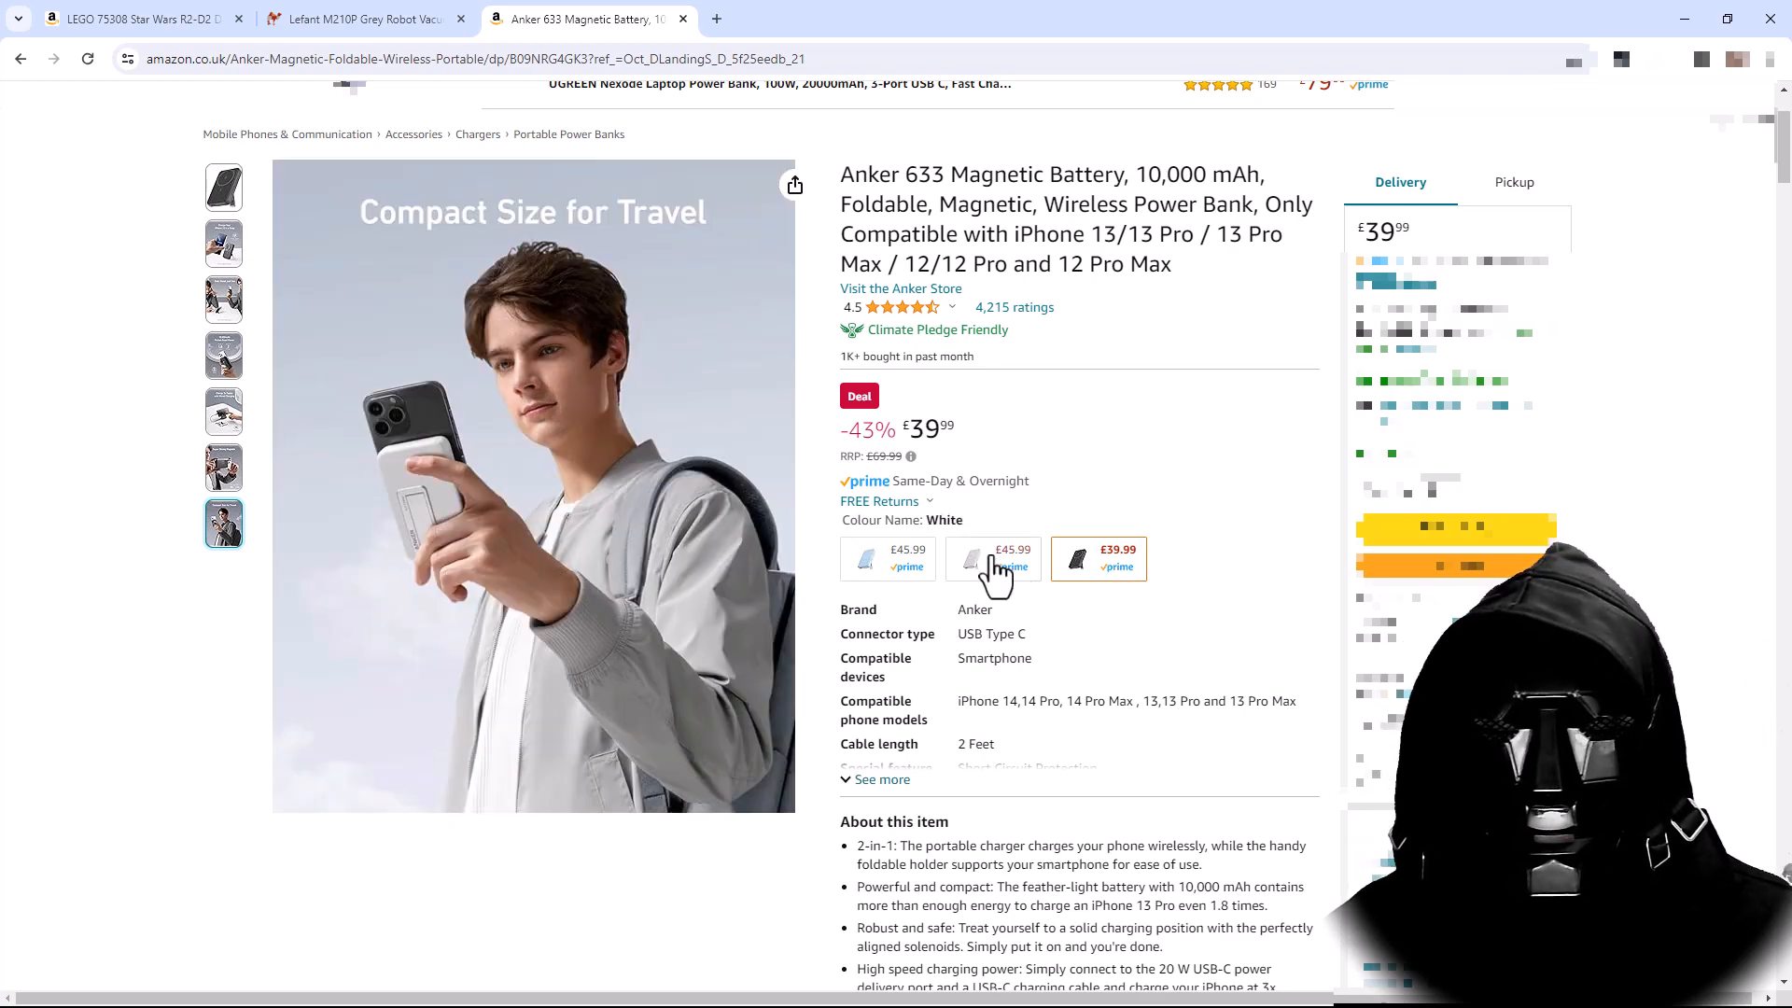
pyautogui.click(1096, 558)
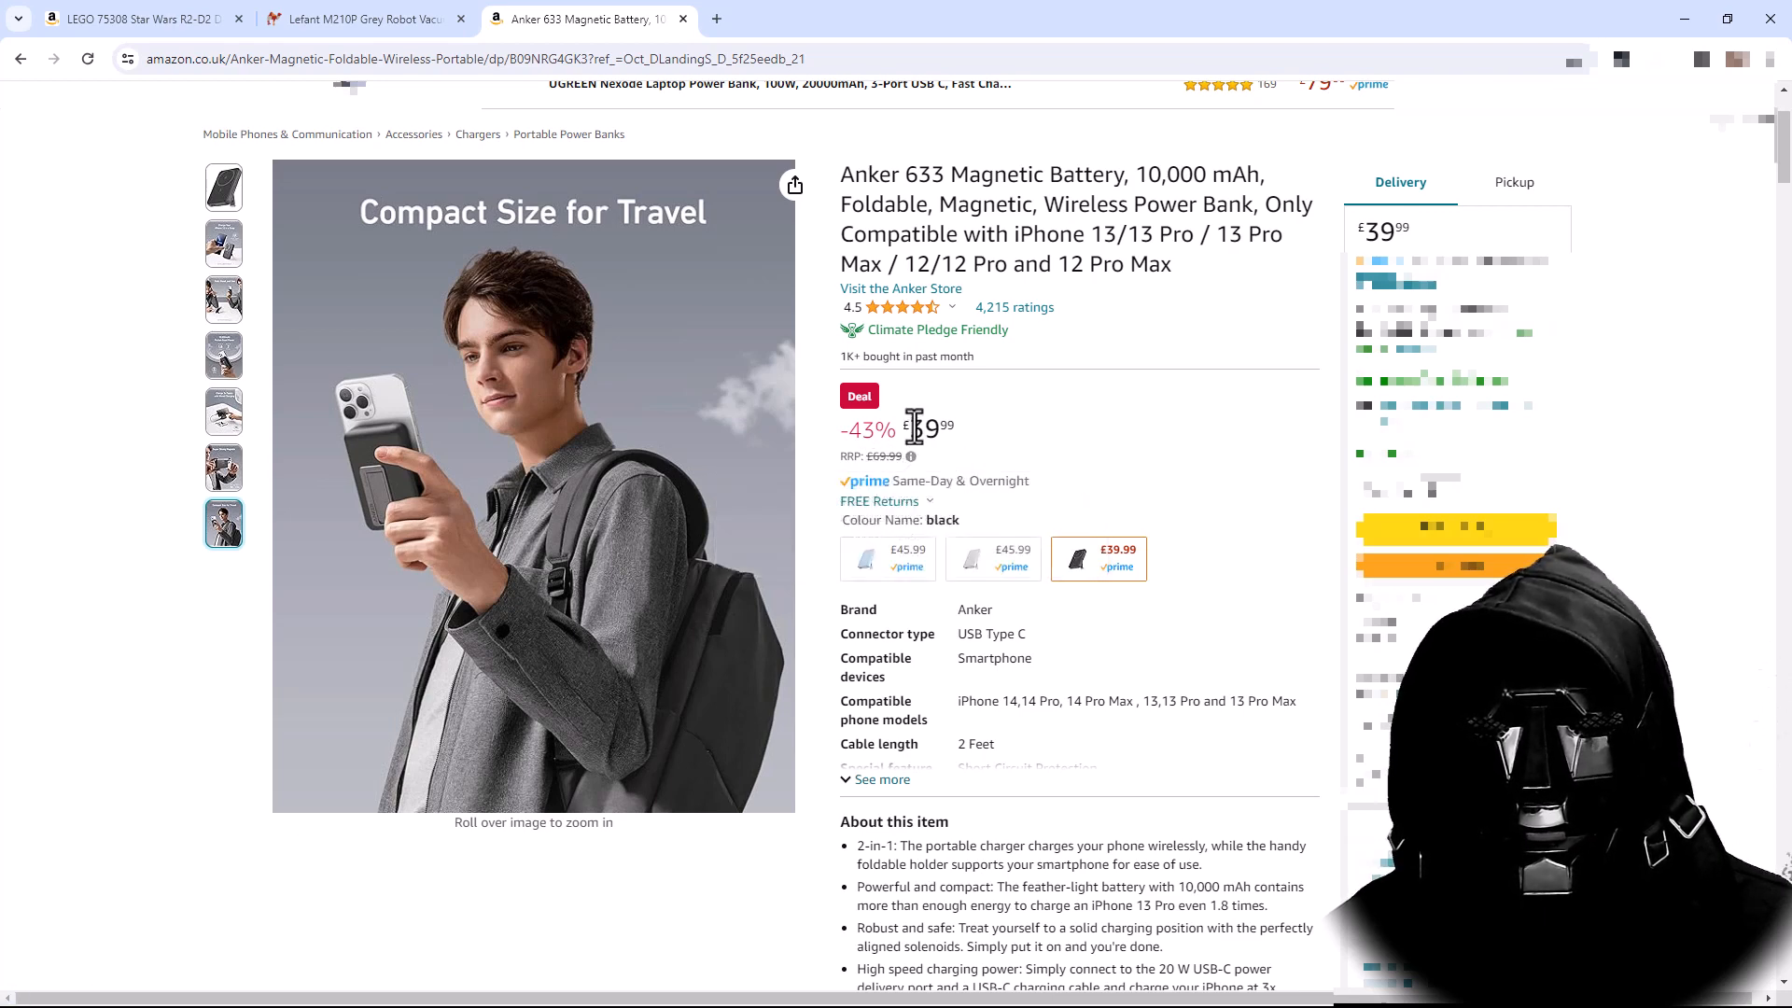
pyautogui.moveTo(970, 445)
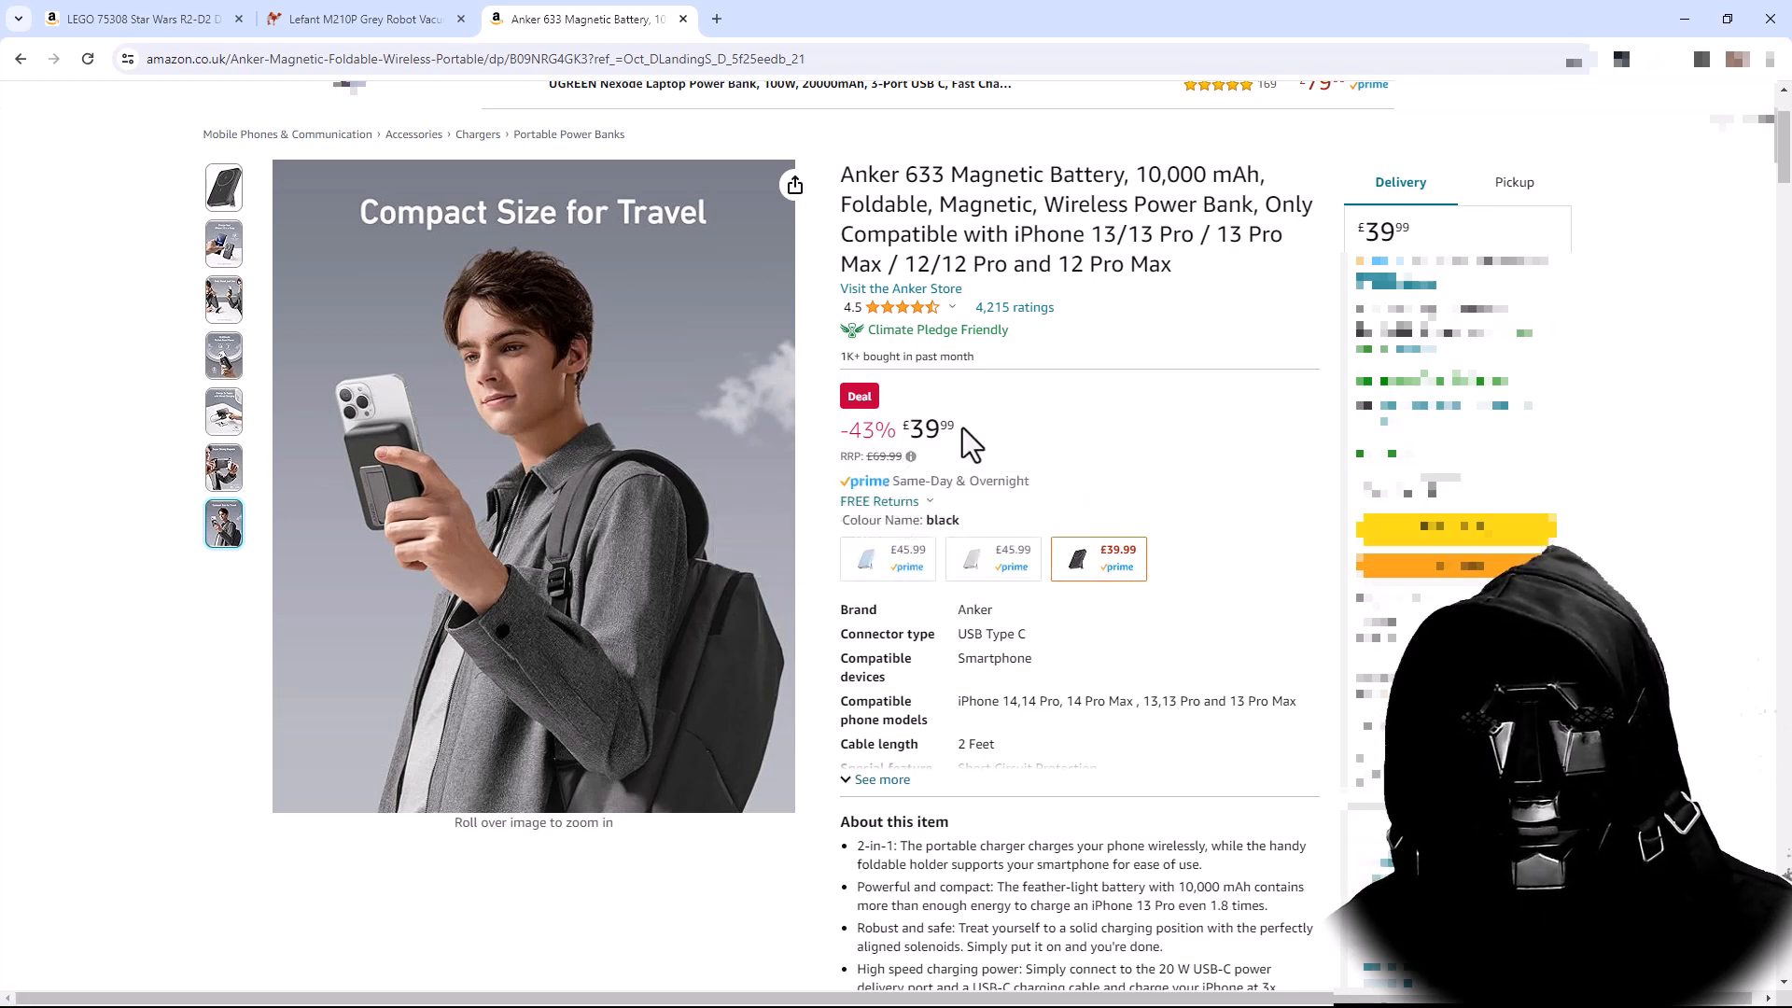
pyautogui.click(474, 58)
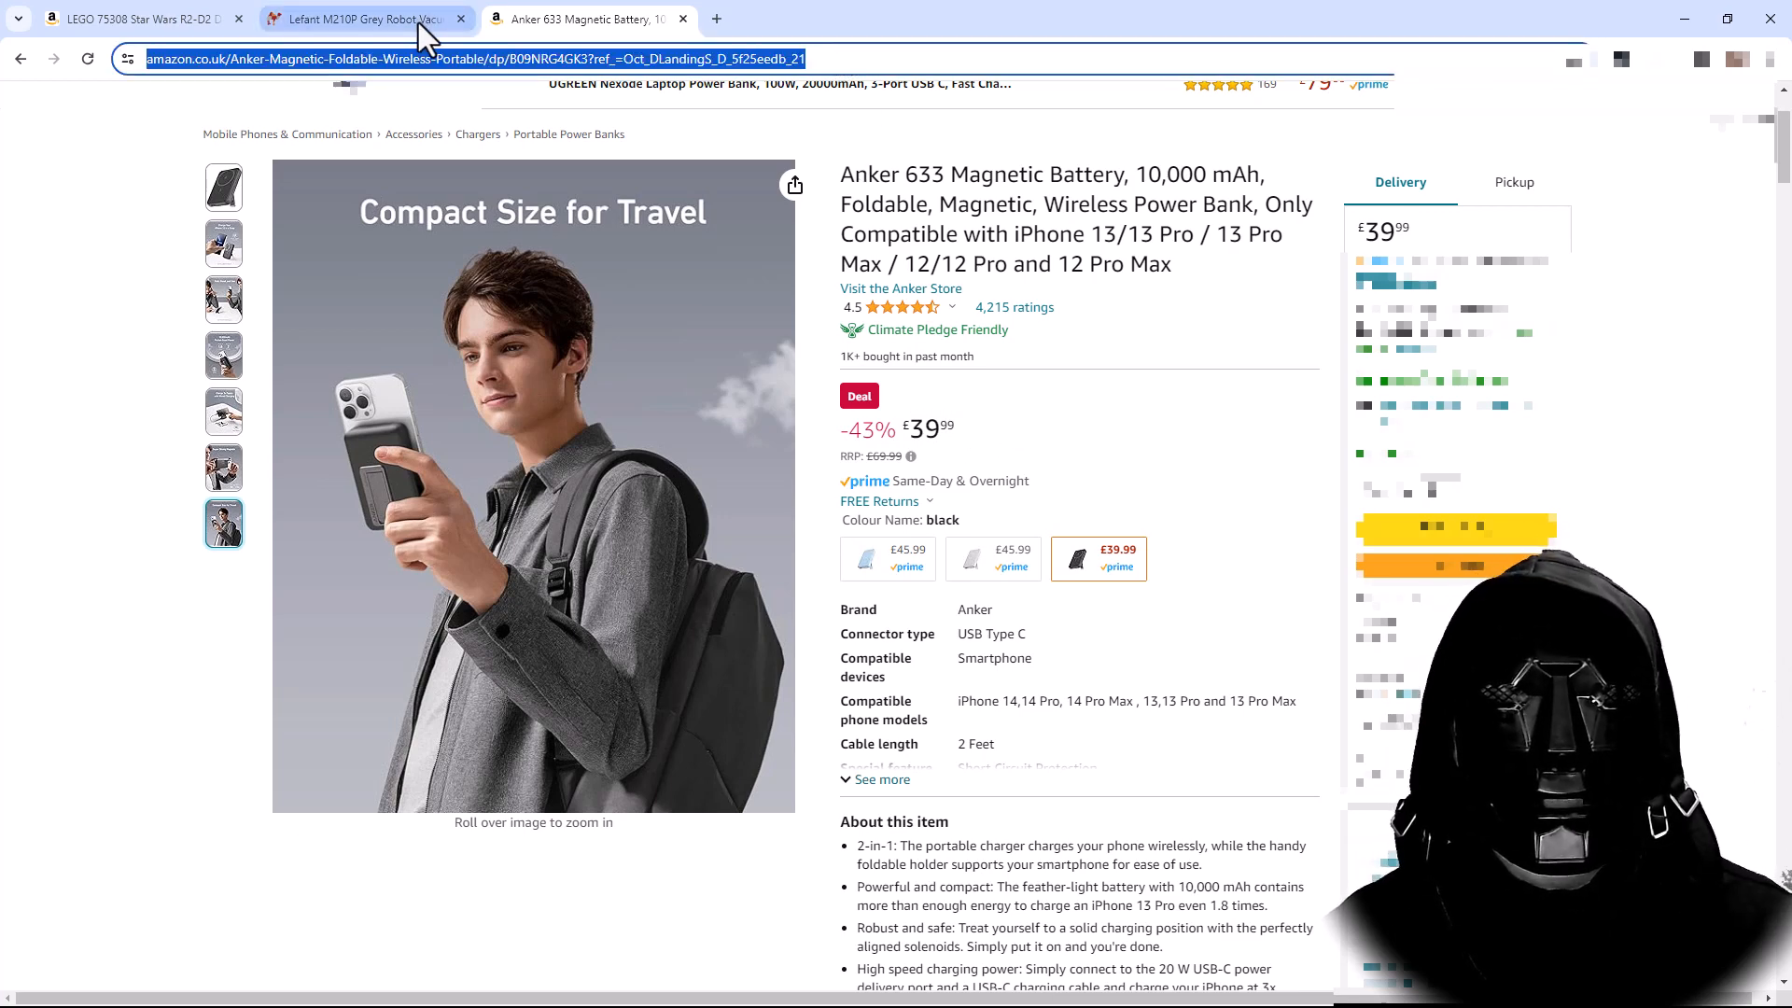
# - Paste the Anker 633 URL into camelcamelcamel and scroll to its full price-history chart and summary
pyautogui.click(366, 18)
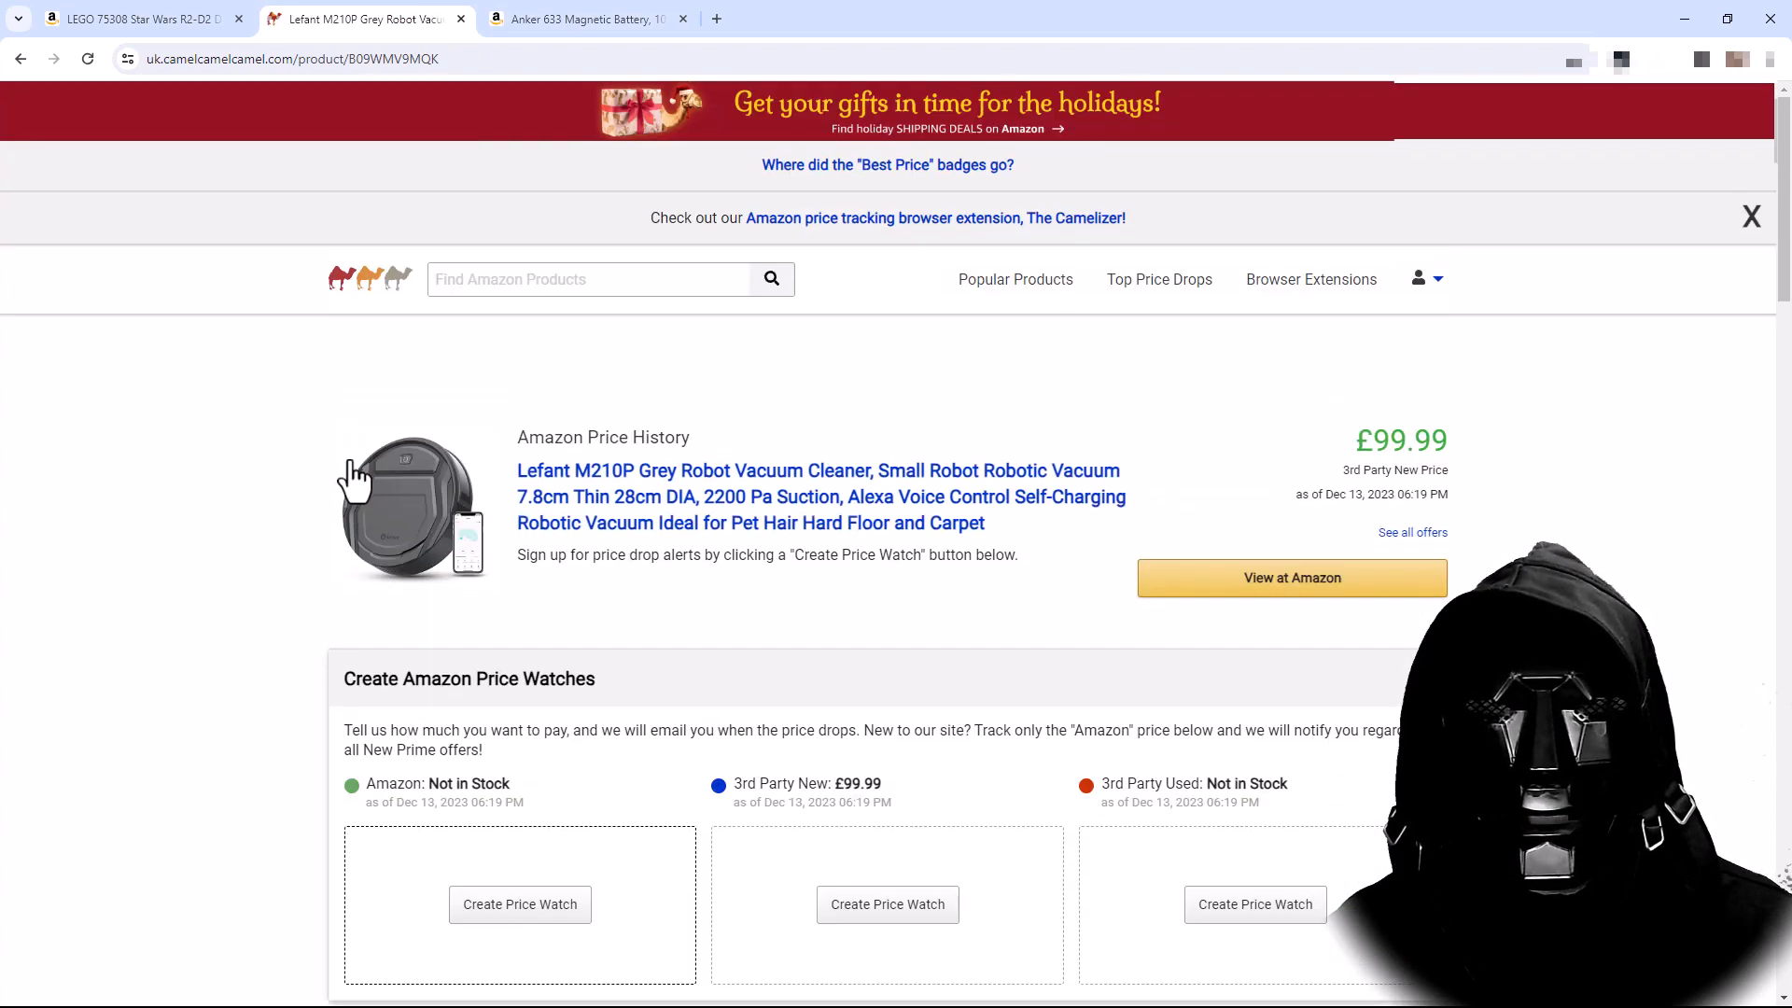
pyautogui.write('RG4GK3?ref_=Oct_DLandingS_D_5f25eedb_21')
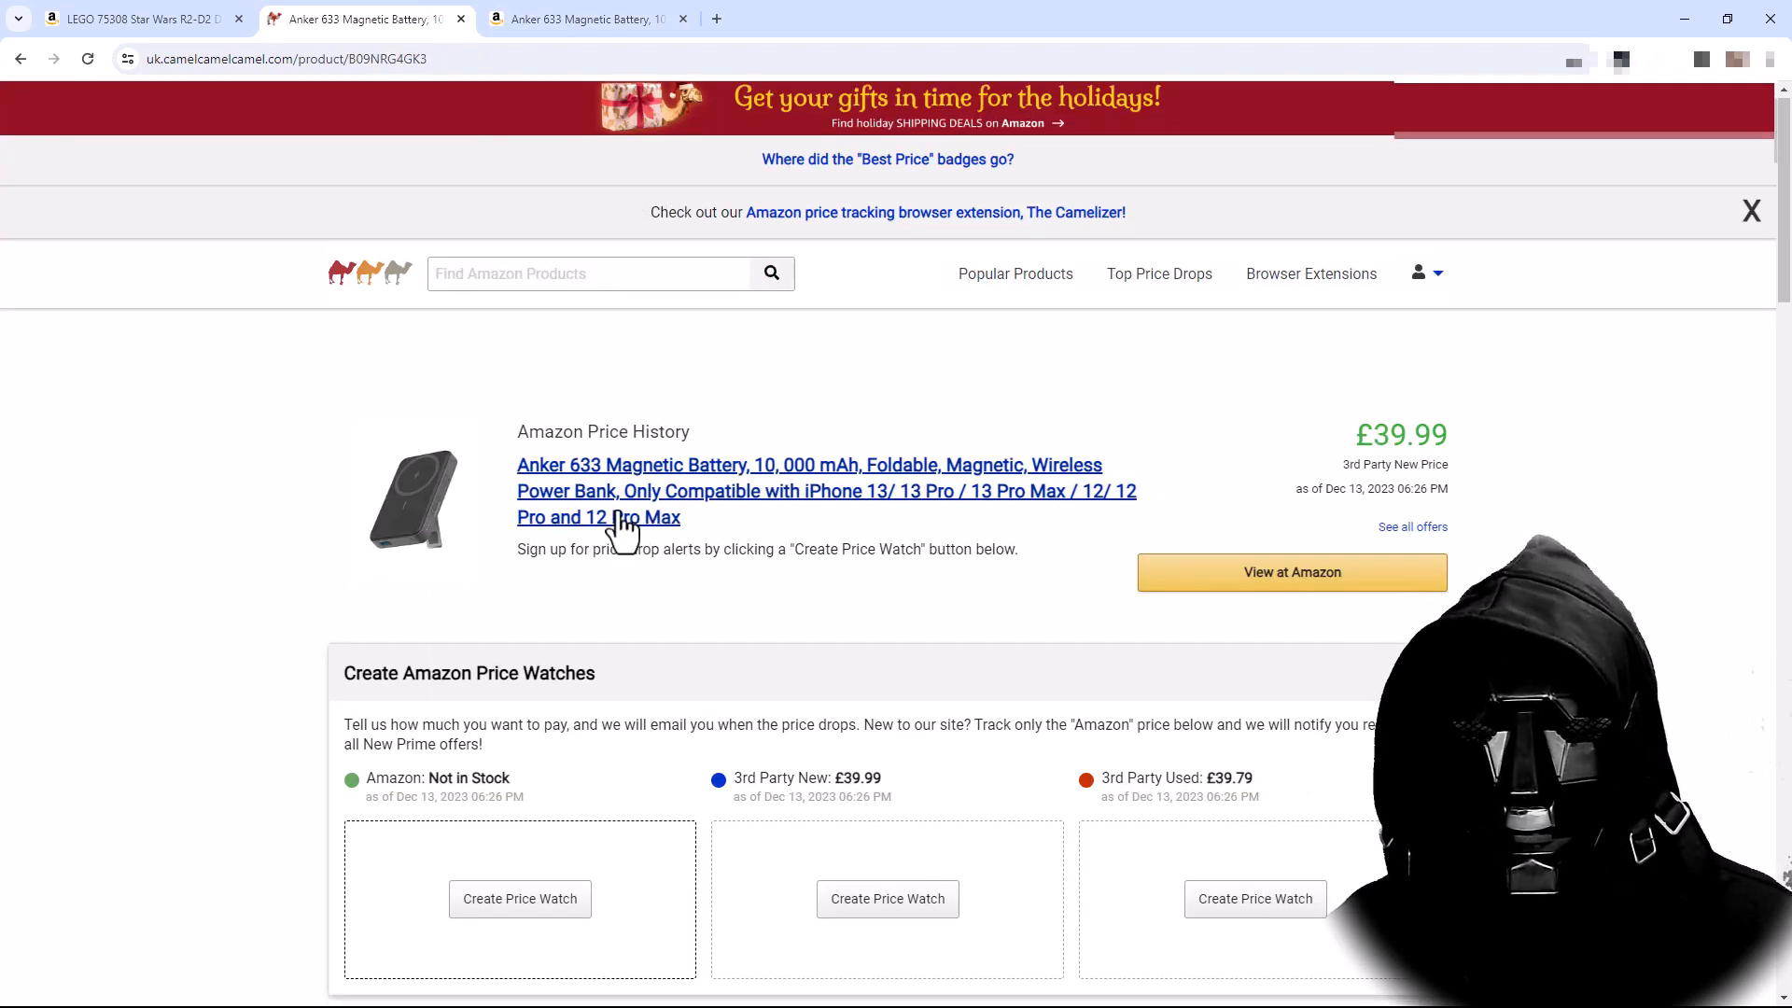
pyautogui.scroll(-3)
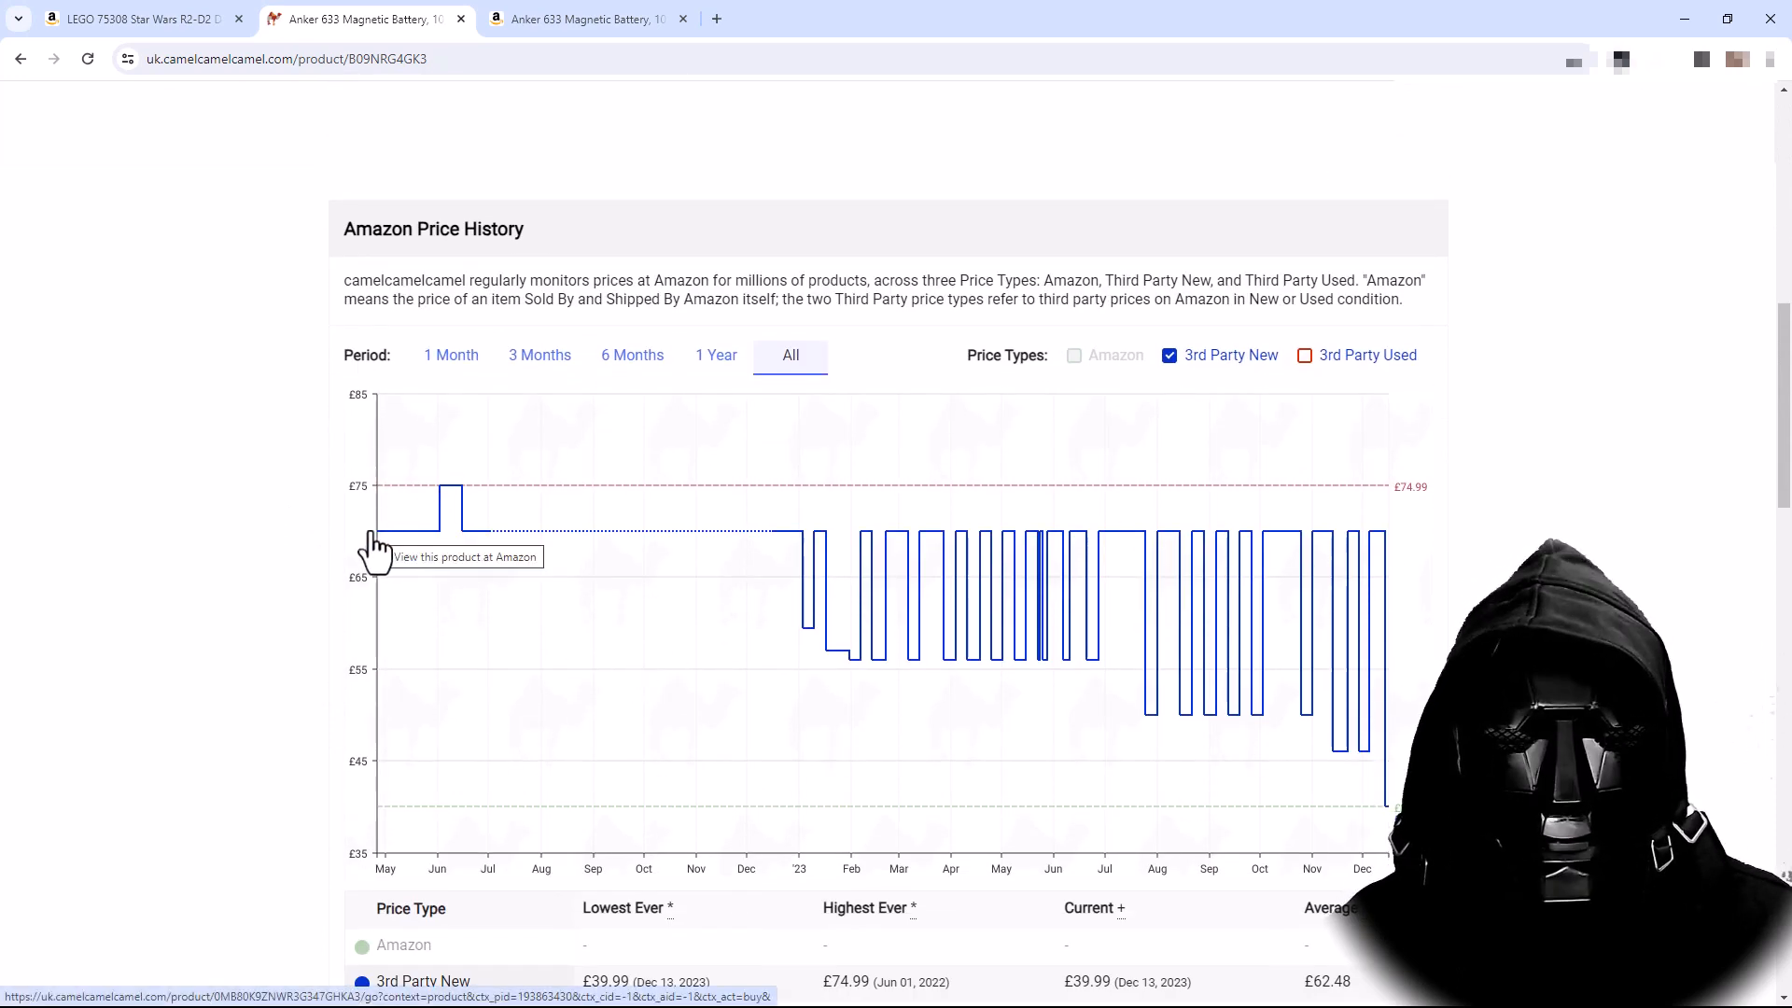
pyautogui.moveTo(441, 502)
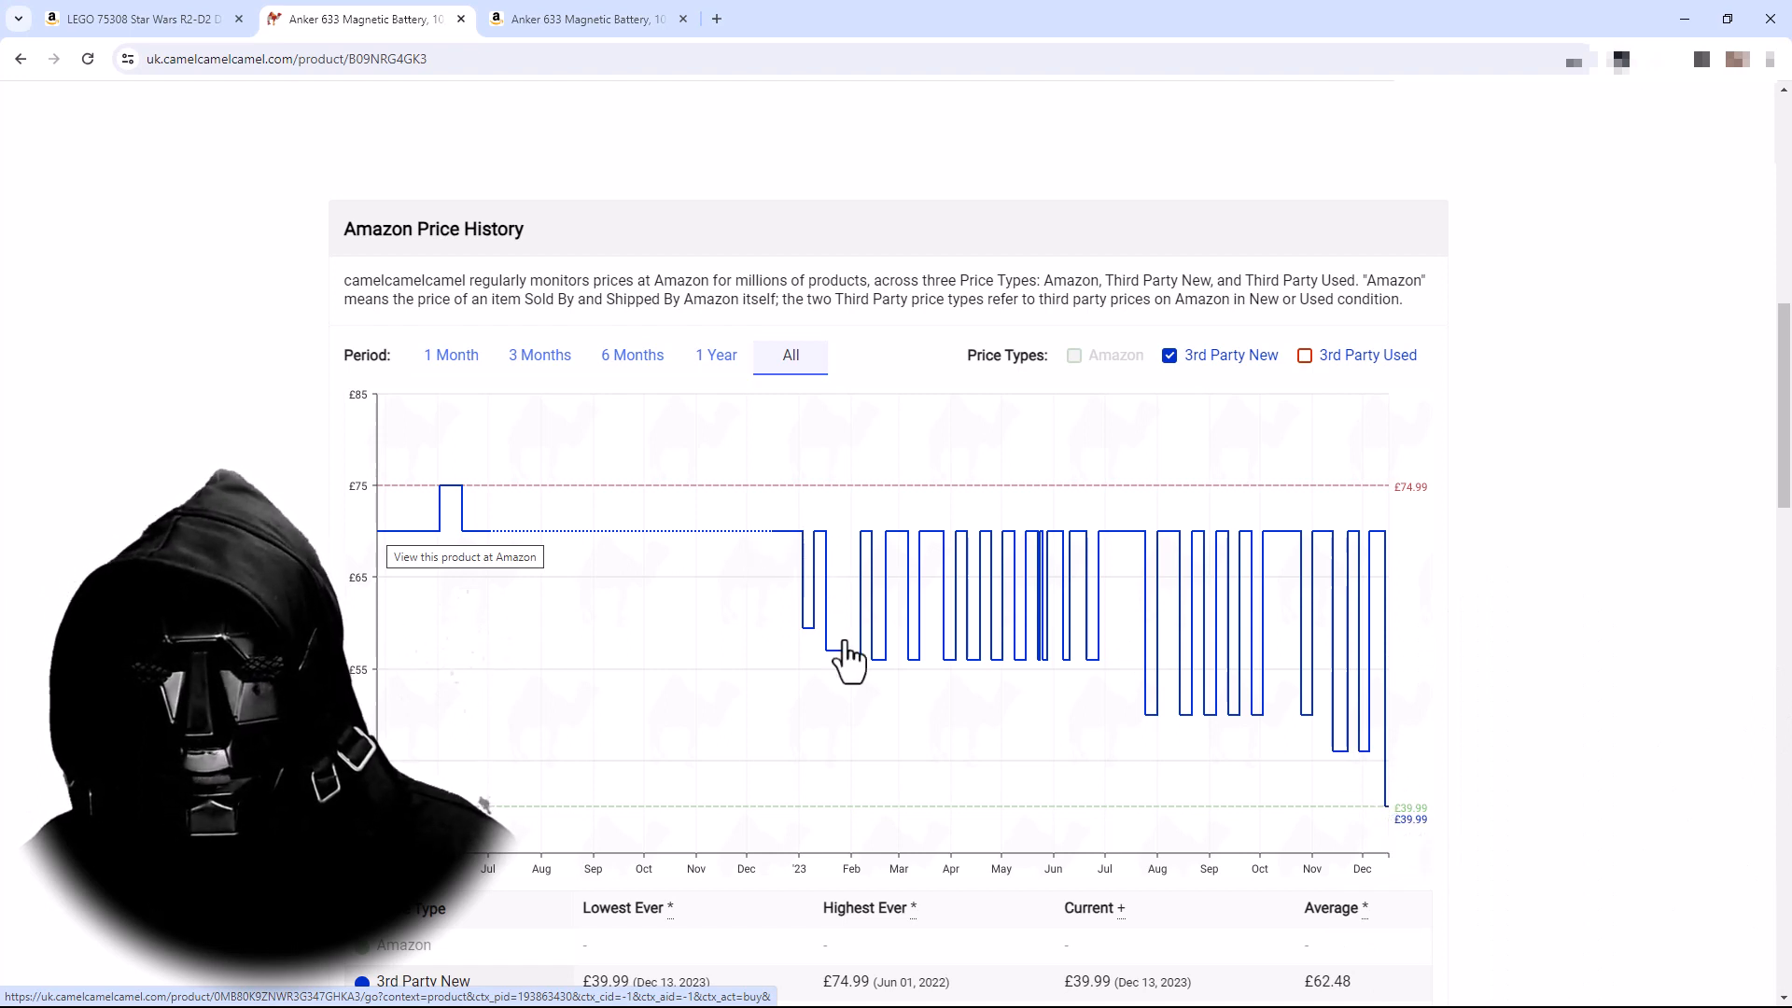
pyautogui.moveTo(1154, 720)
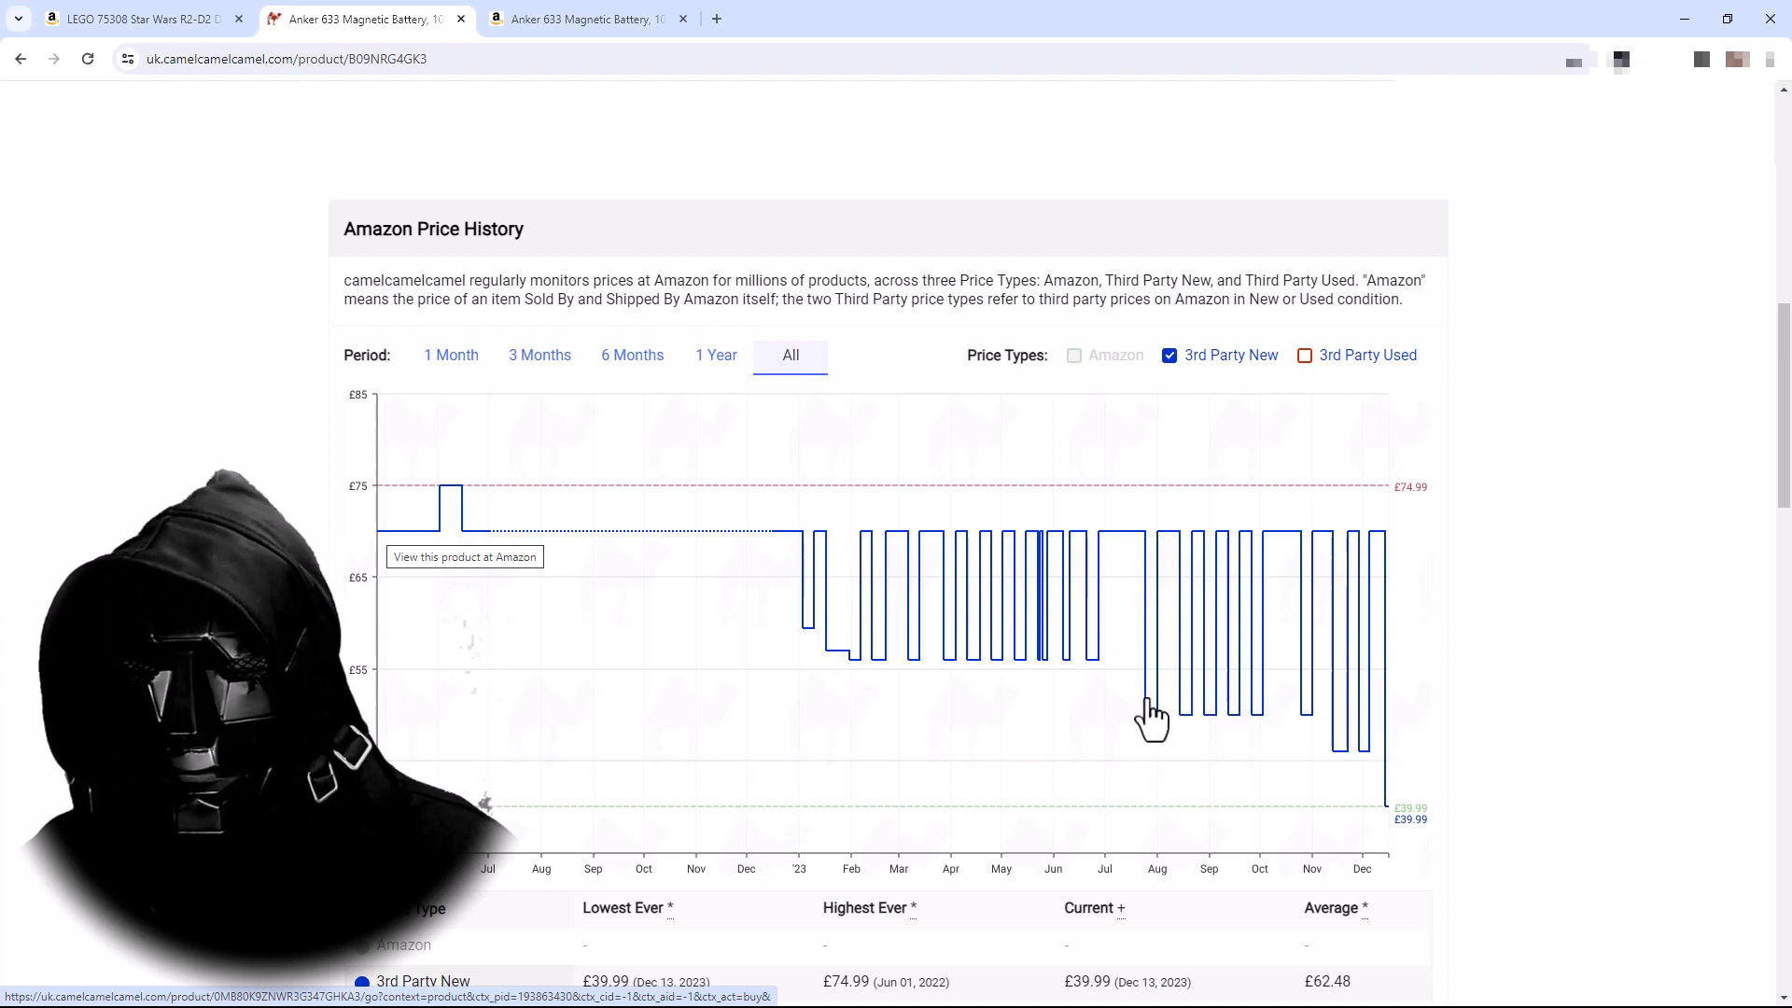
pyautogui.moveTo(1368, 795)
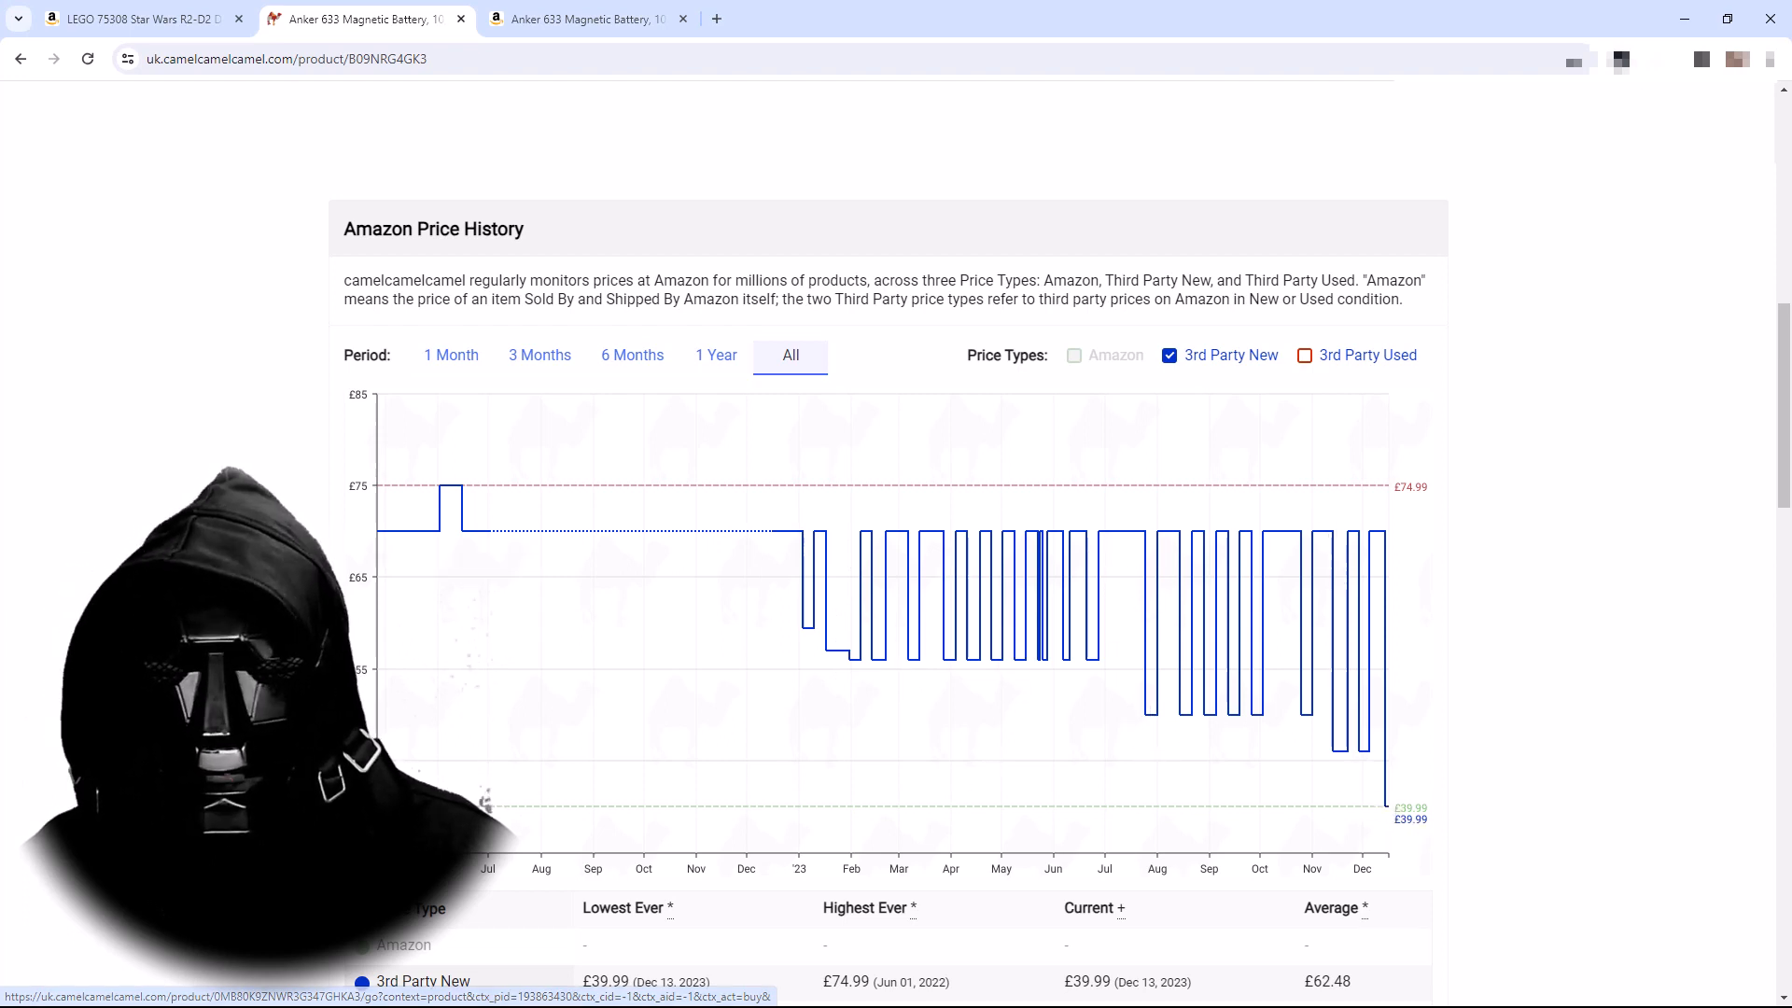
pyautogui.scroll(-3)
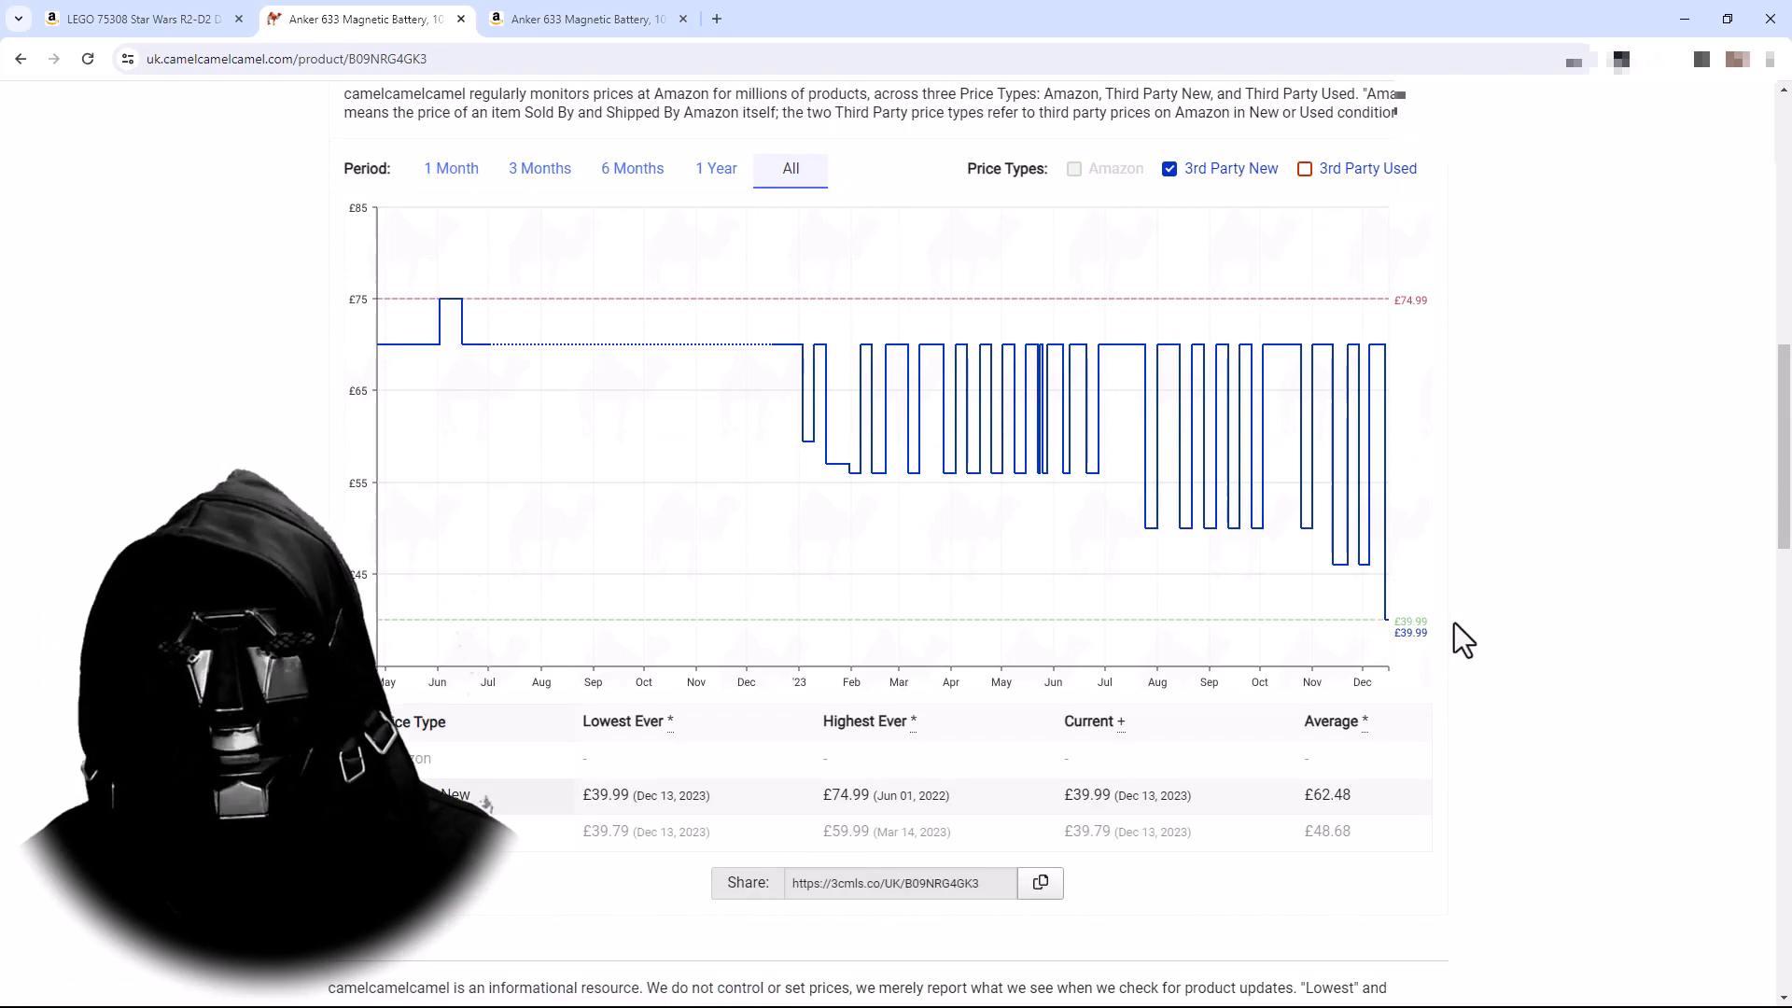
# - Switch to the LEGO R2-D2 Amazon listing at £191 and select its web address to copy
pyautogui.click(136, 19)
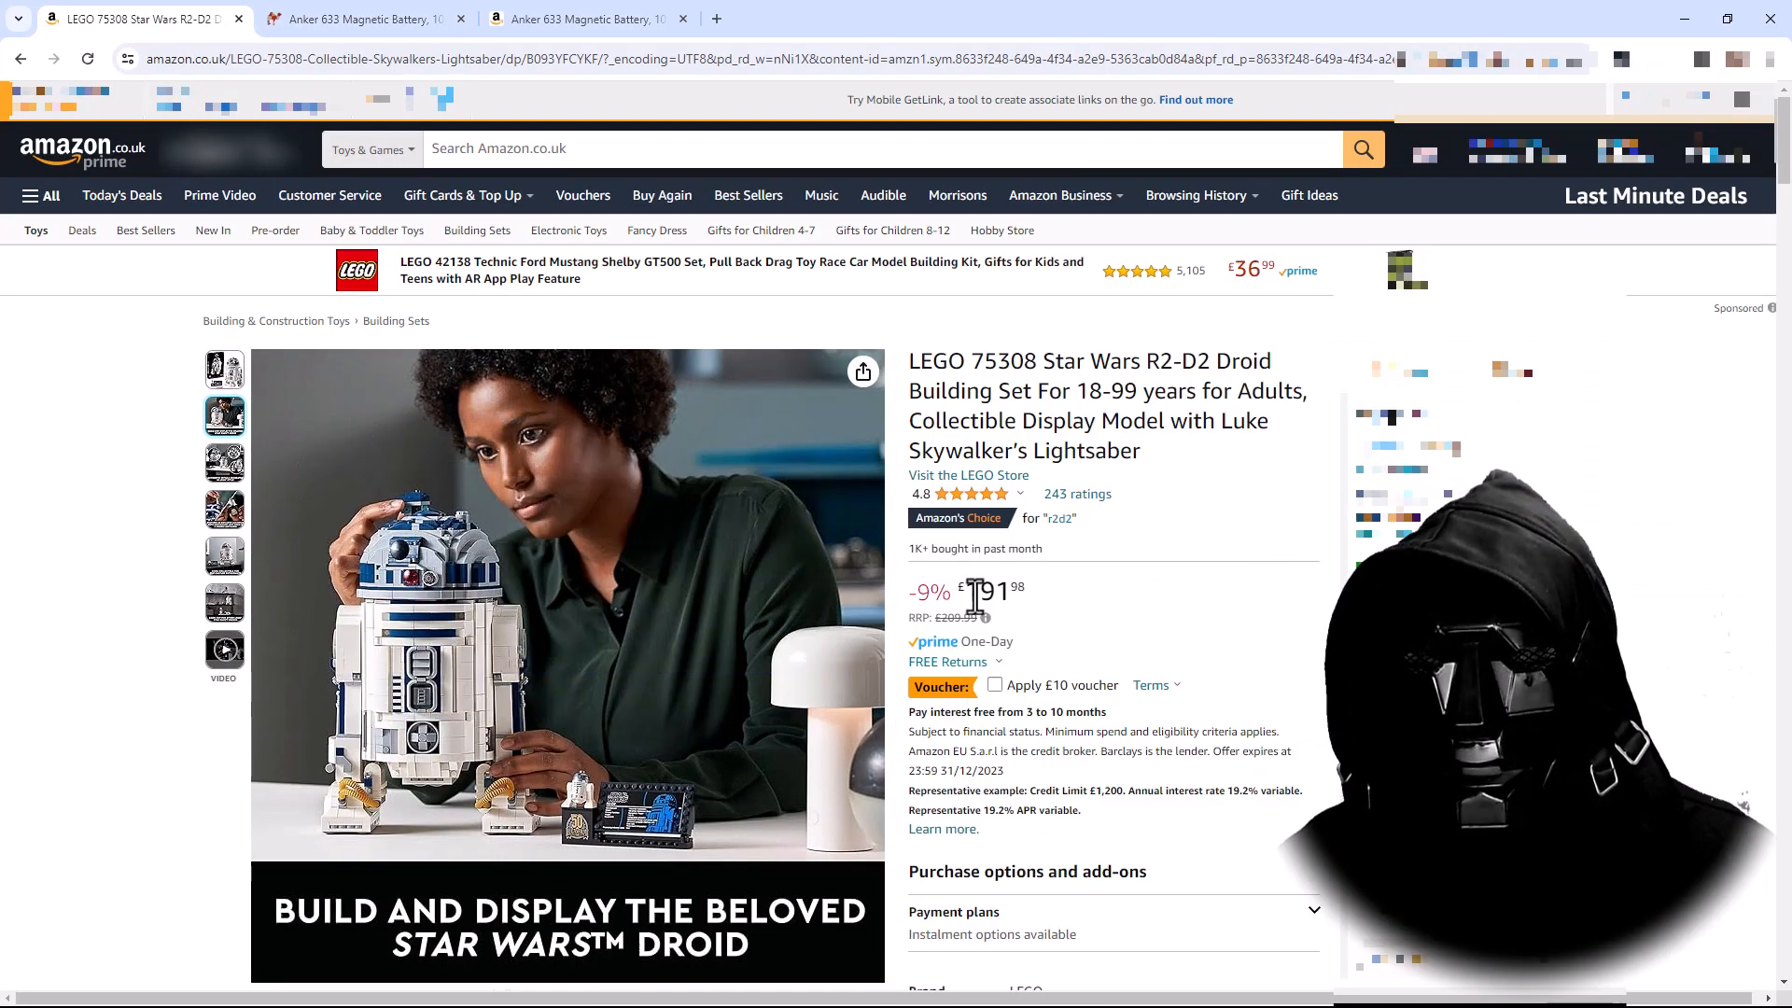
pyautogui.moveTo(1045, 605)
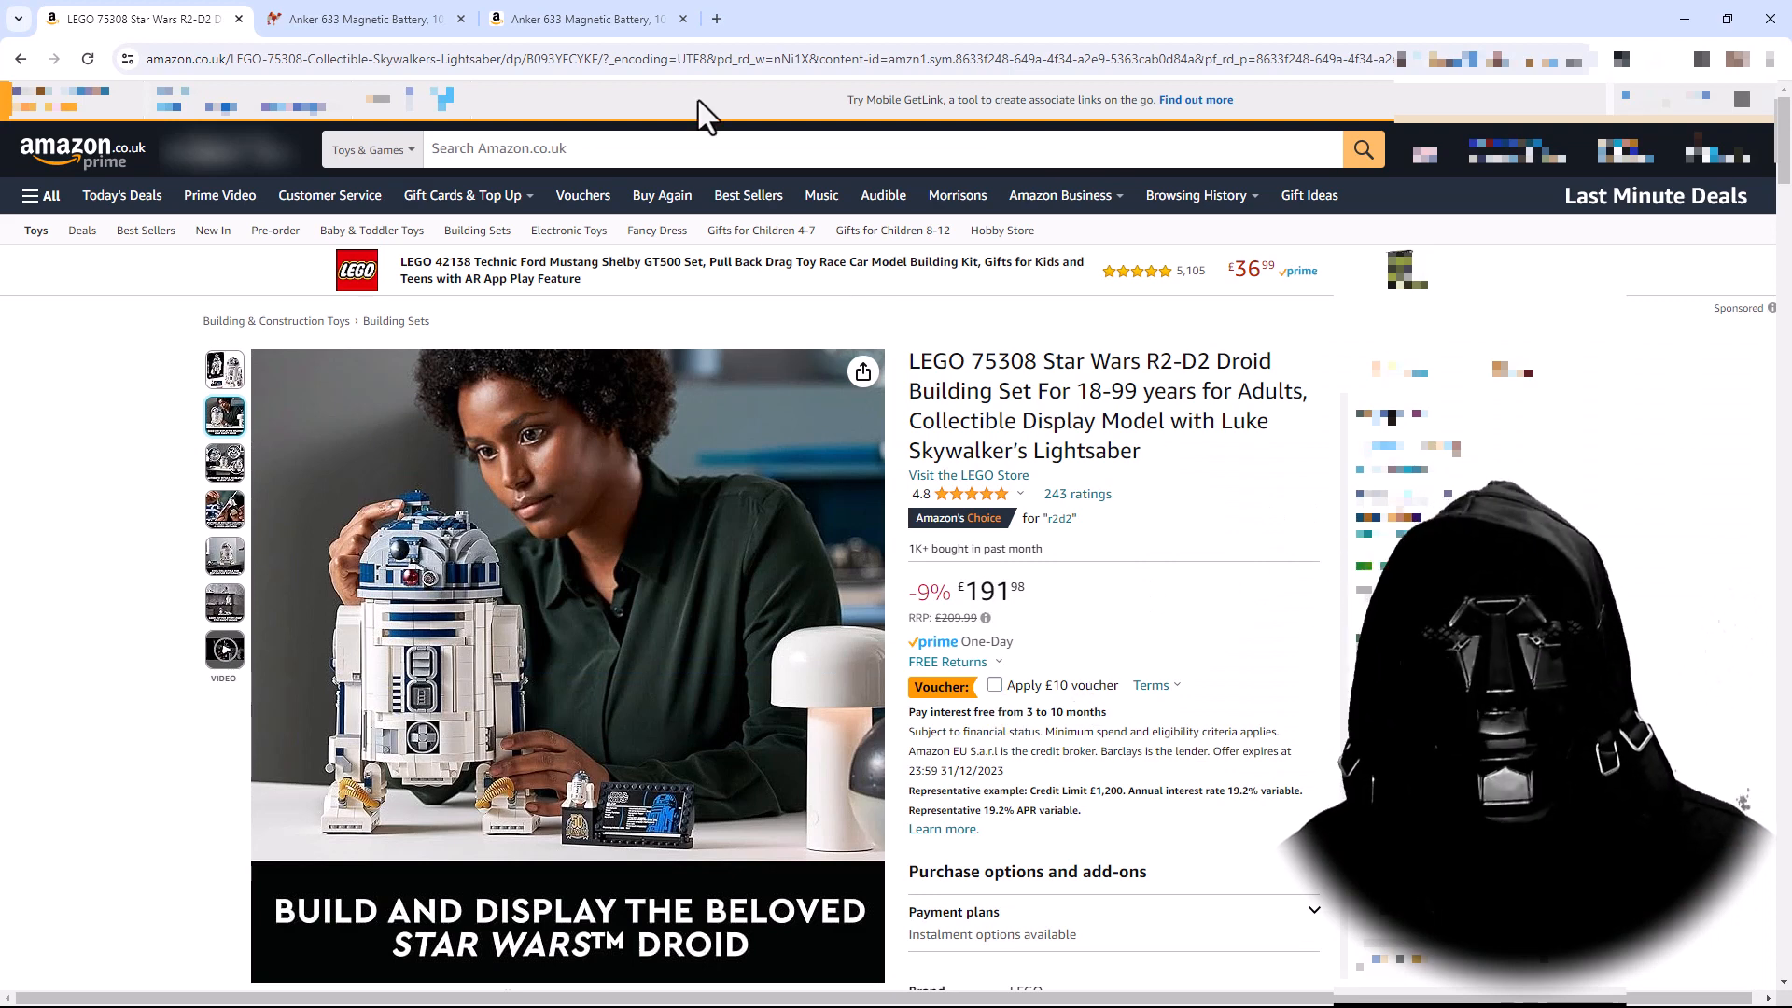
pyautogui.click(686, 59)
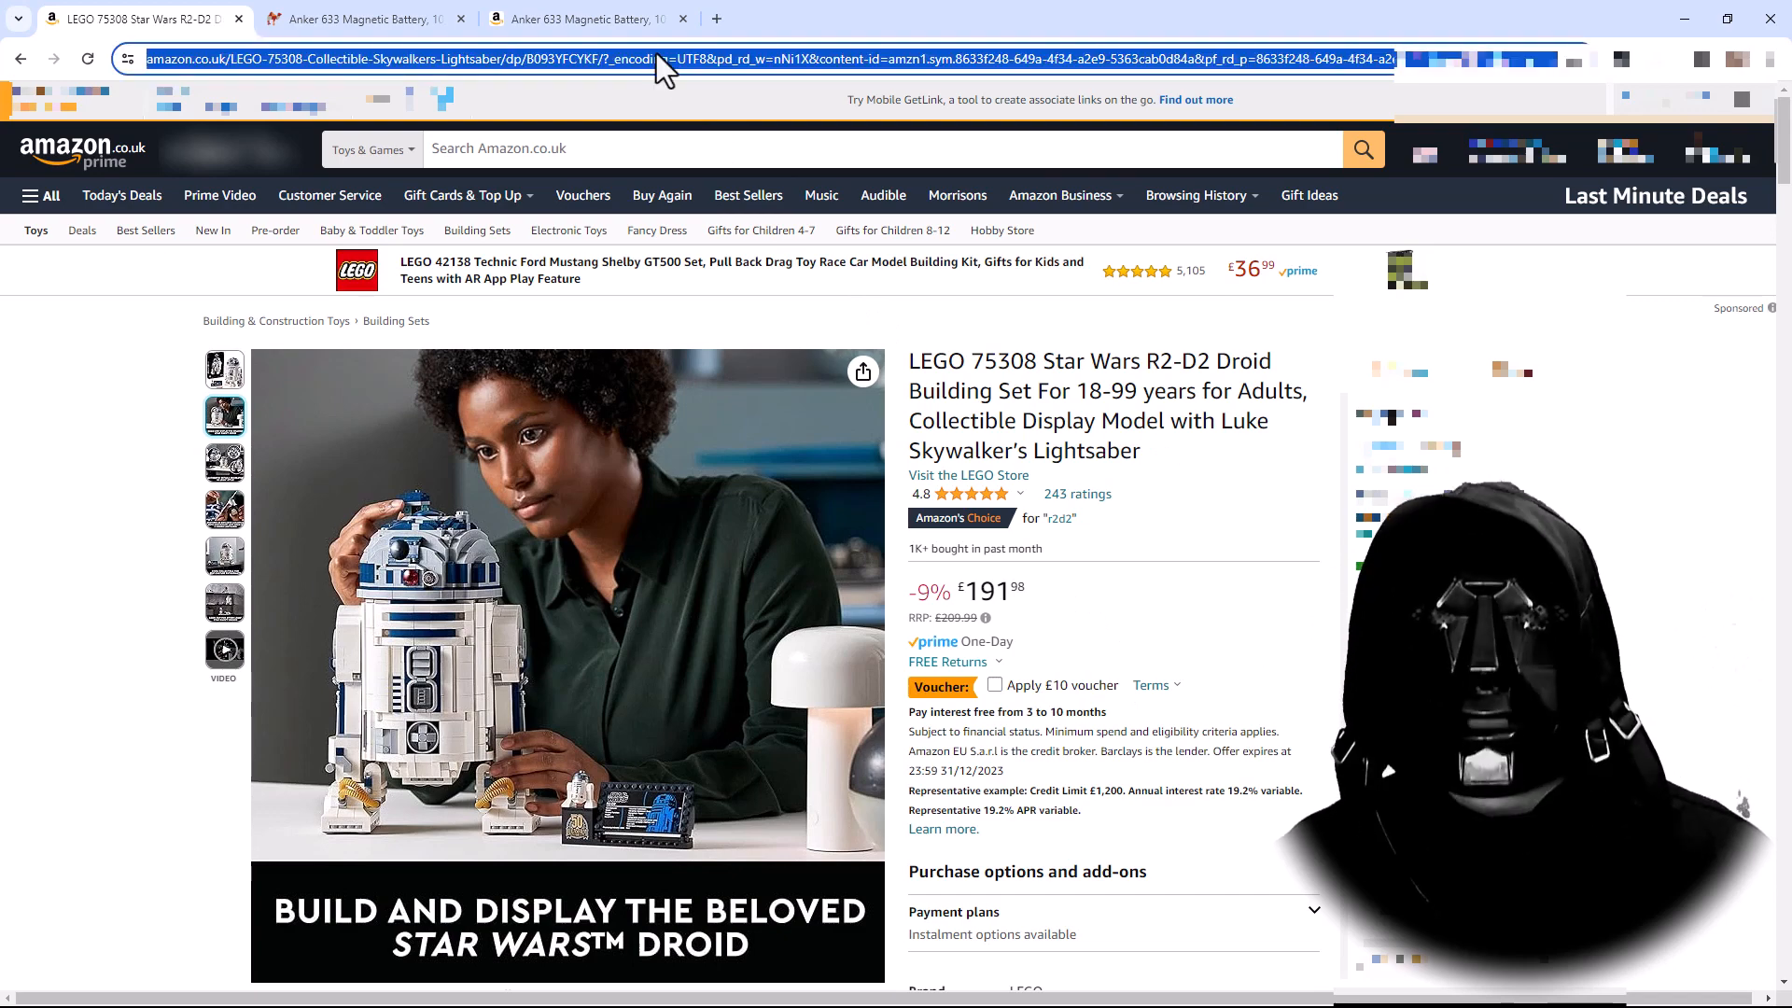
# - Paste the LEGO 75308 URL into camelcamelcamel, search, and scroll to its full price-history chart
pyautogui.click(360, 18)
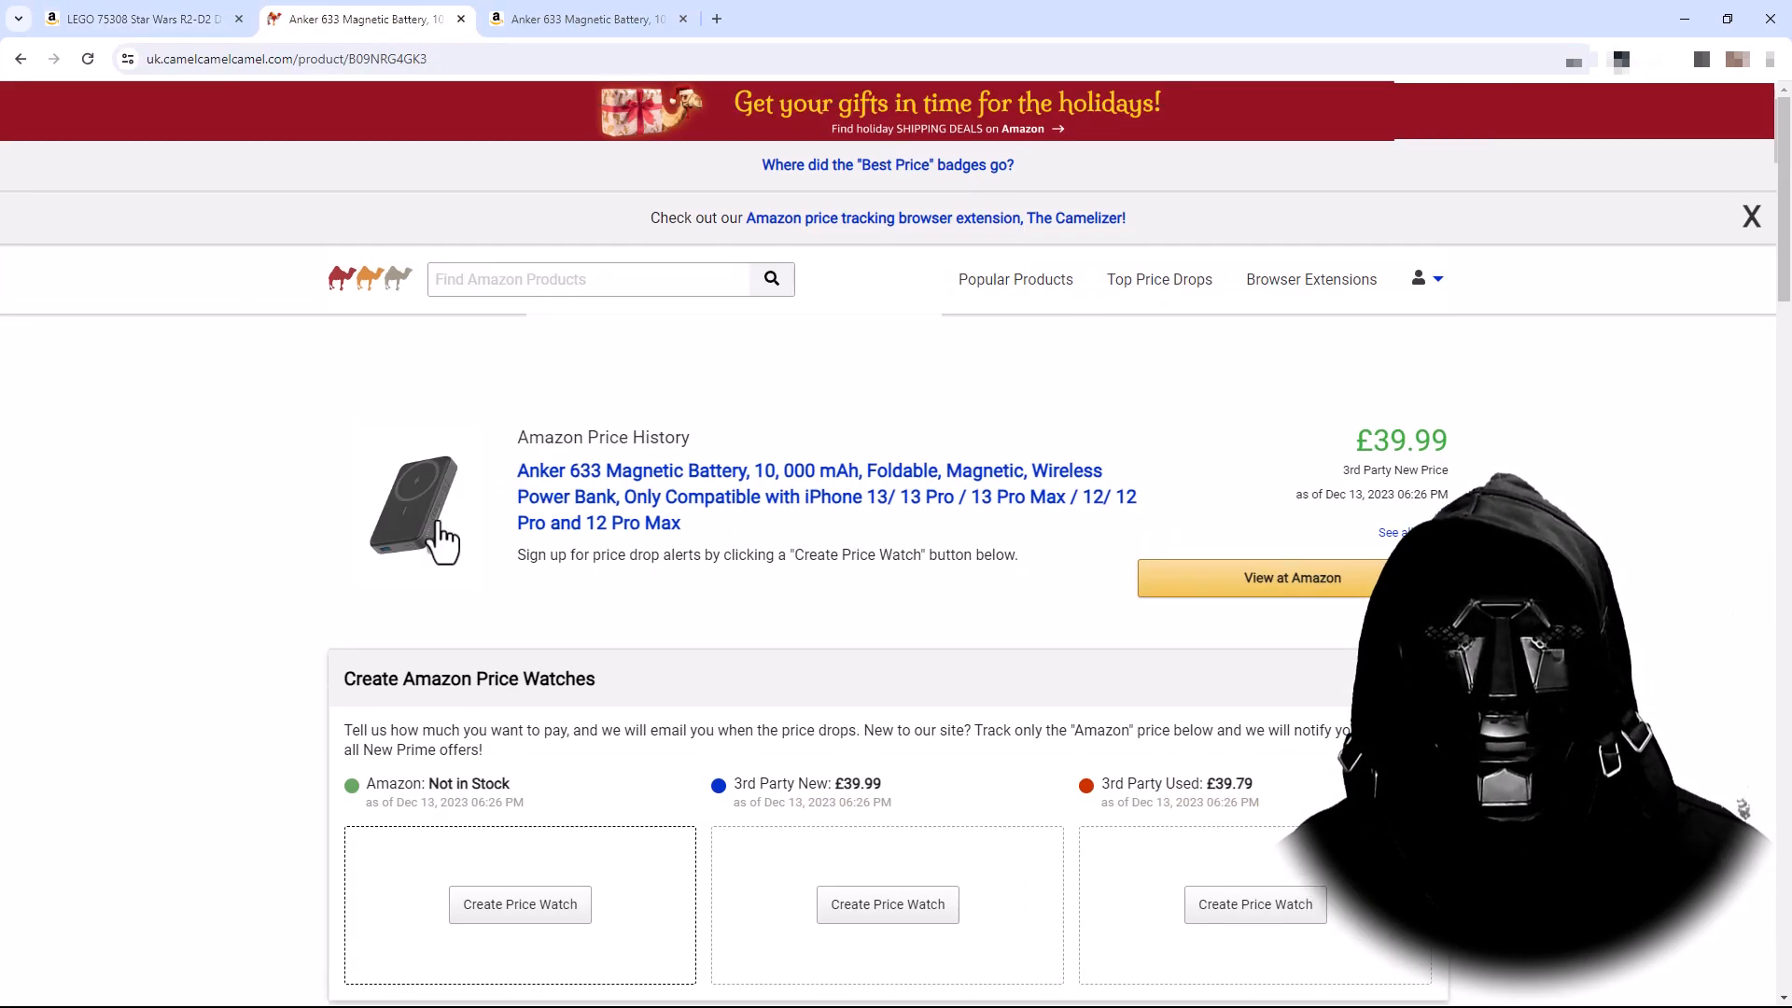
pyautogui.write('ba-7d61aeaaaf4b&ref_=pd_gw_gcx_gw_per_1')
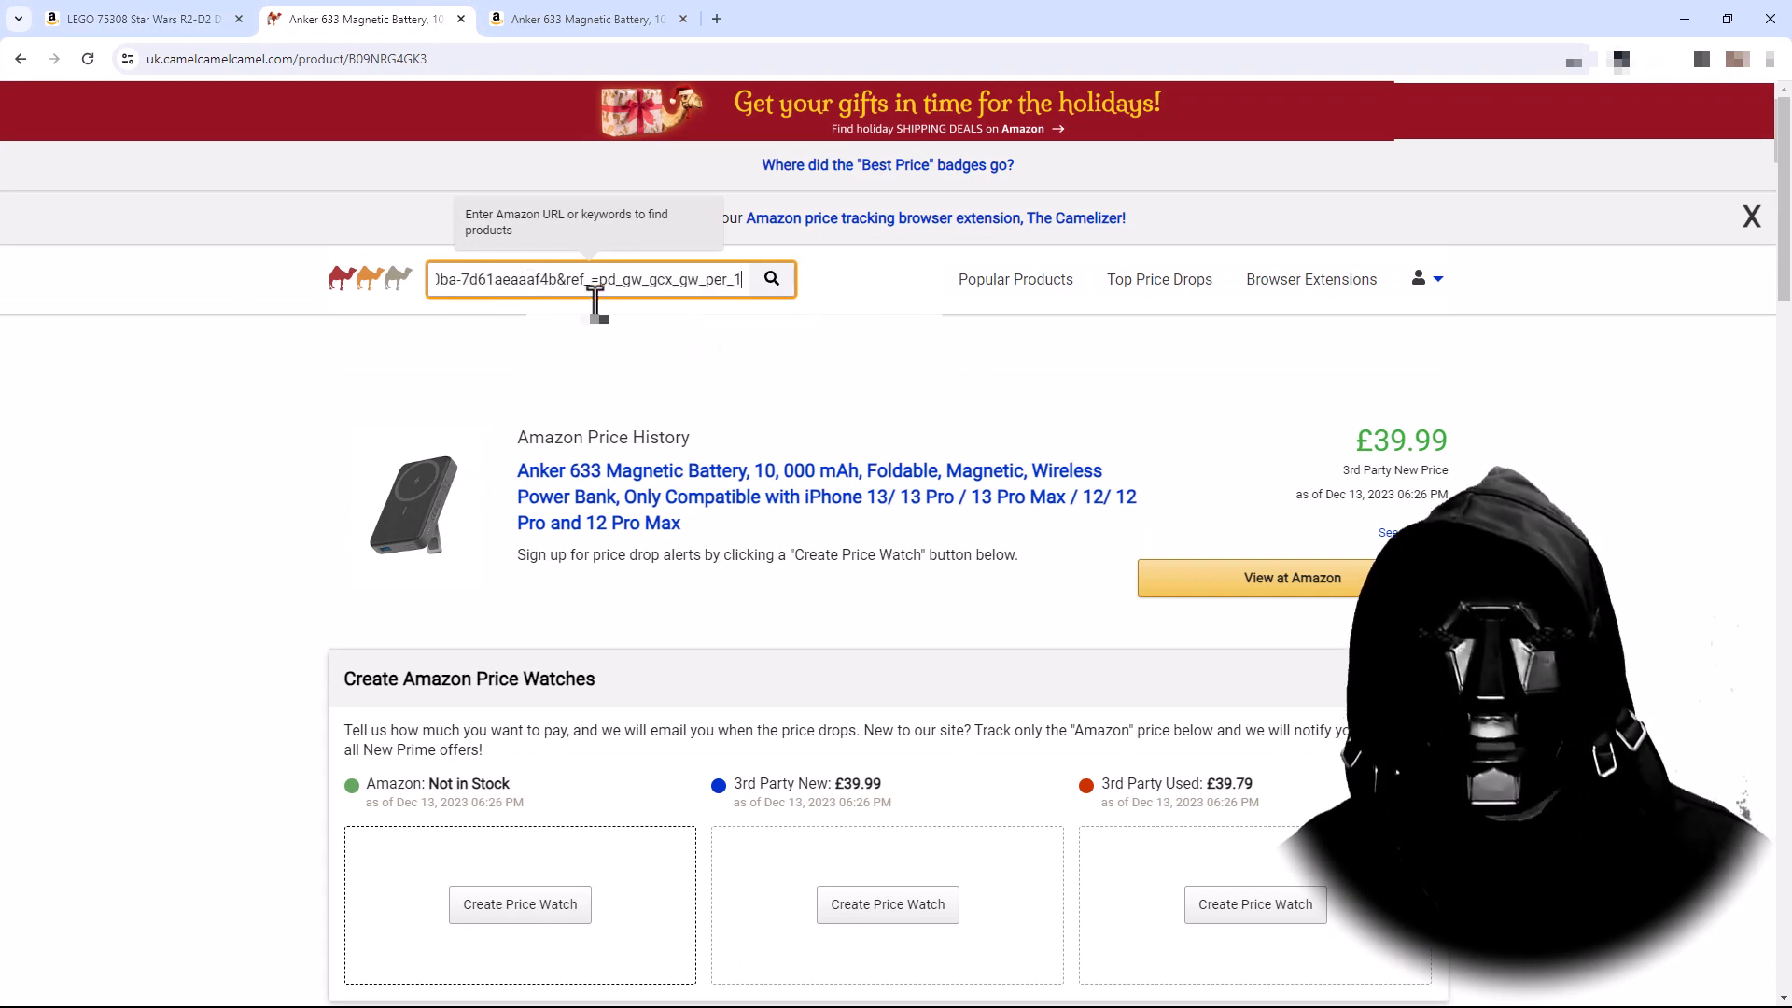
pyautogui.click(136, 19)
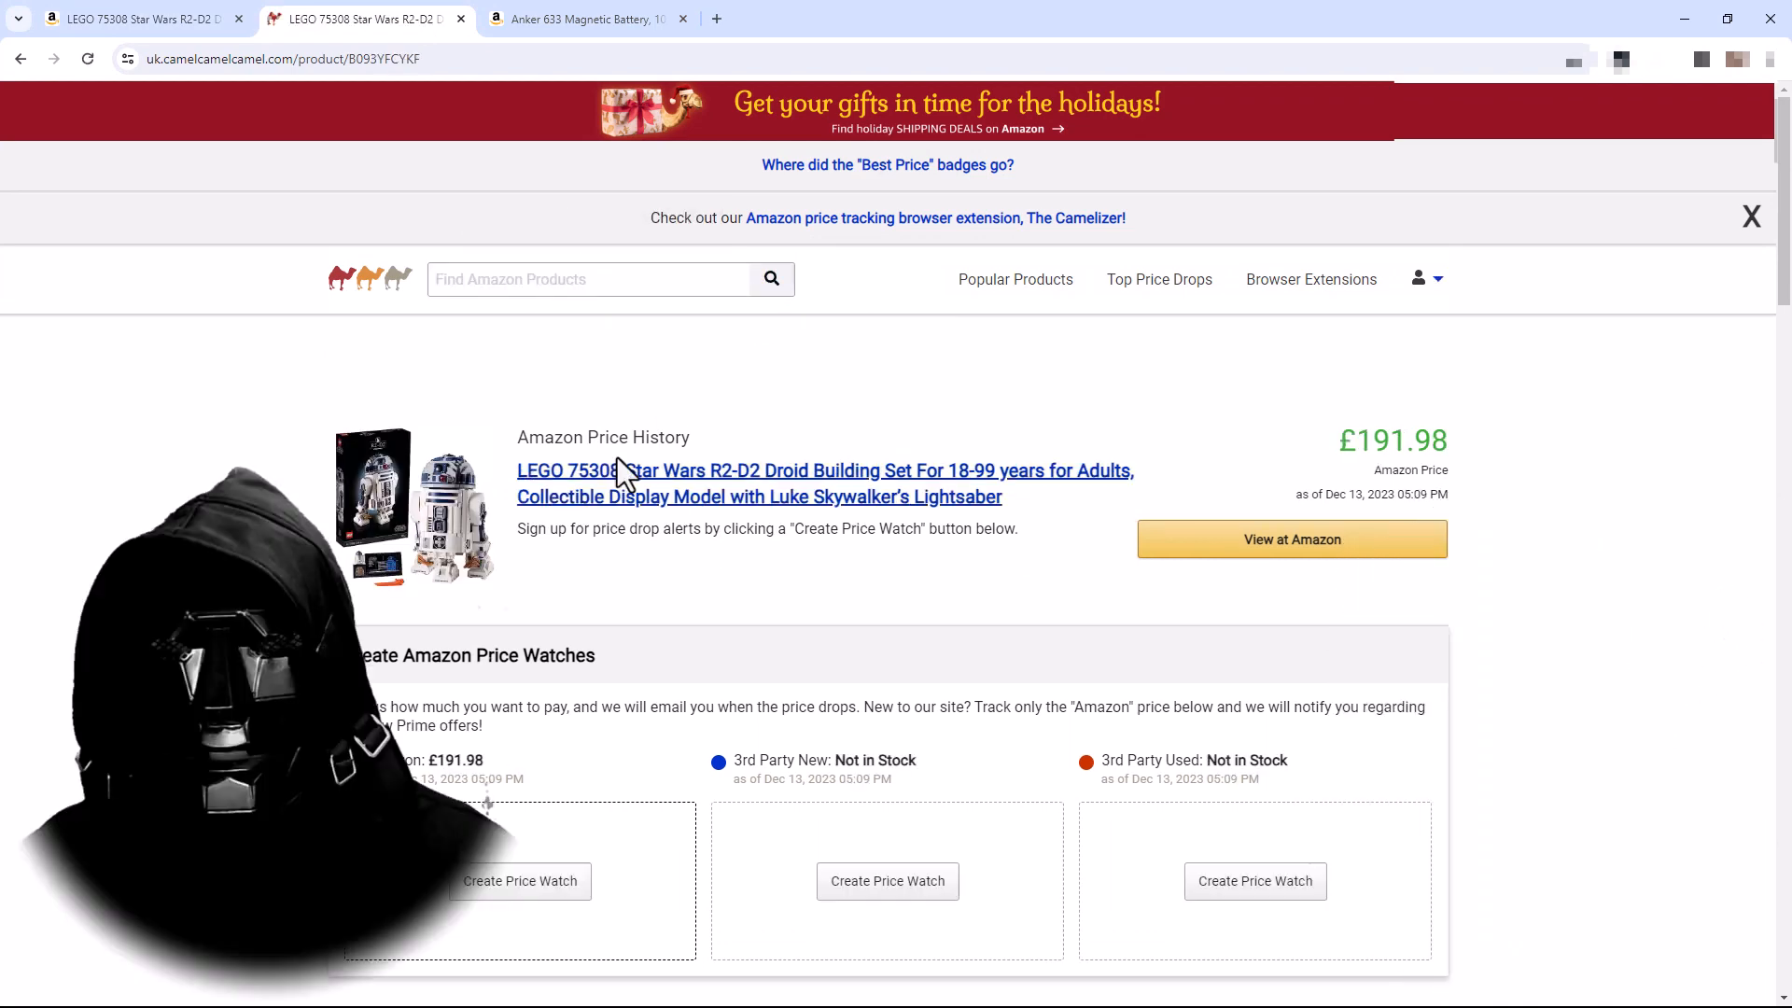
pyautogui.moveTo(1411, 446)
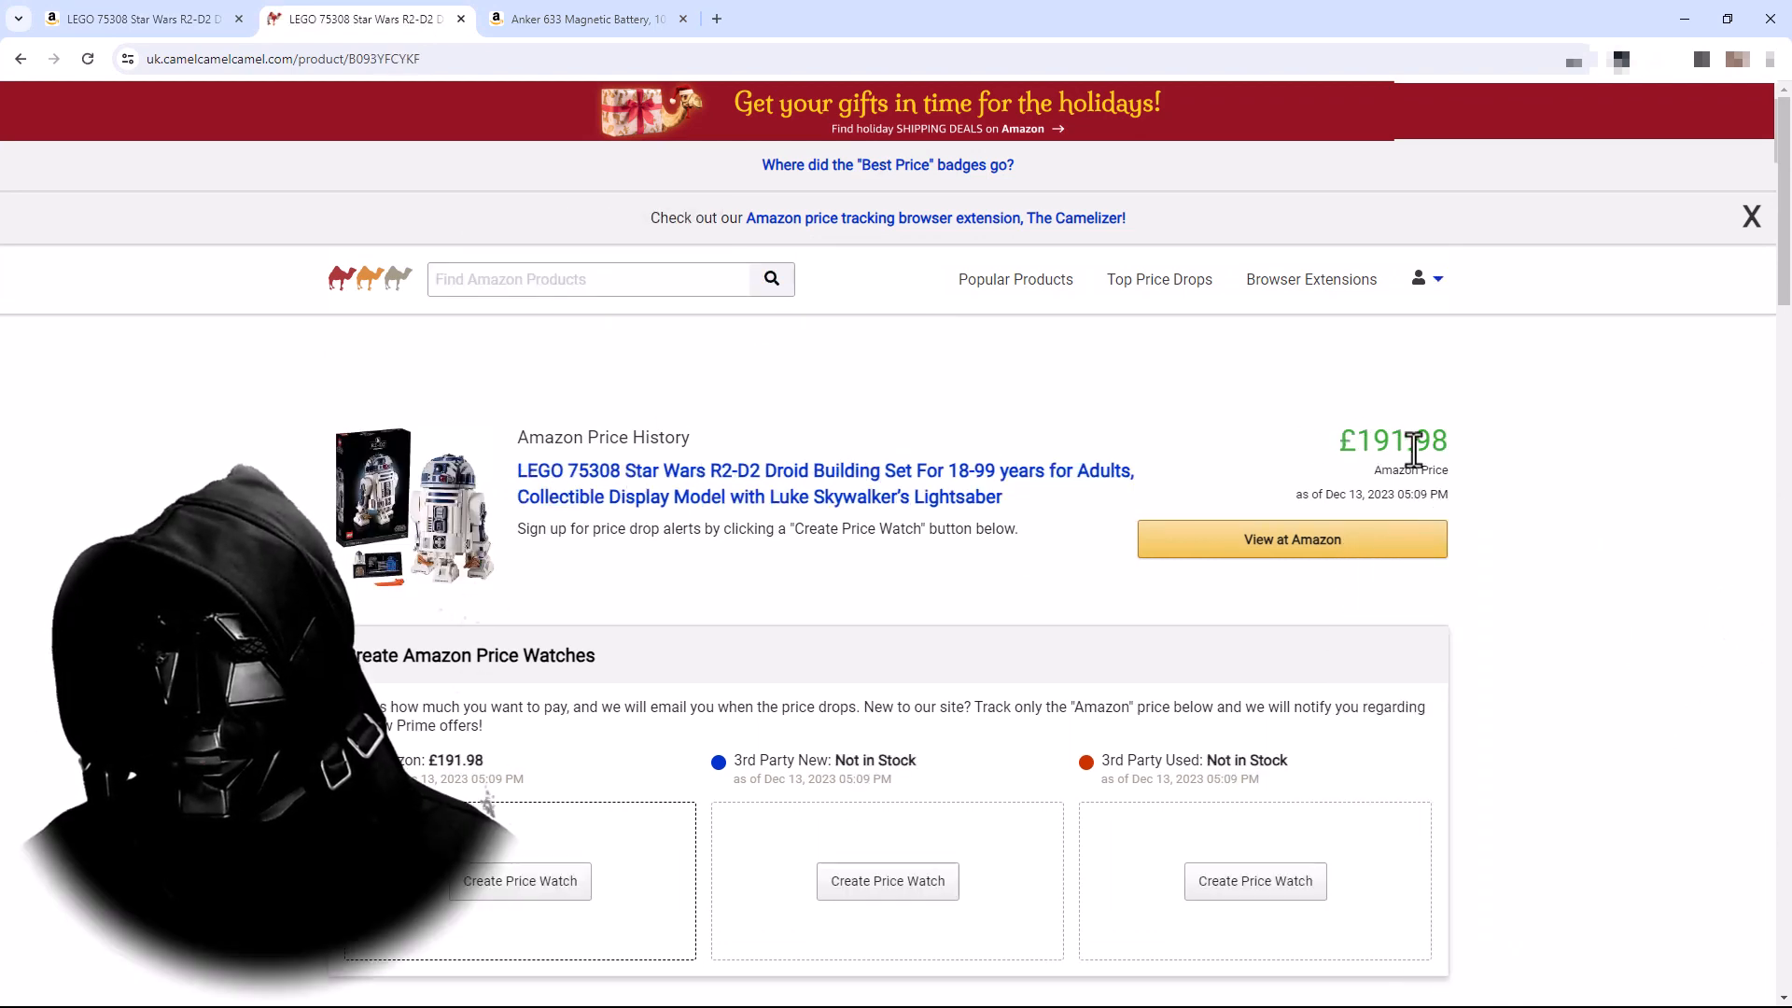
pyautogui.scroll(-3)
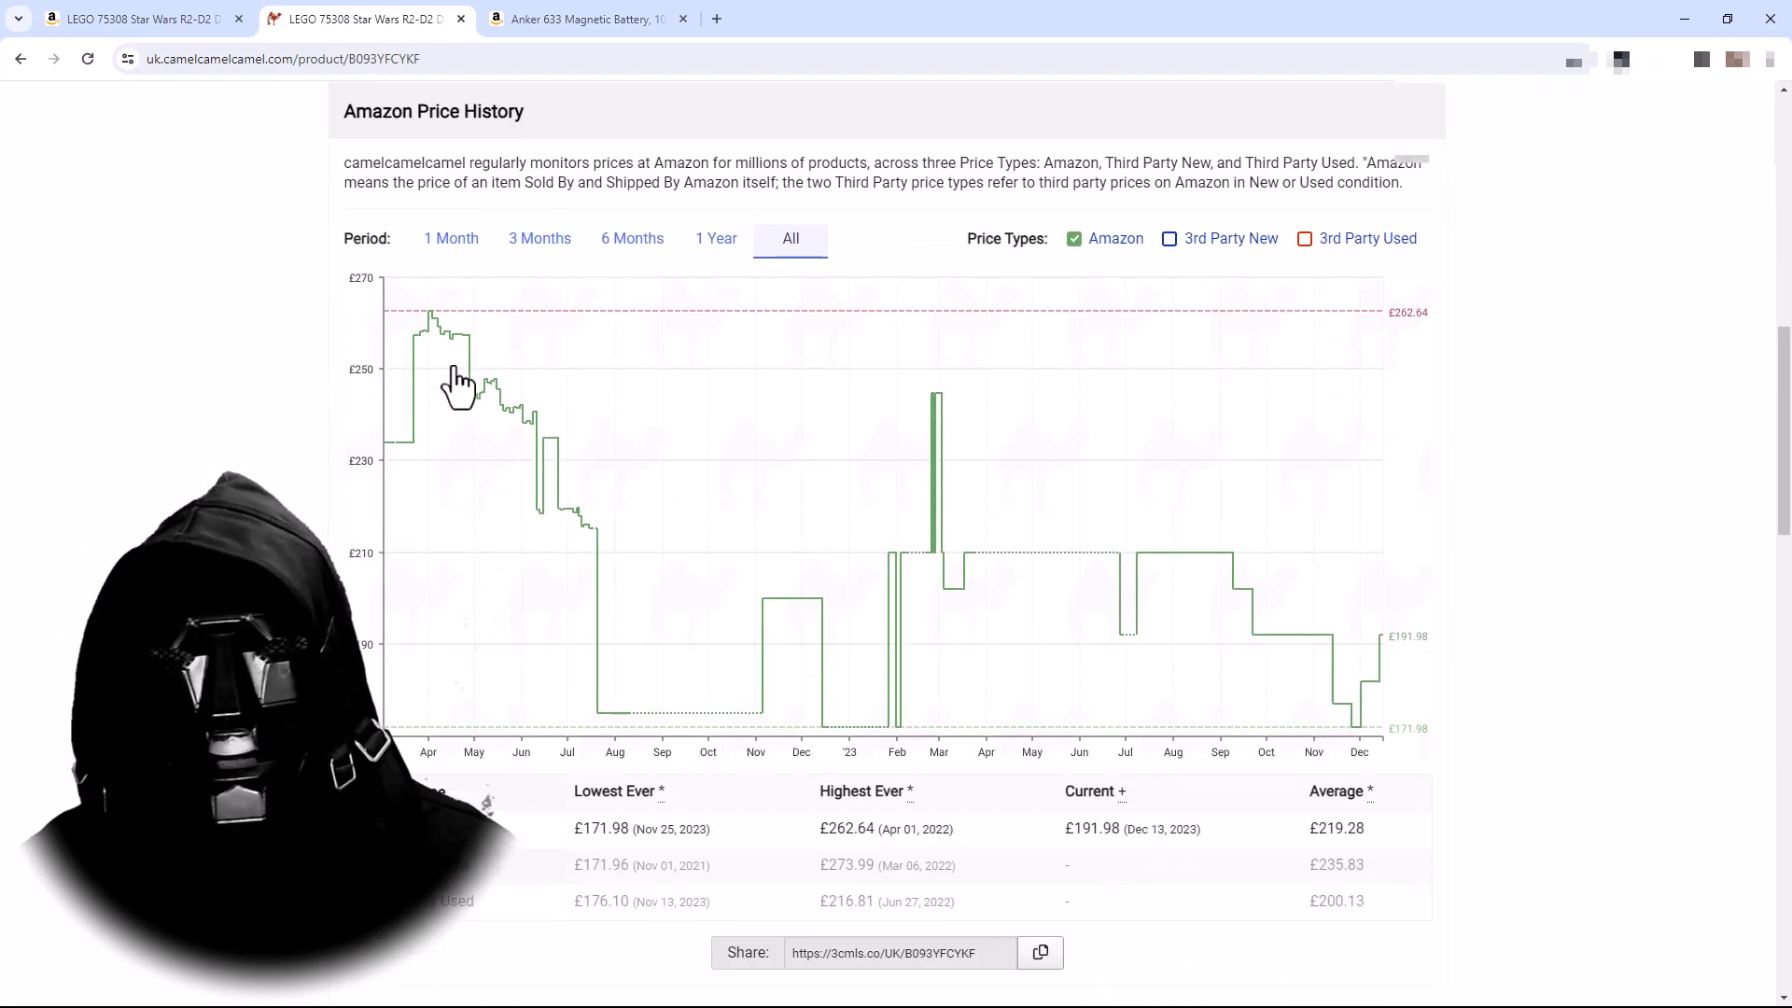
pyautogui.moveTo(409, 452)
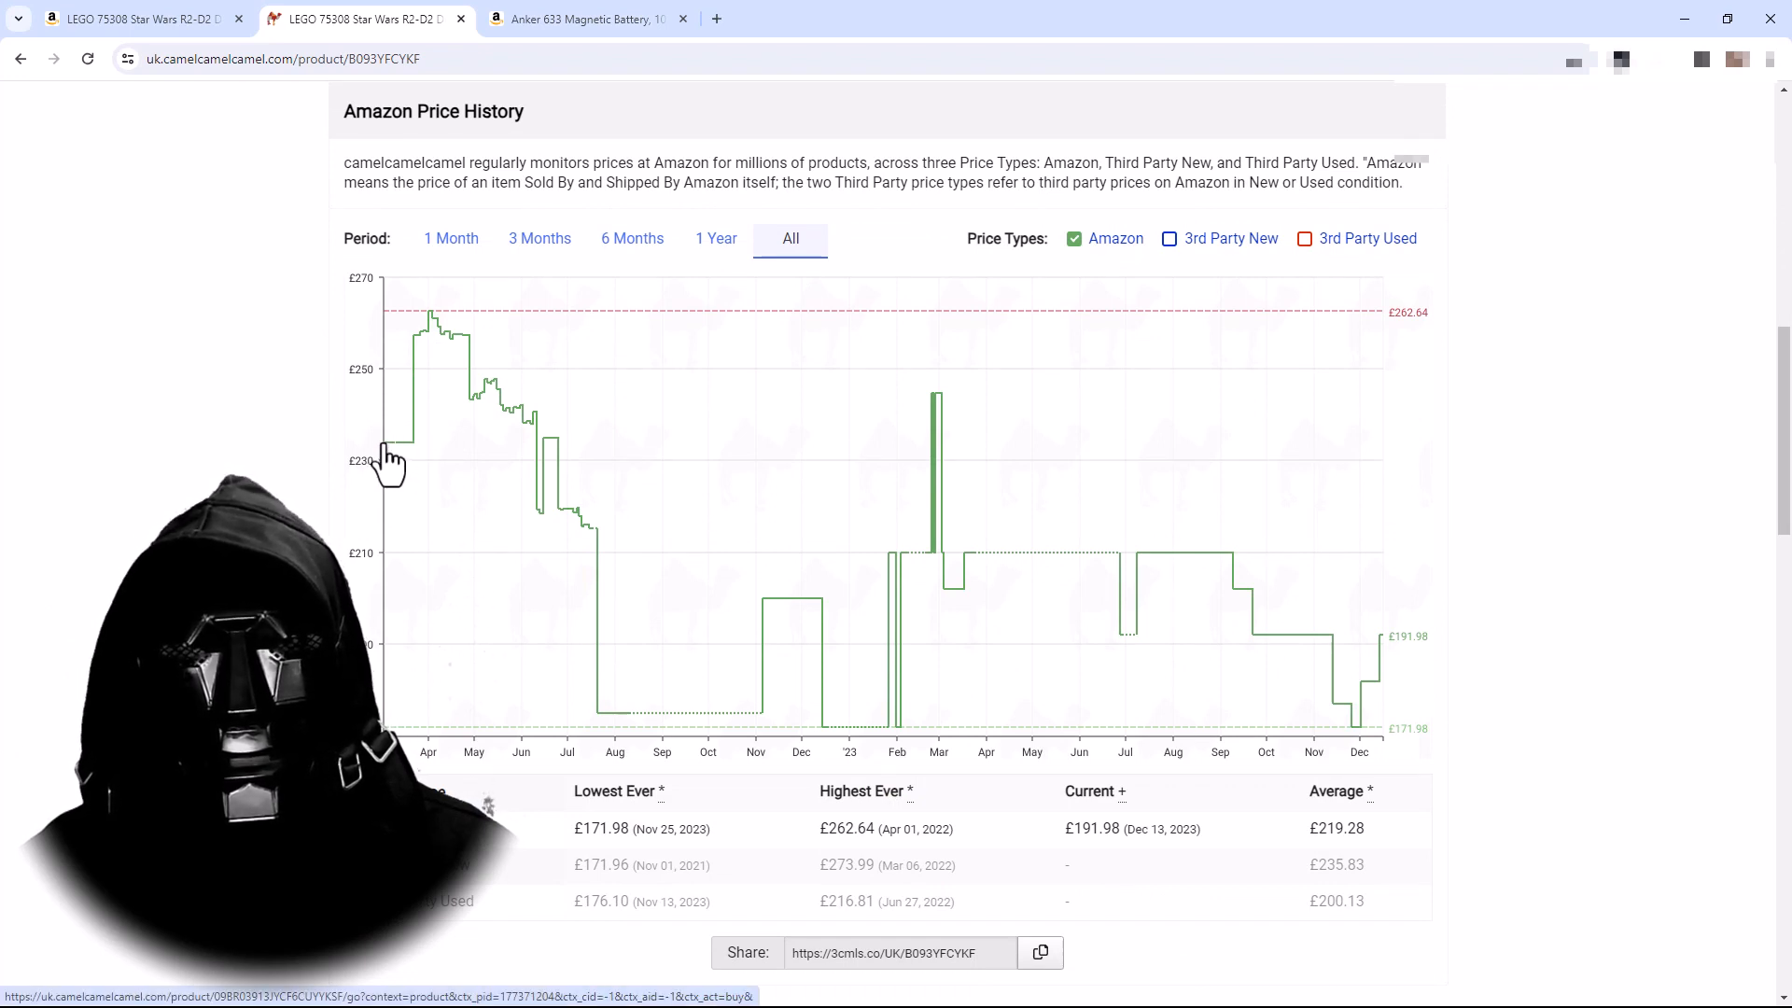
pyautogui.moveTo(420, 414)
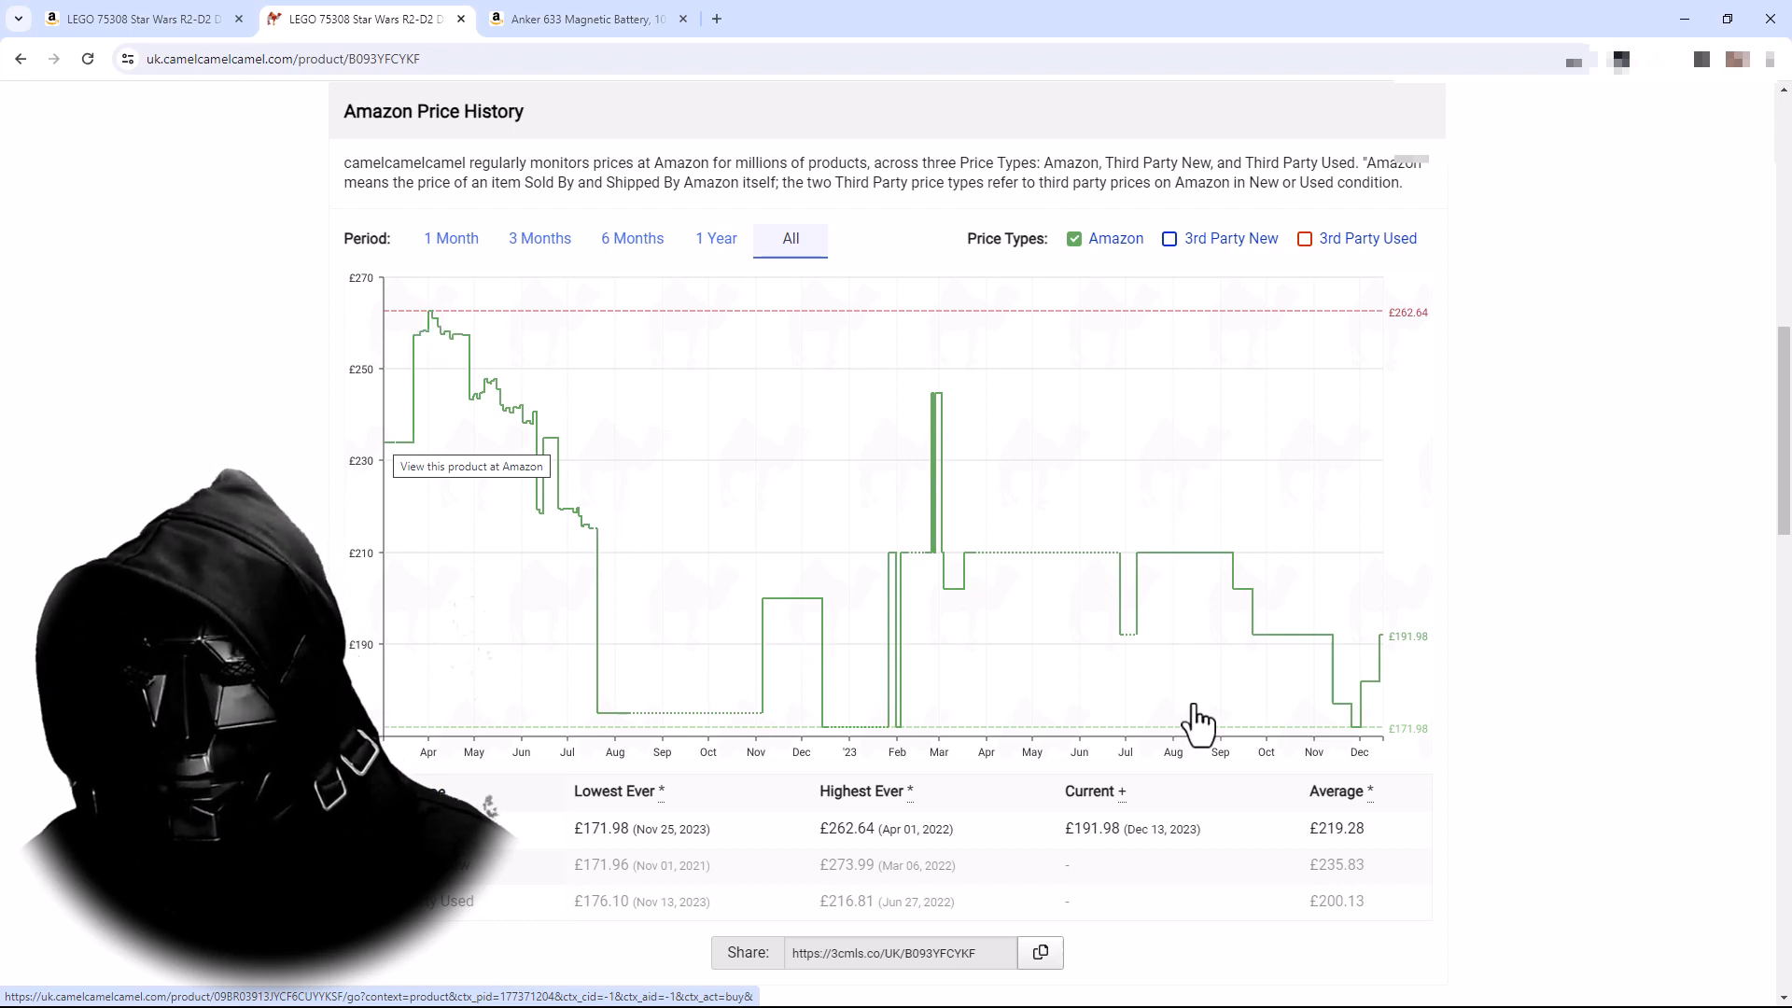
pyautogui.moveTo(1392, 651)
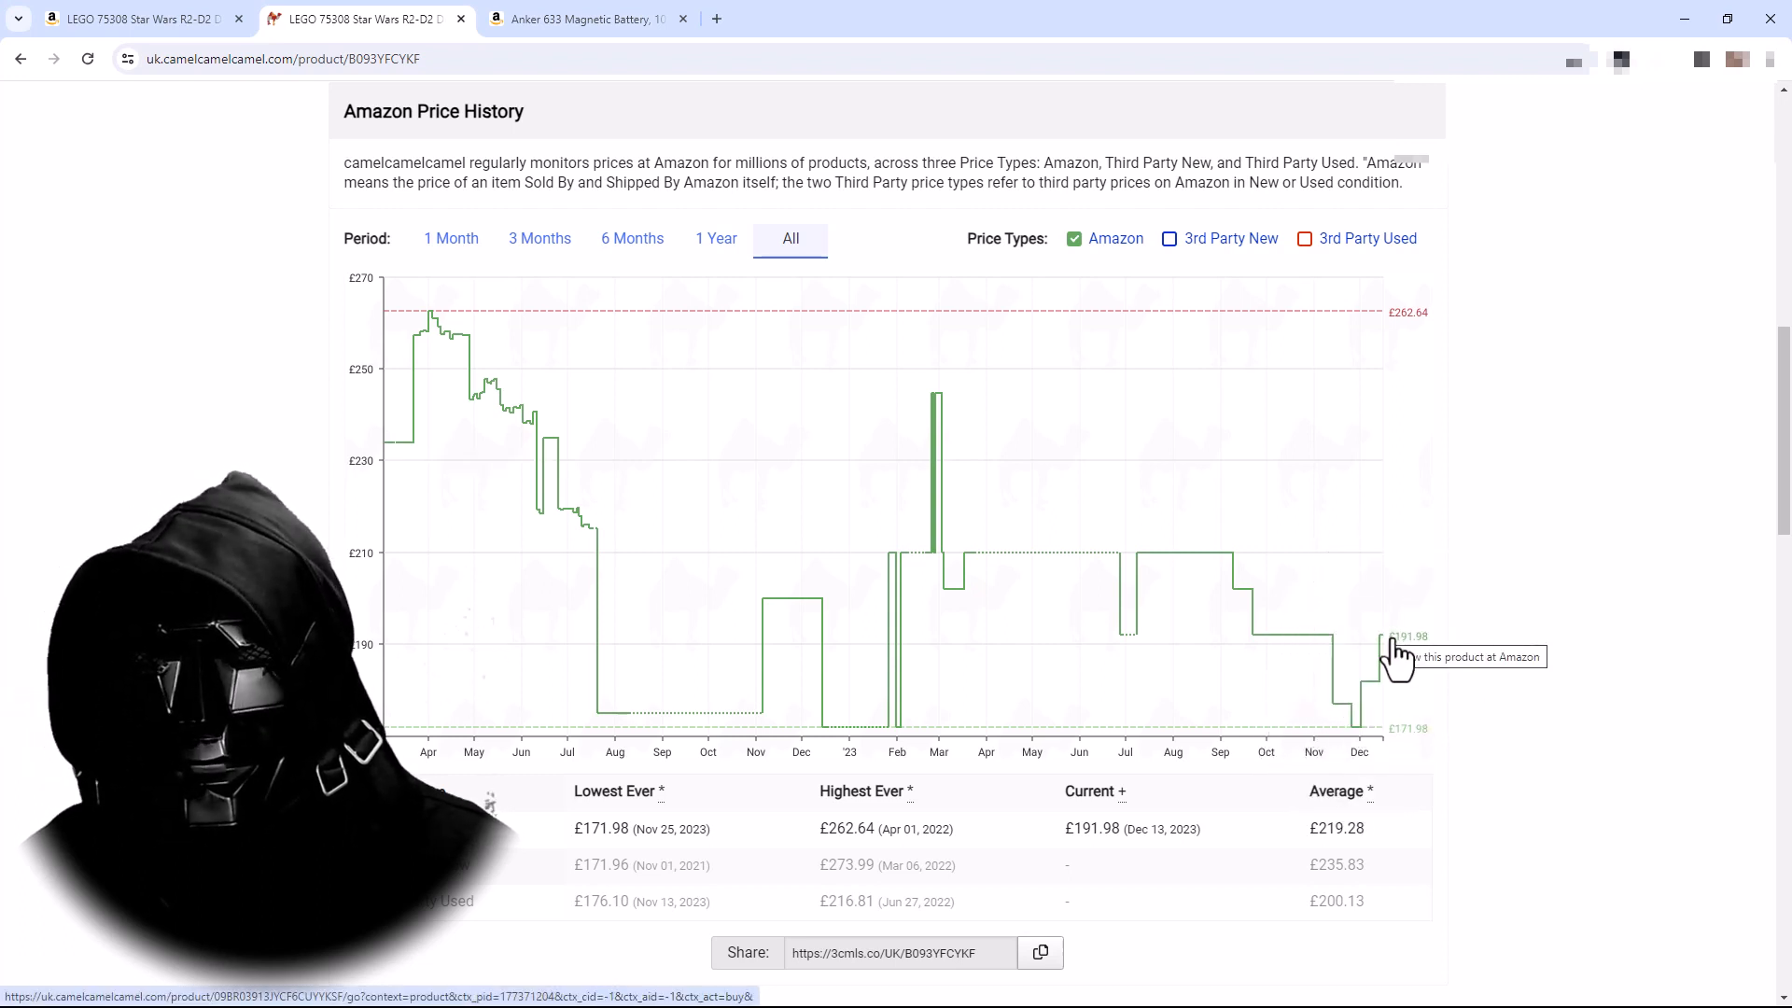
pyautogui.moveTo(1485, 666)
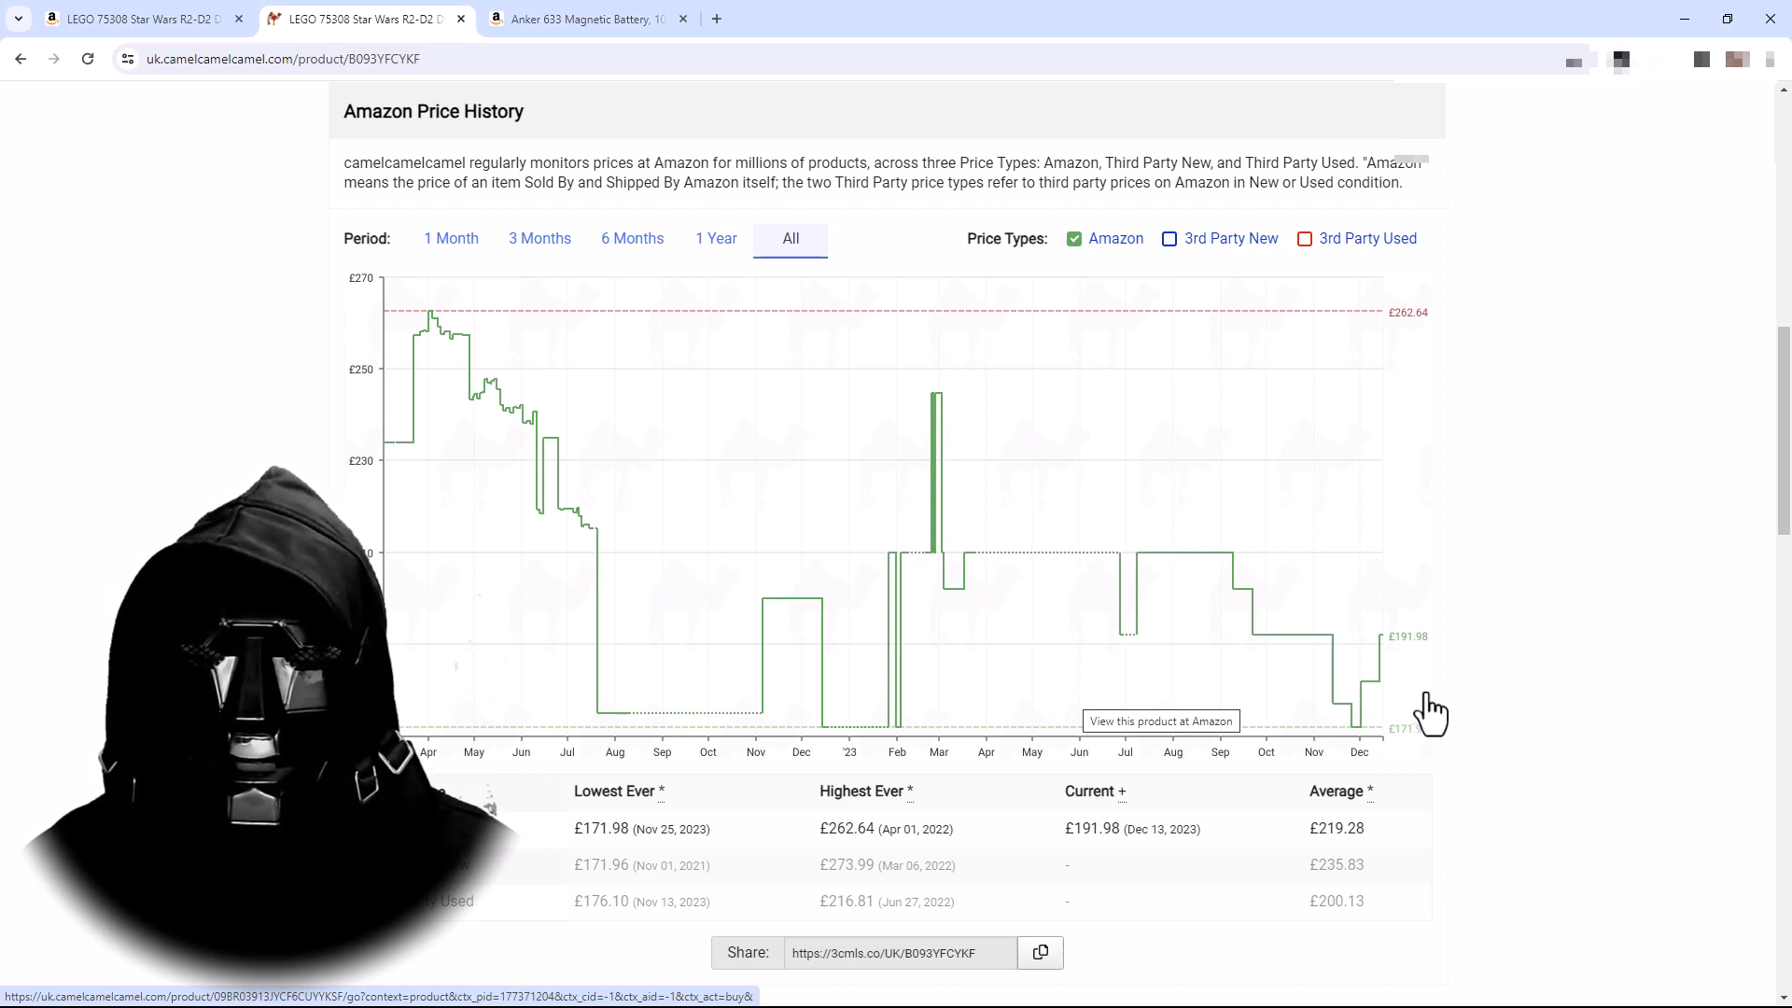
pyautogui.moveTo(1057, 715)
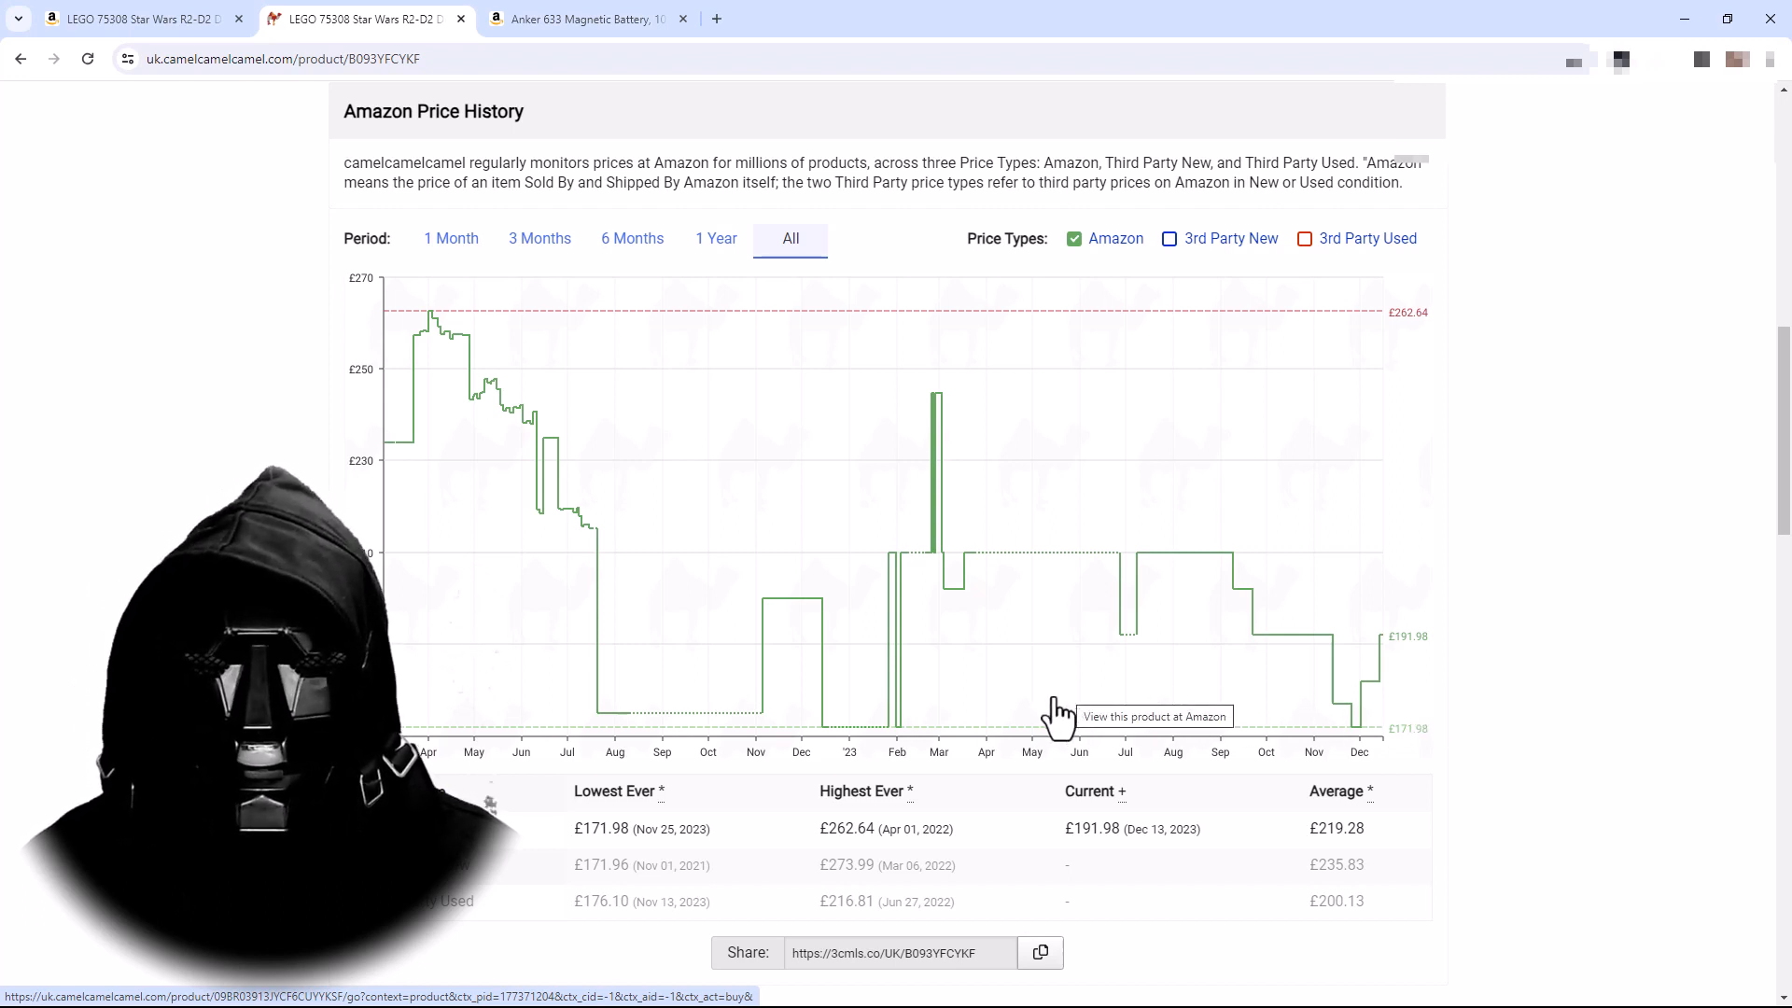
pyautogui.scroll(-3)
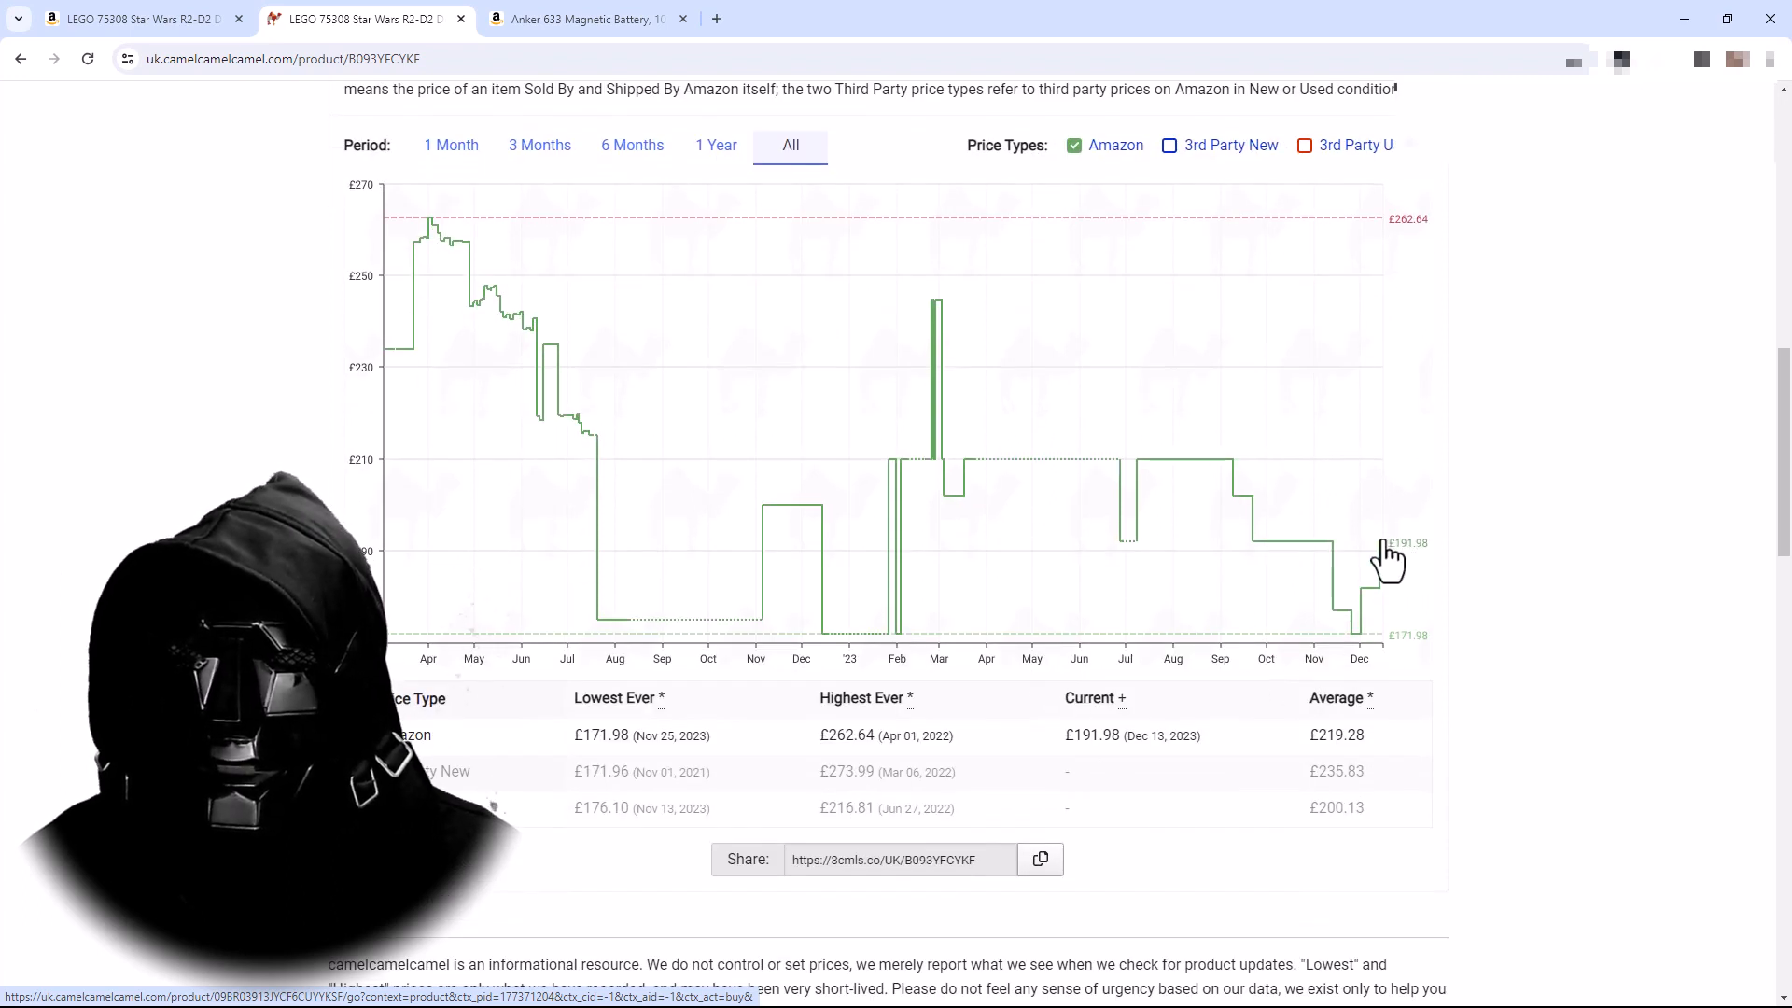
pyautogui.moveTo(1449, 605)
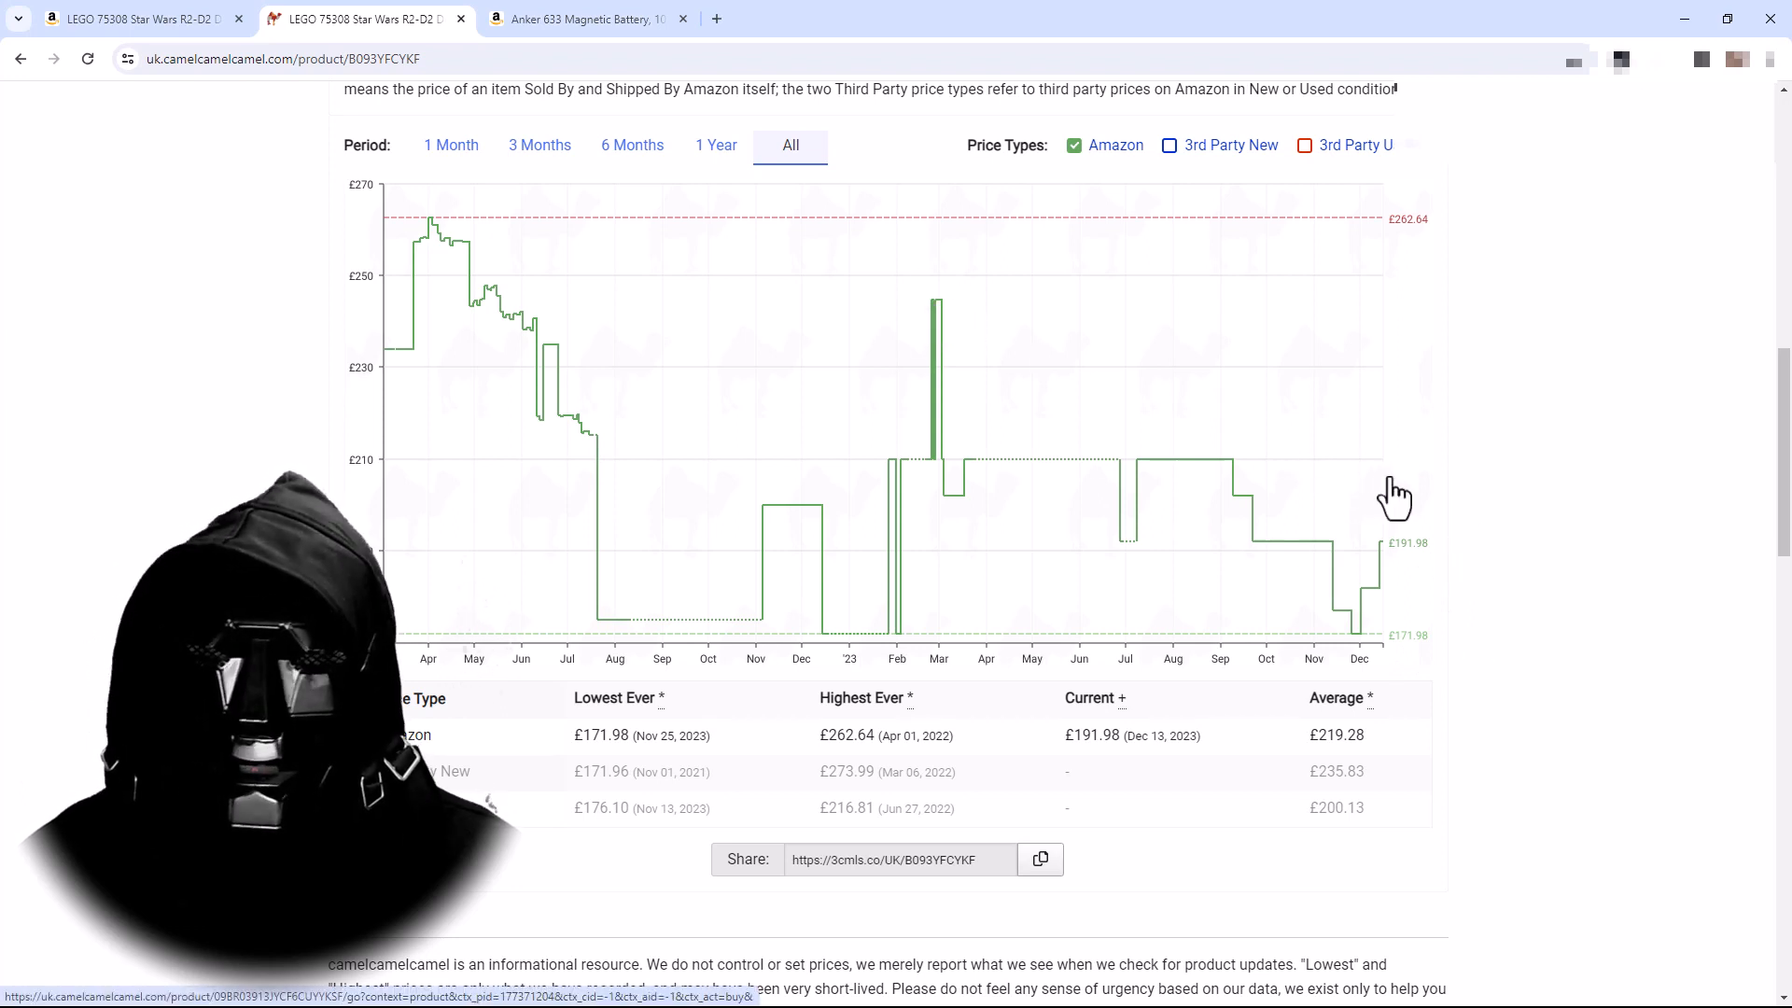
pyautogui.moveTo(1404, 486)
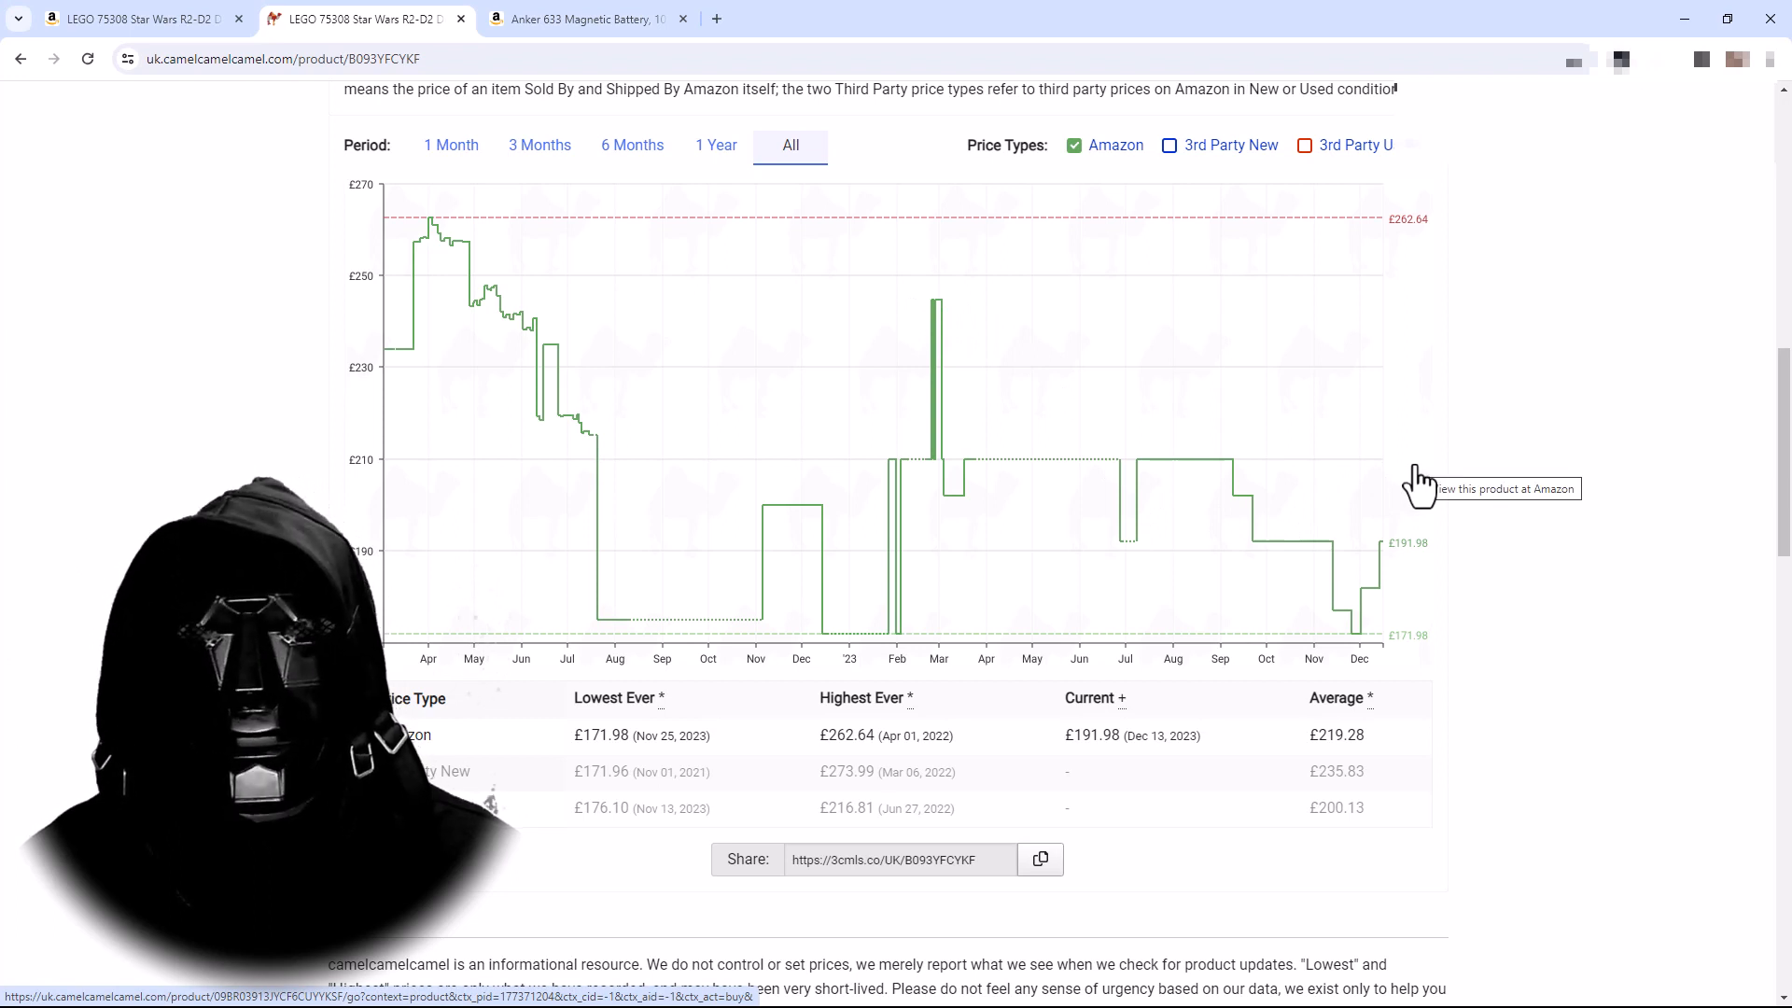